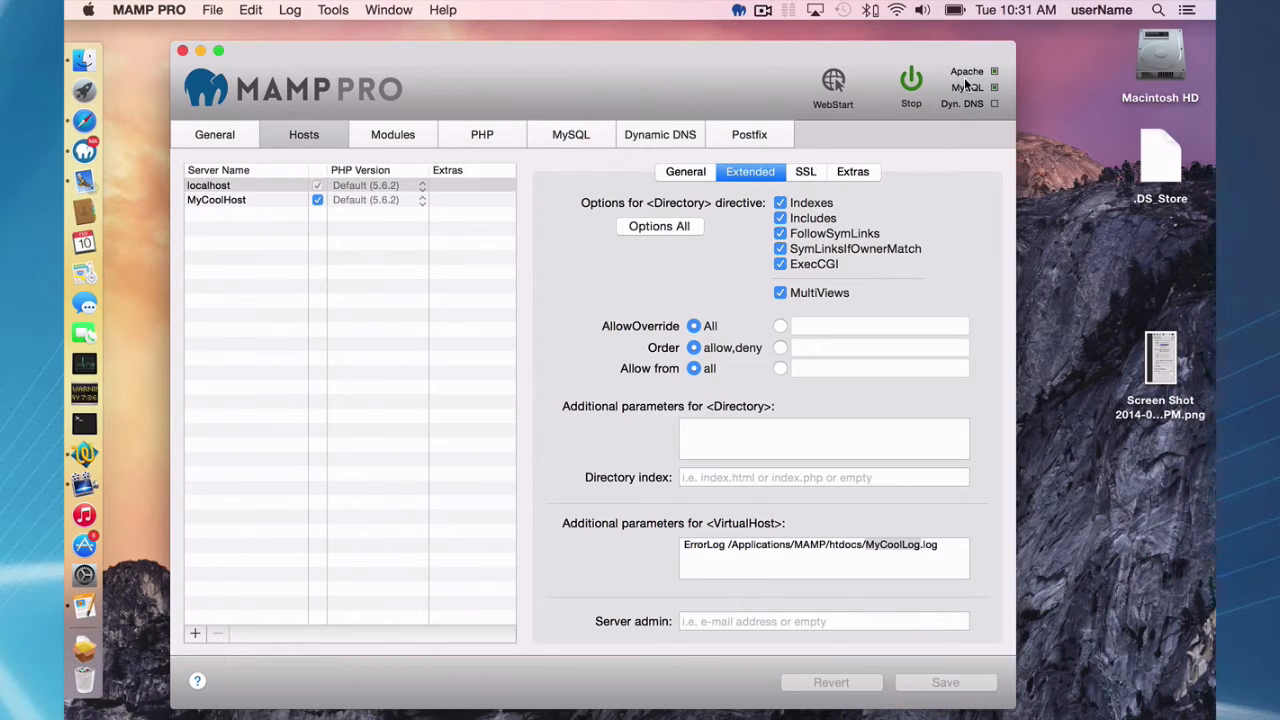
pyautogui.moveTo(706, 56)
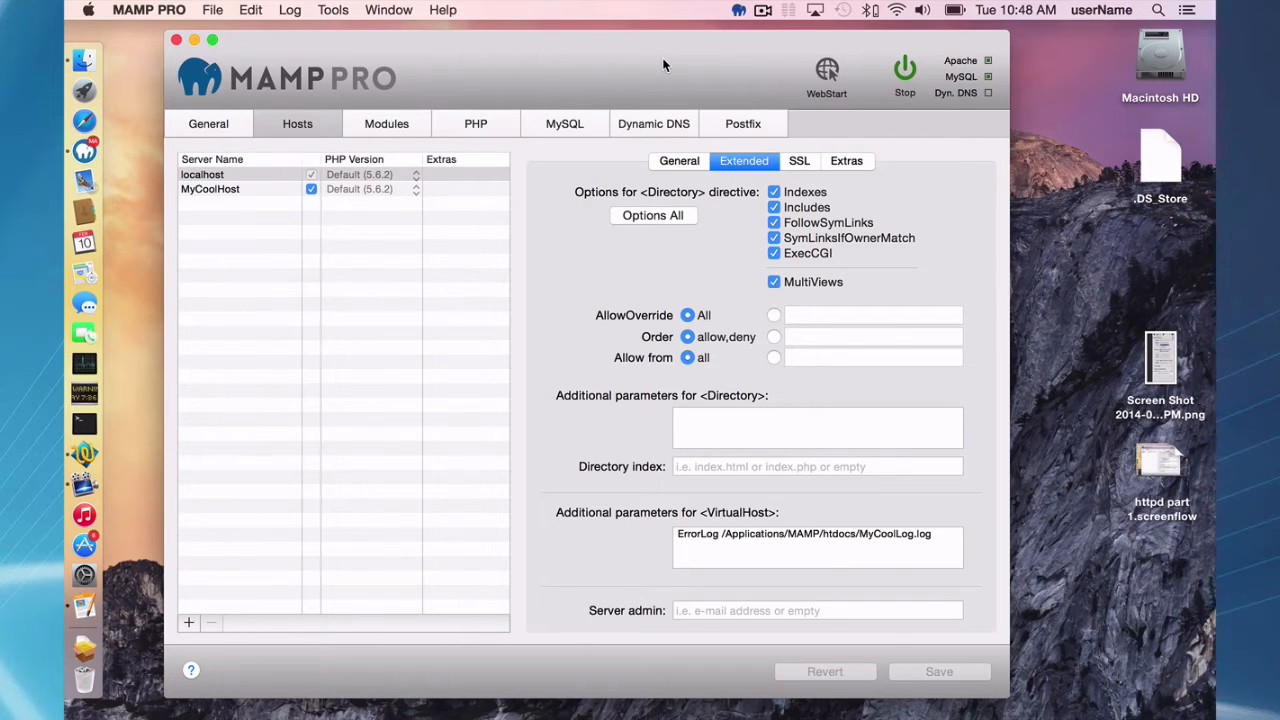
pyautogui.moveTo(726, 230)
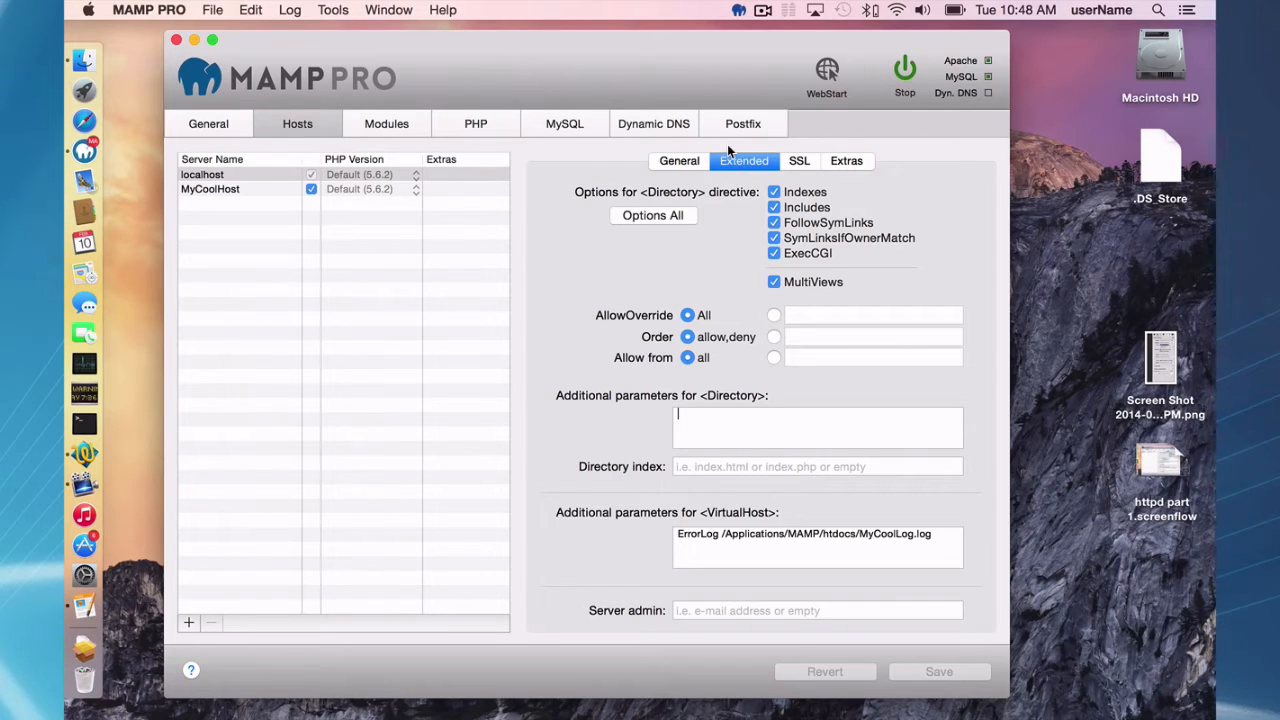
pyautogui.moveTo(732, 230)
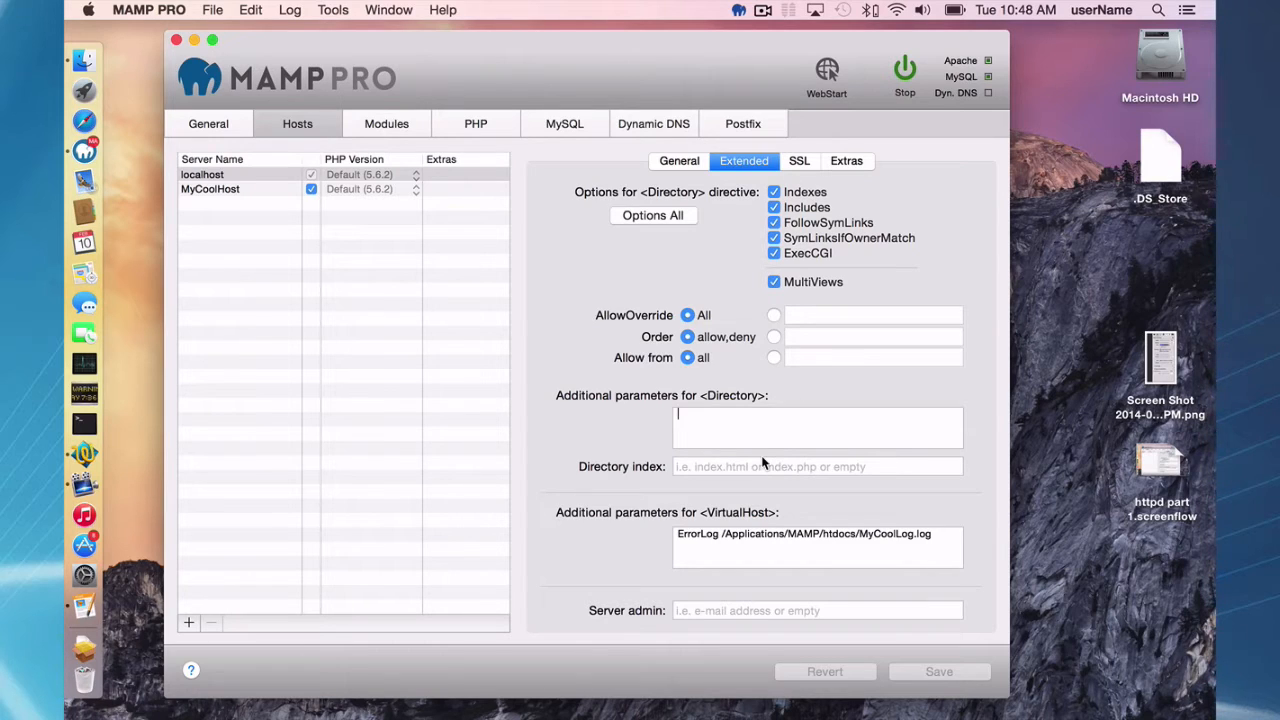
pyautogui.moveTo(728, 354)
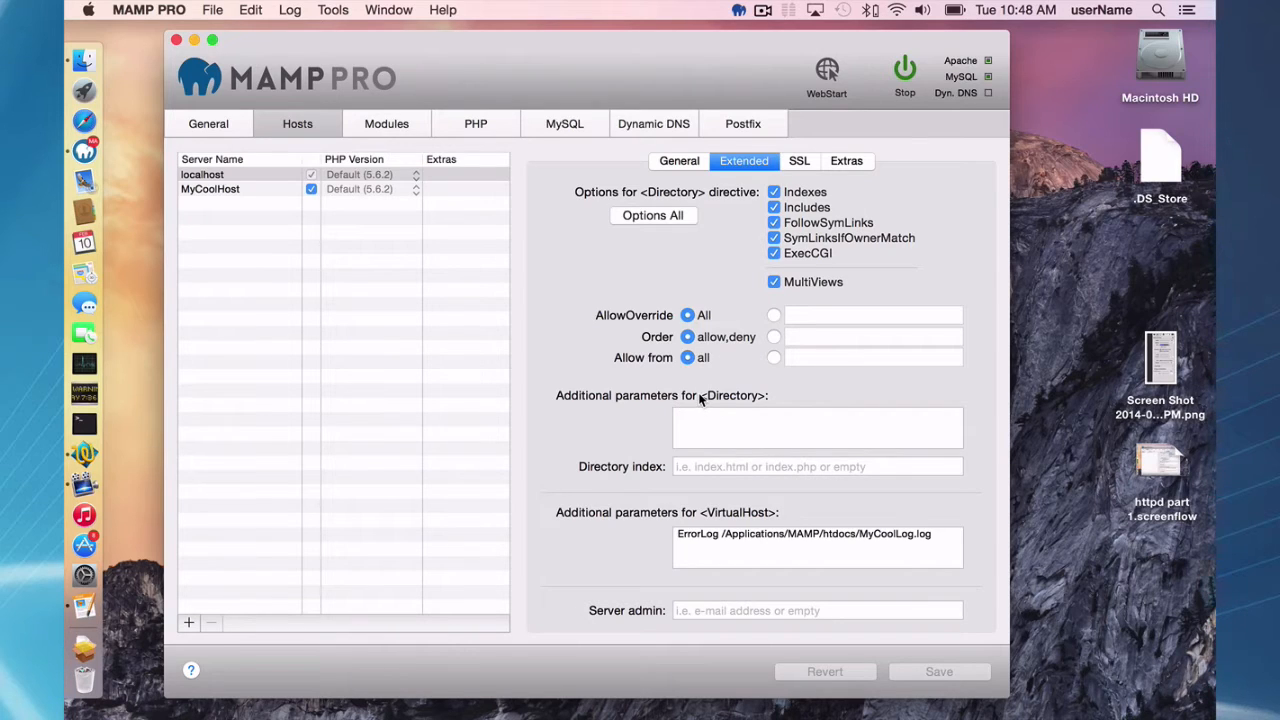
pyautogui.moveTo(742, 516)
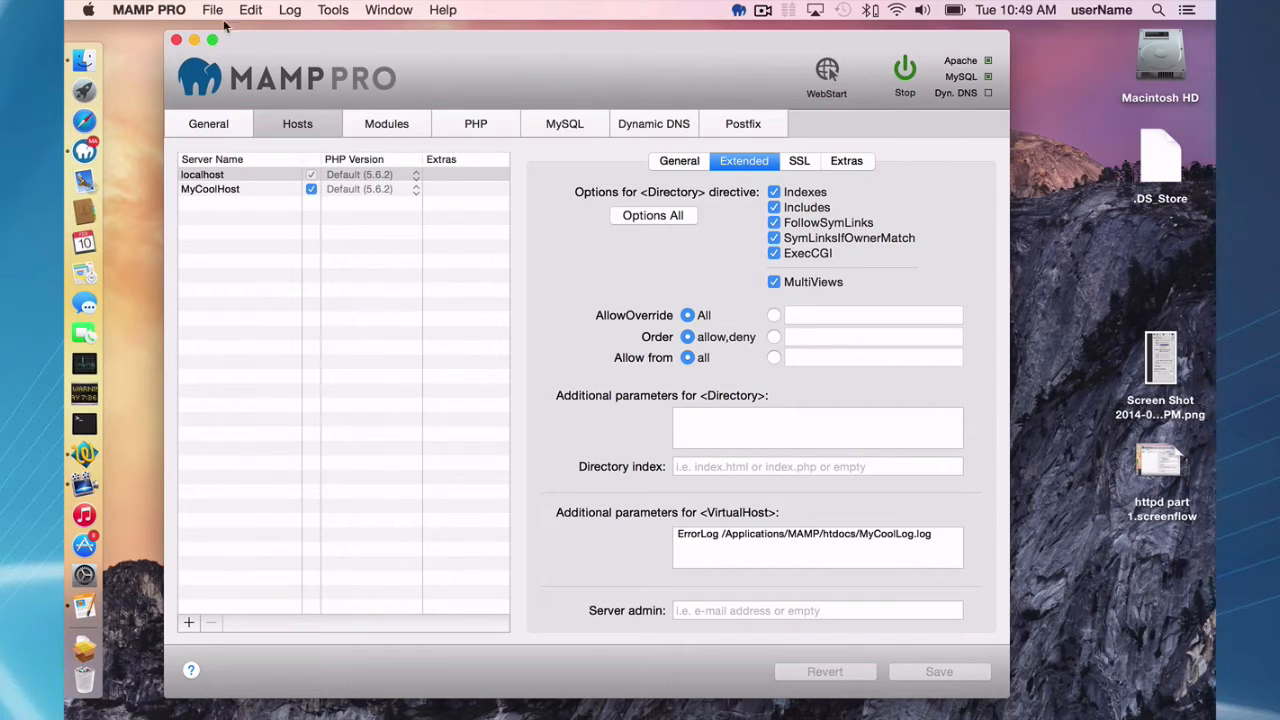
# View the Apache httpd.conf template, move its window aside, then close it.
pyautogui.click(212, 8)
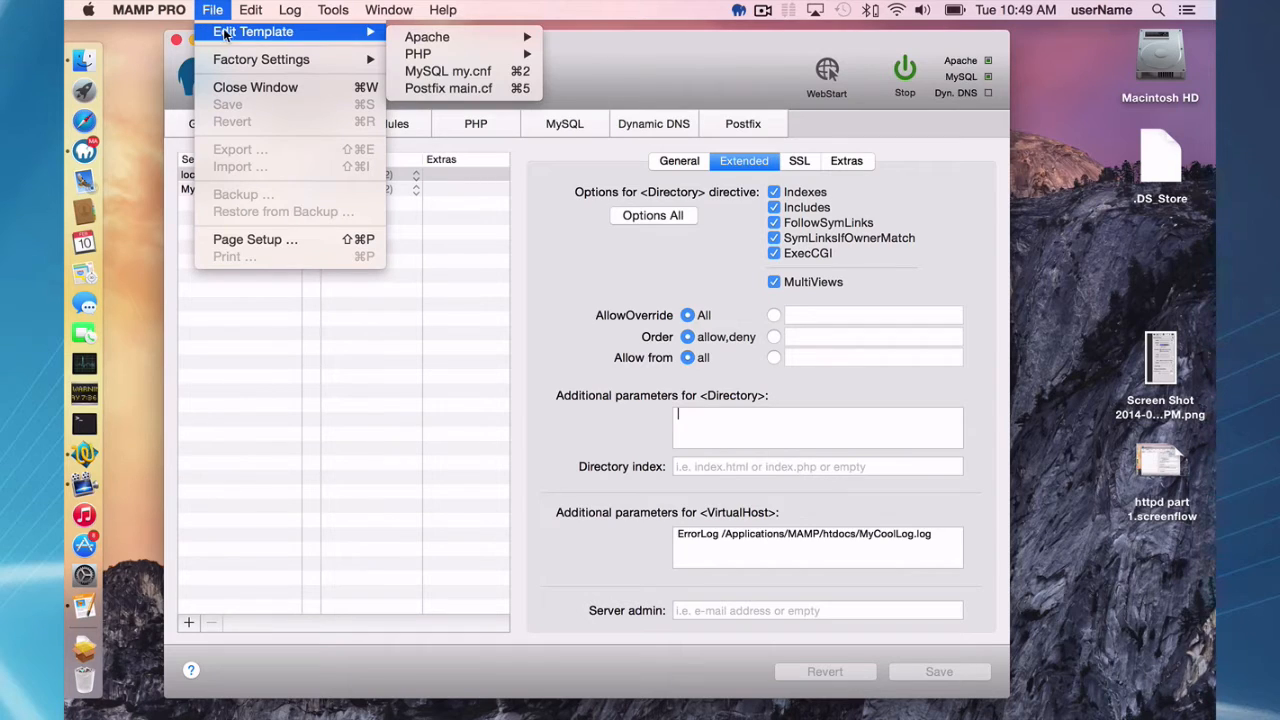
pyautogui.moveTo(428, 36)
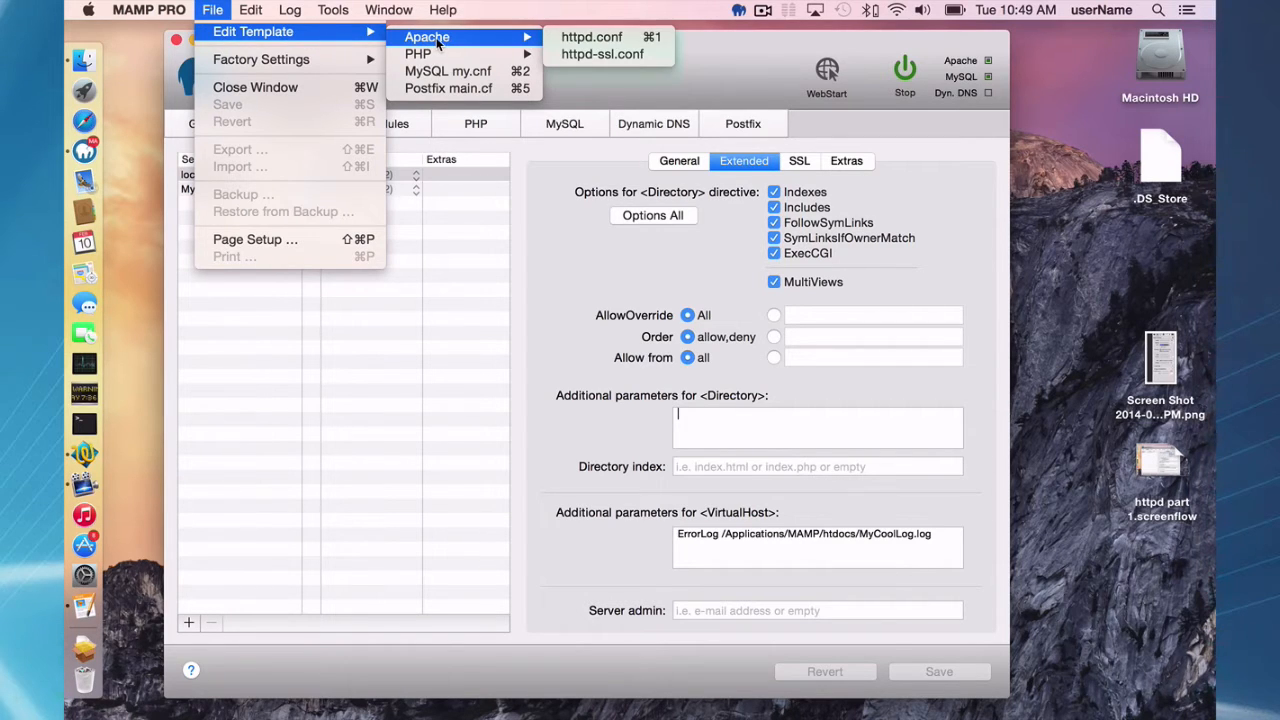
pyautogui.moveTo(592, 36)
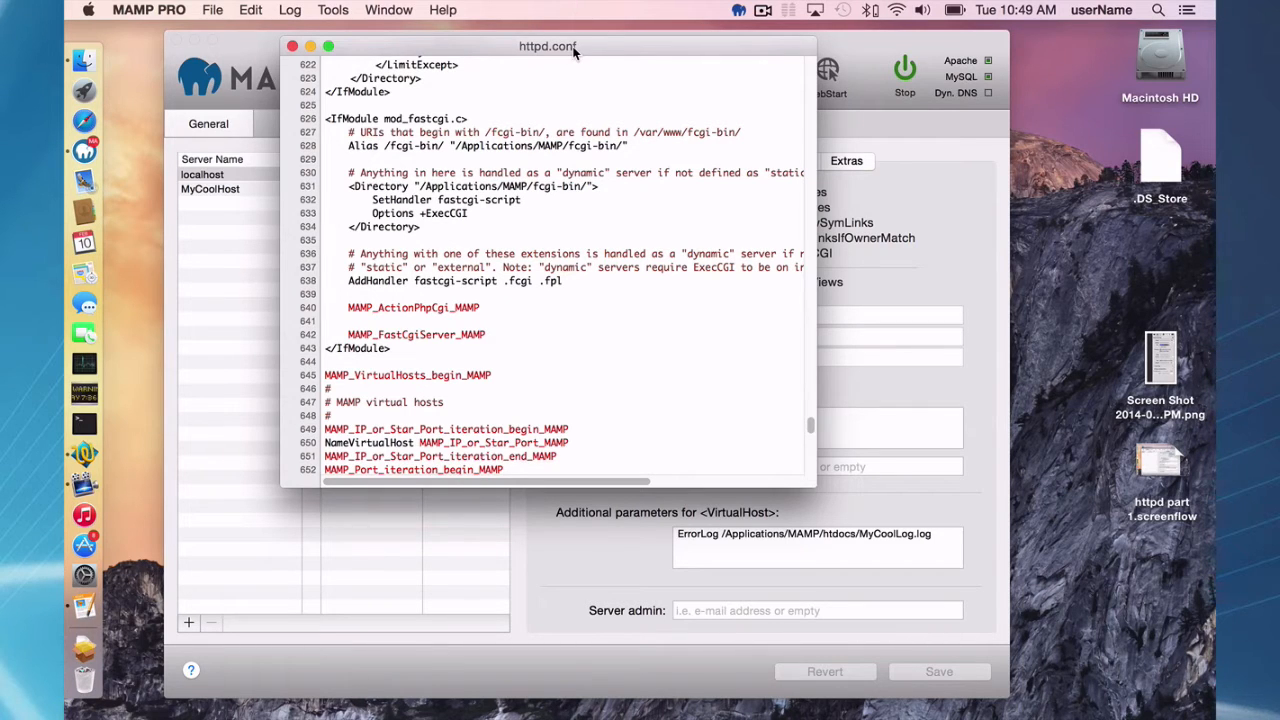
pyautogui.moveTo(548, 46); pyautogui.dragTo(414, 48)
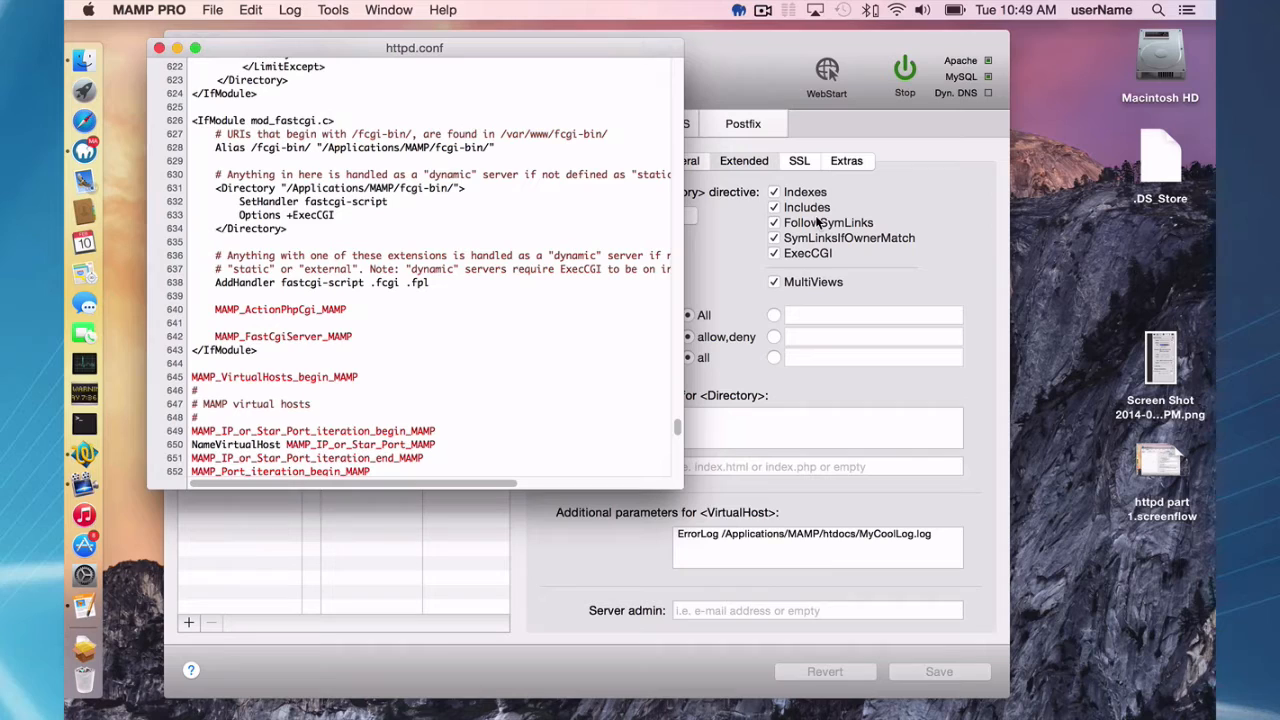
pyautogui.moveTo(808, 190)
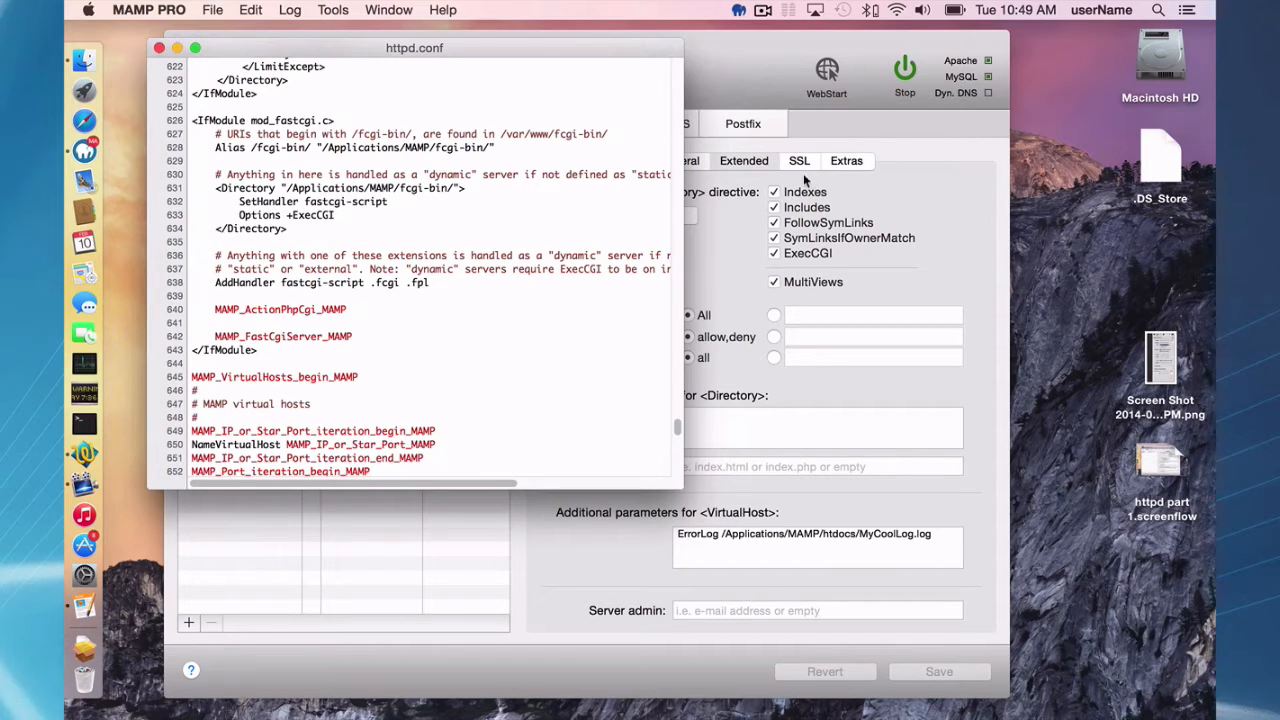
pyautogui.moveTo(380, 228)
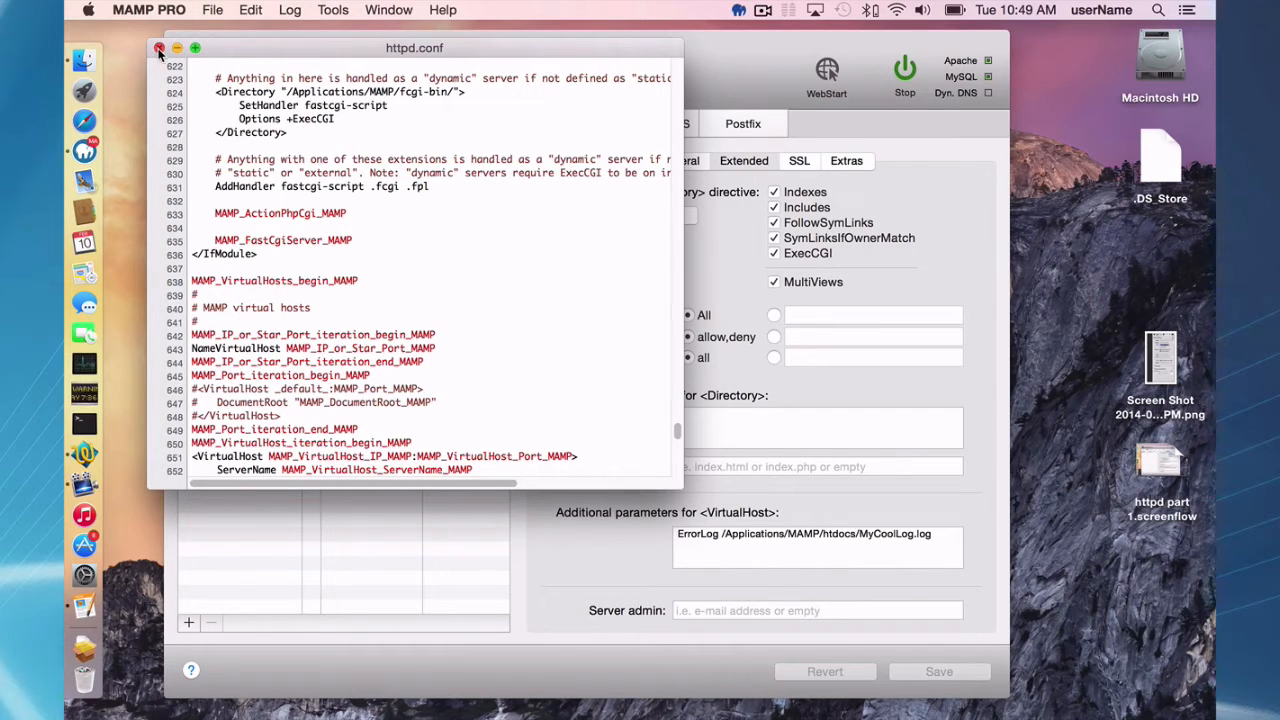
pyautogui.click(160, 48)
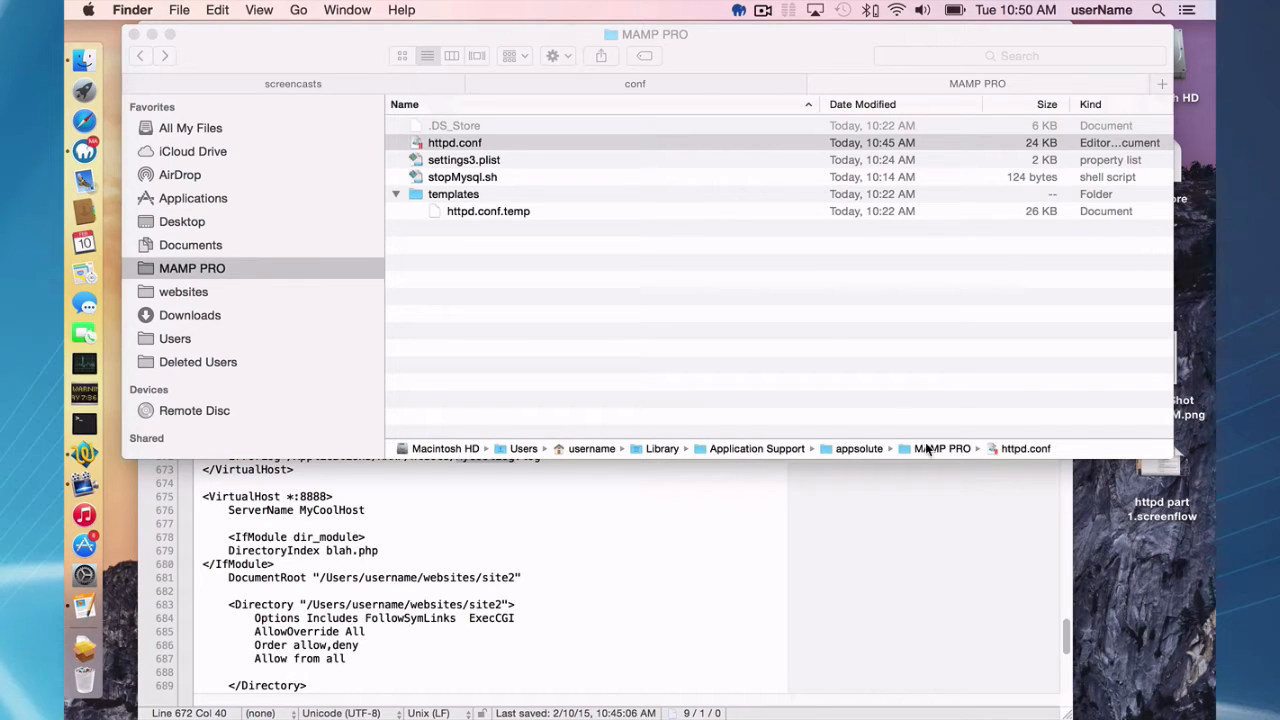
pyautogui.moveTo(1010, 450)
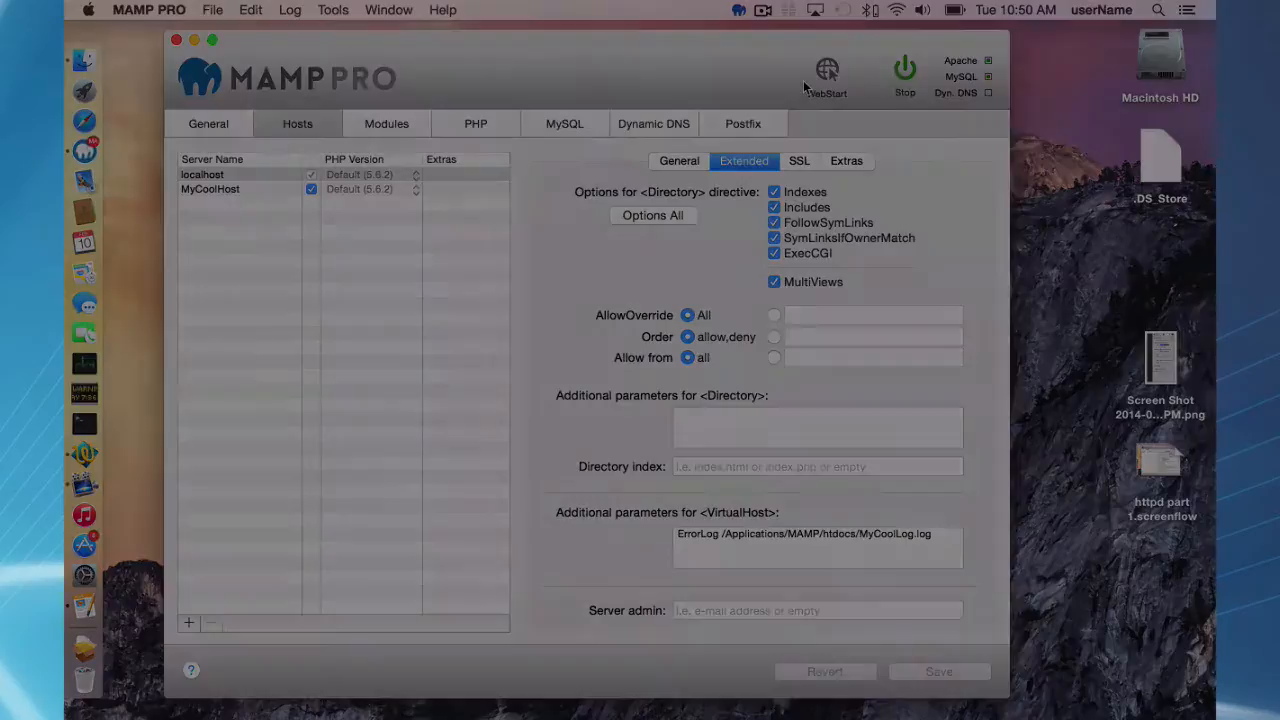
# Show the PHP settings with default version 5.6.2 and error logging to php_error.log.
pyautogui.click(476, 124)
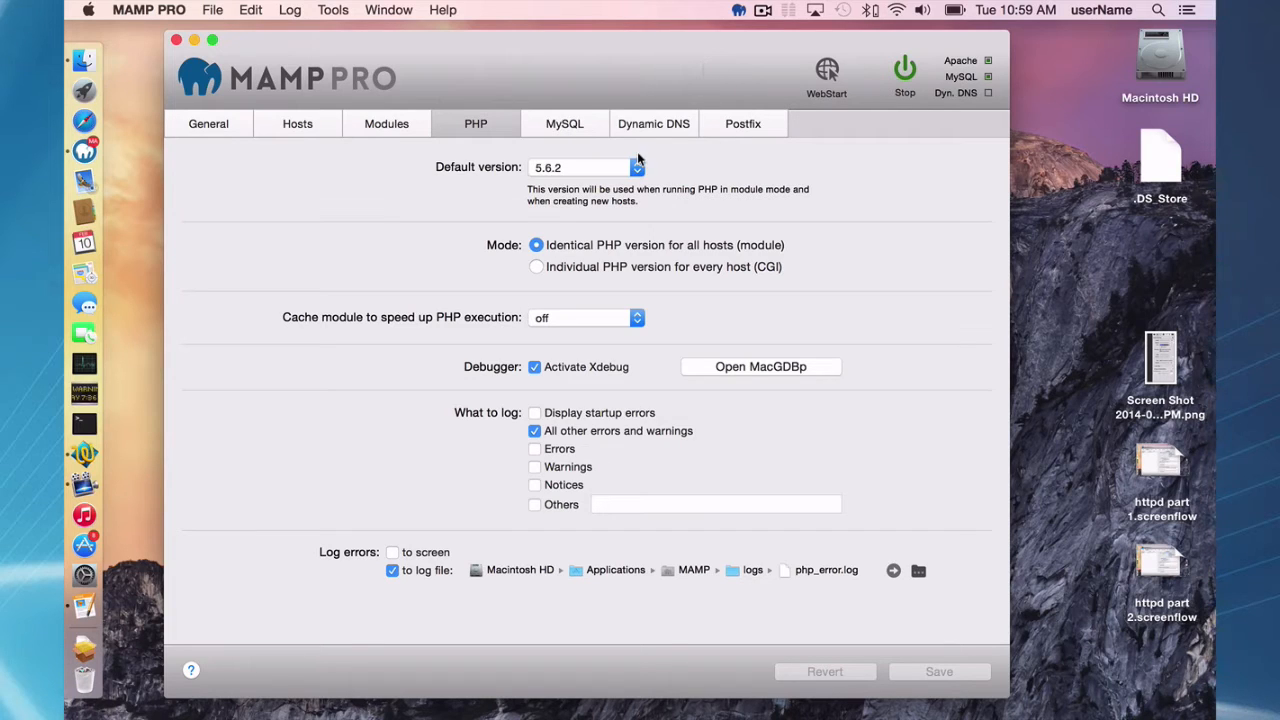
pyautogui.moveTo(596, 288)
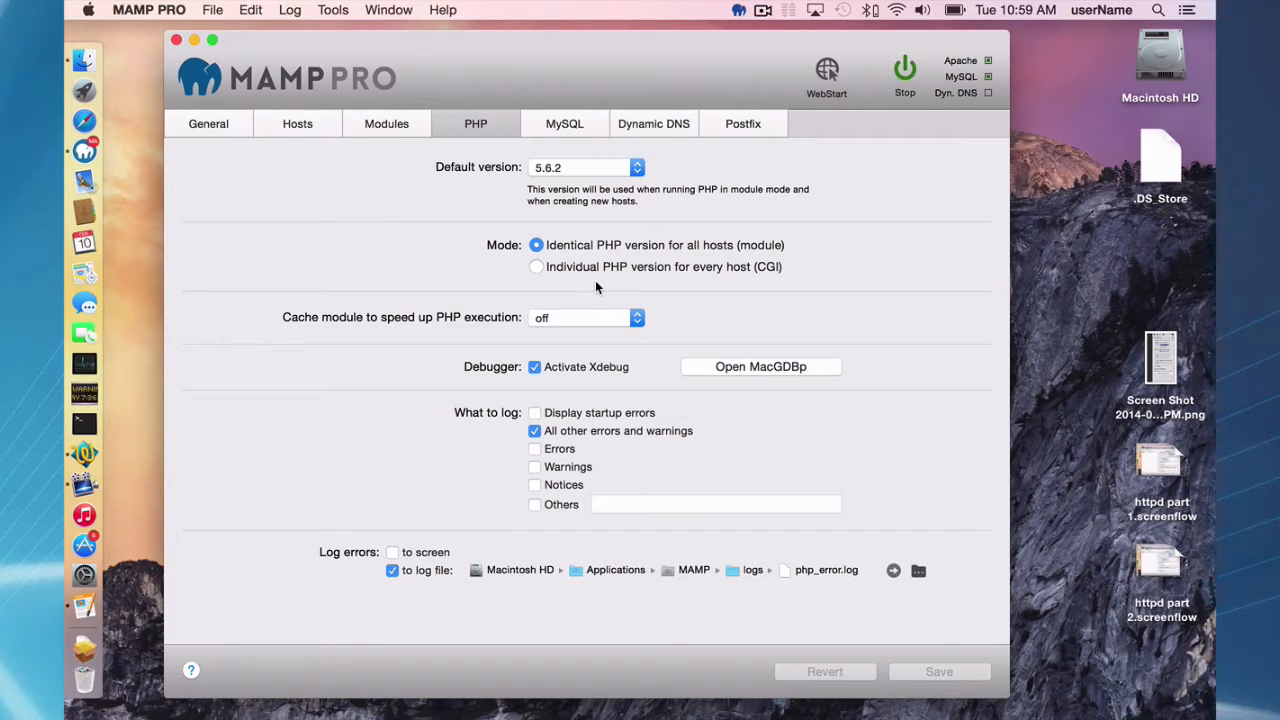
pyautogui.moveTo(570, 264)
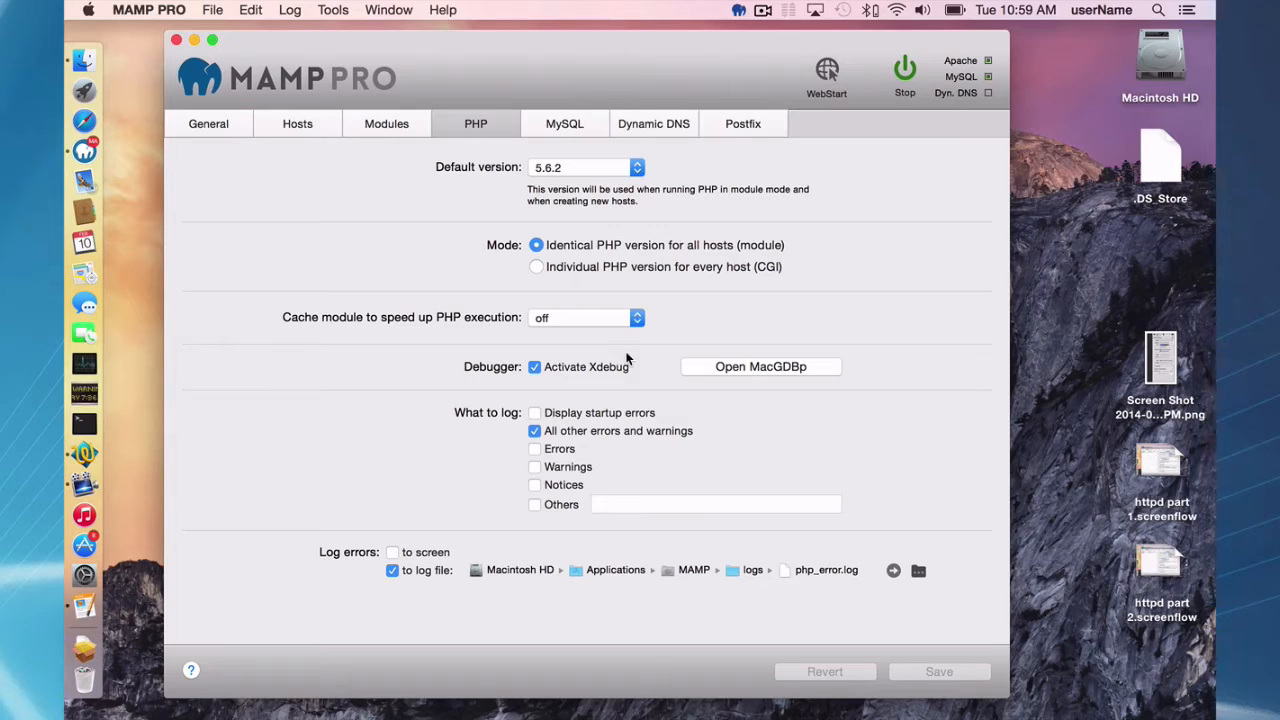
pyautogui.moveTo(538, 396)
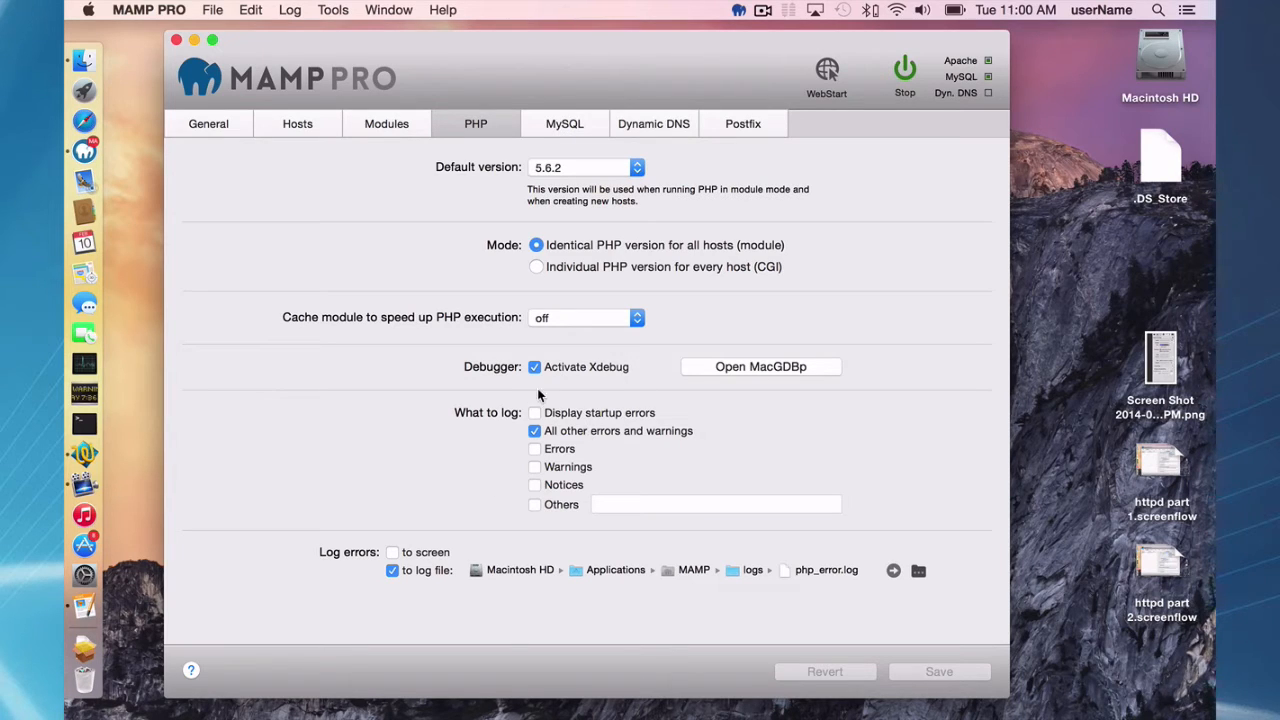
pyautogui.moveTo(556, 318)
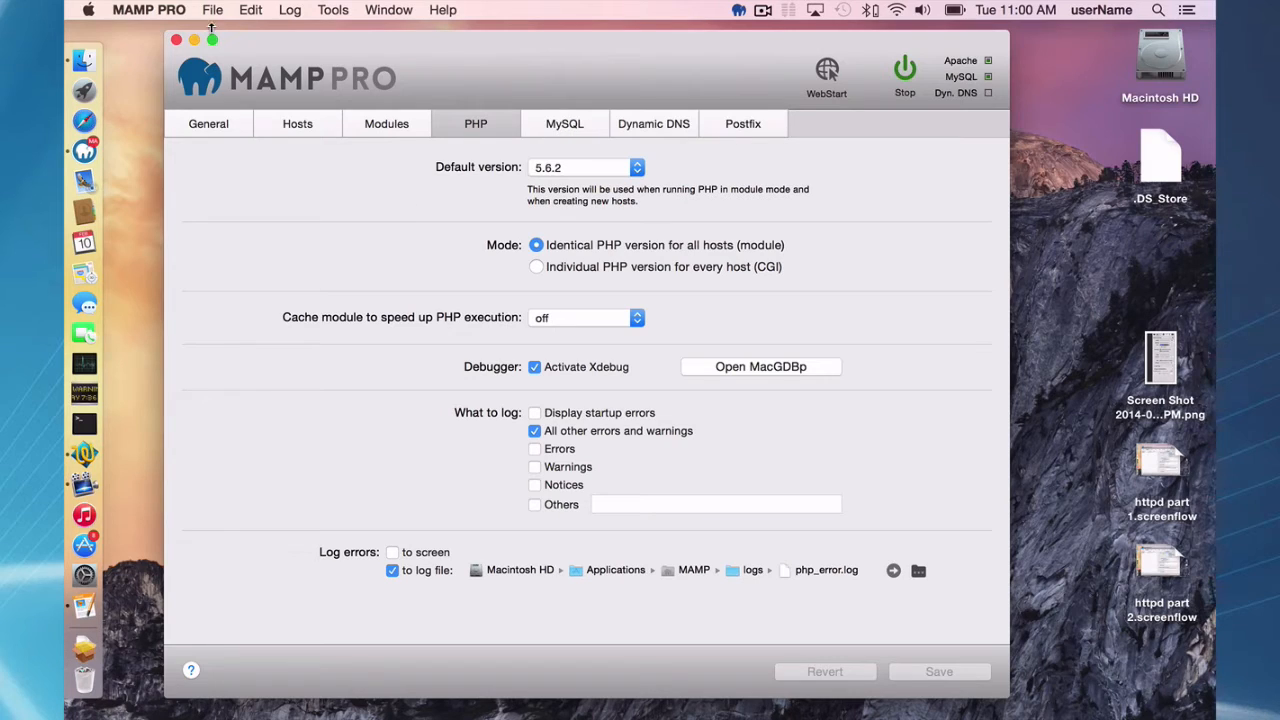
# Bring up the PHP 5.6.2 php.ini template and scroll through its Safe Mode section.
pyautogui.click(212, 8)
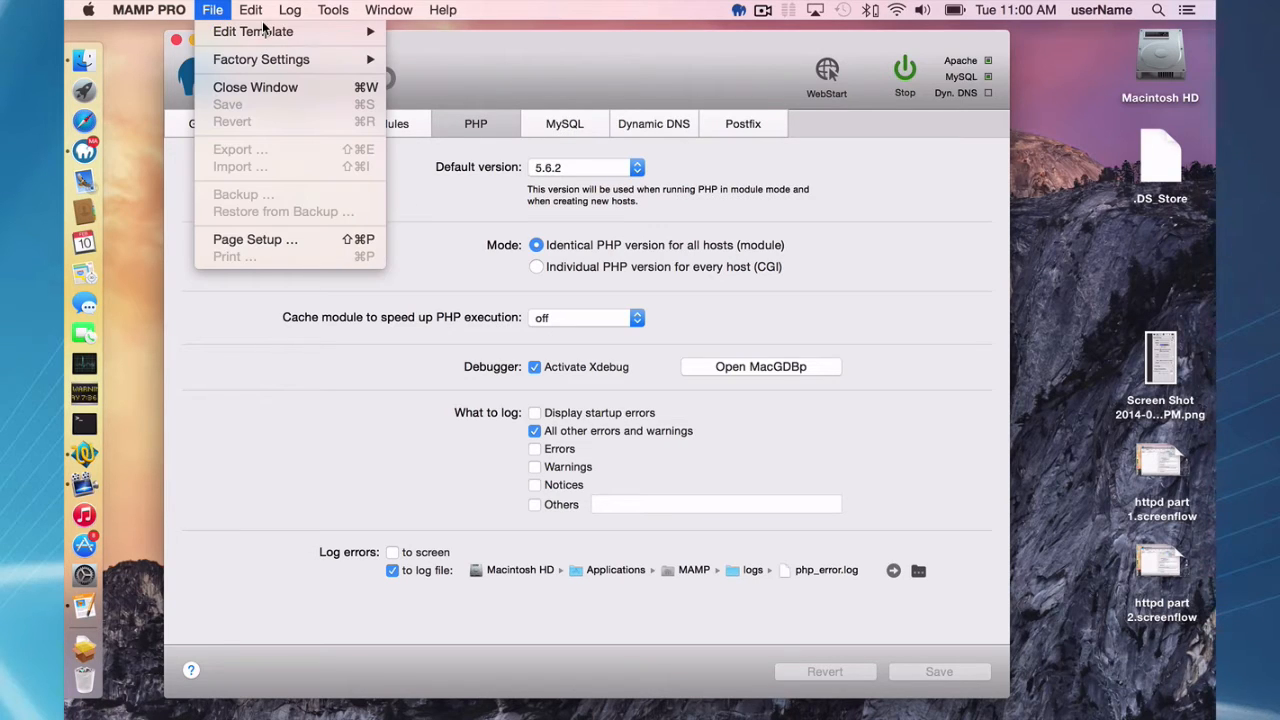
pyautogui.moveTo(416, 52)
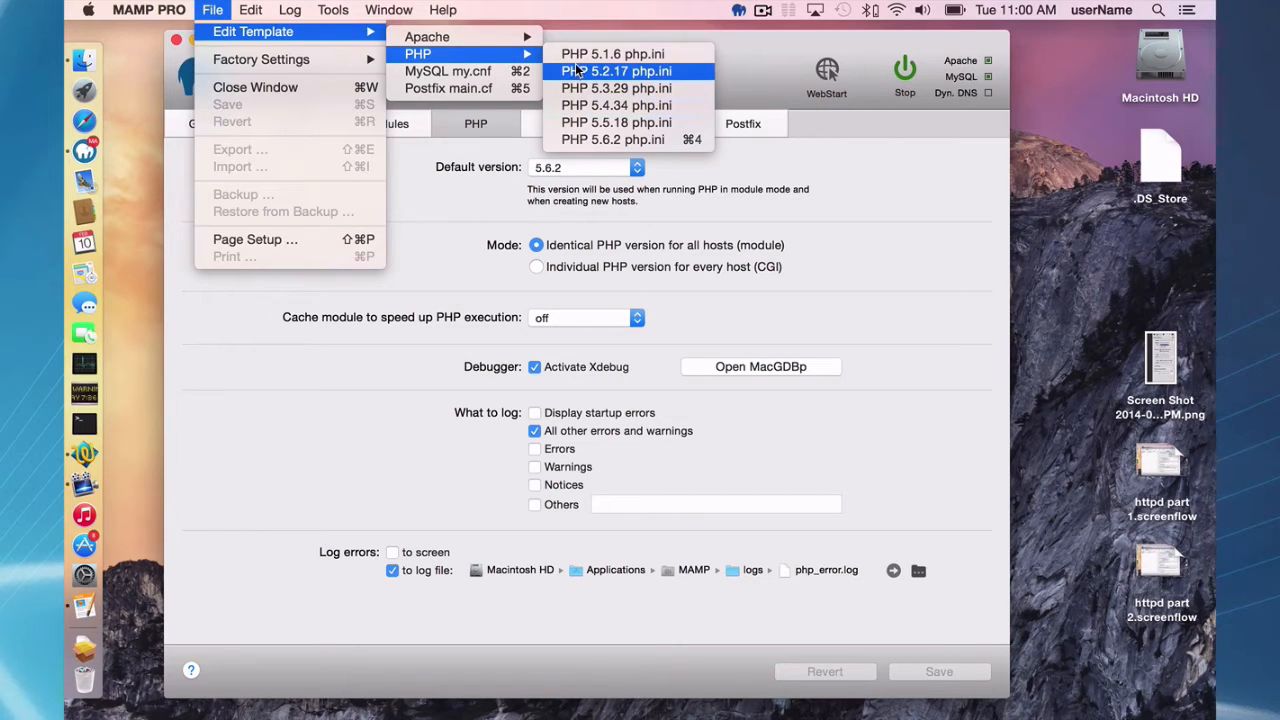
pyautogui.moveTo(616, 122)
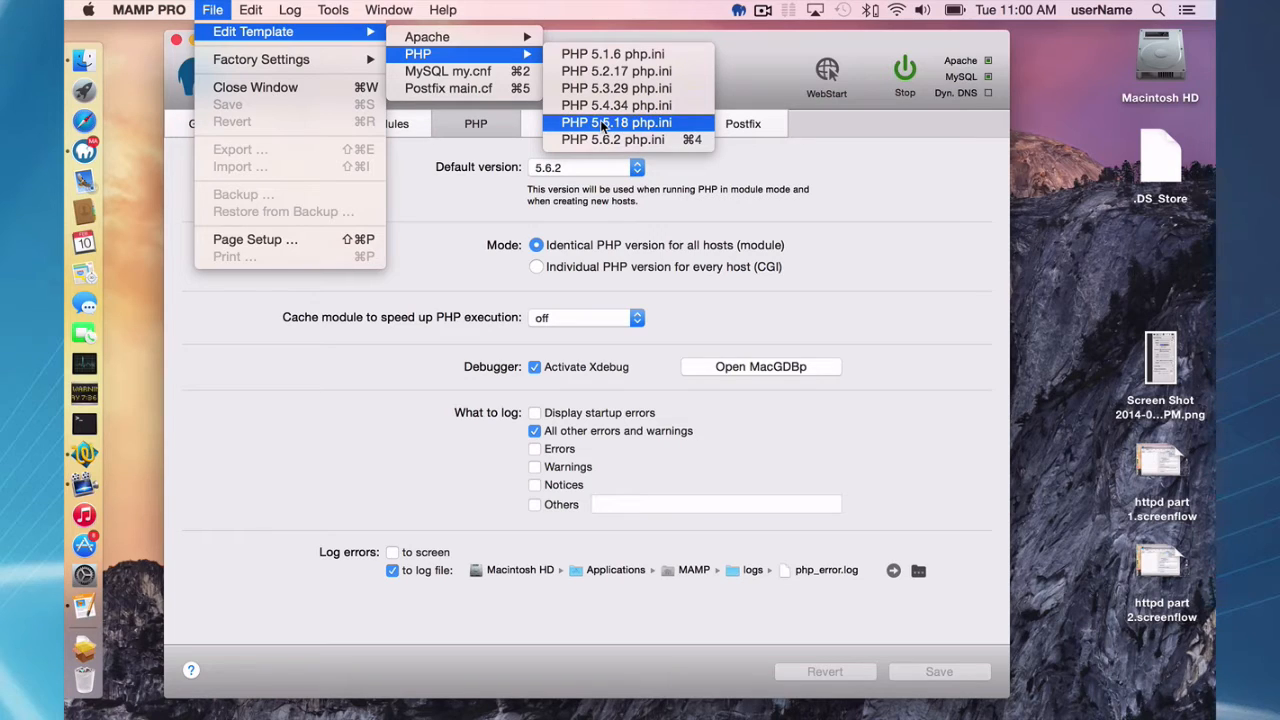
pyautogui.click(612, 140)
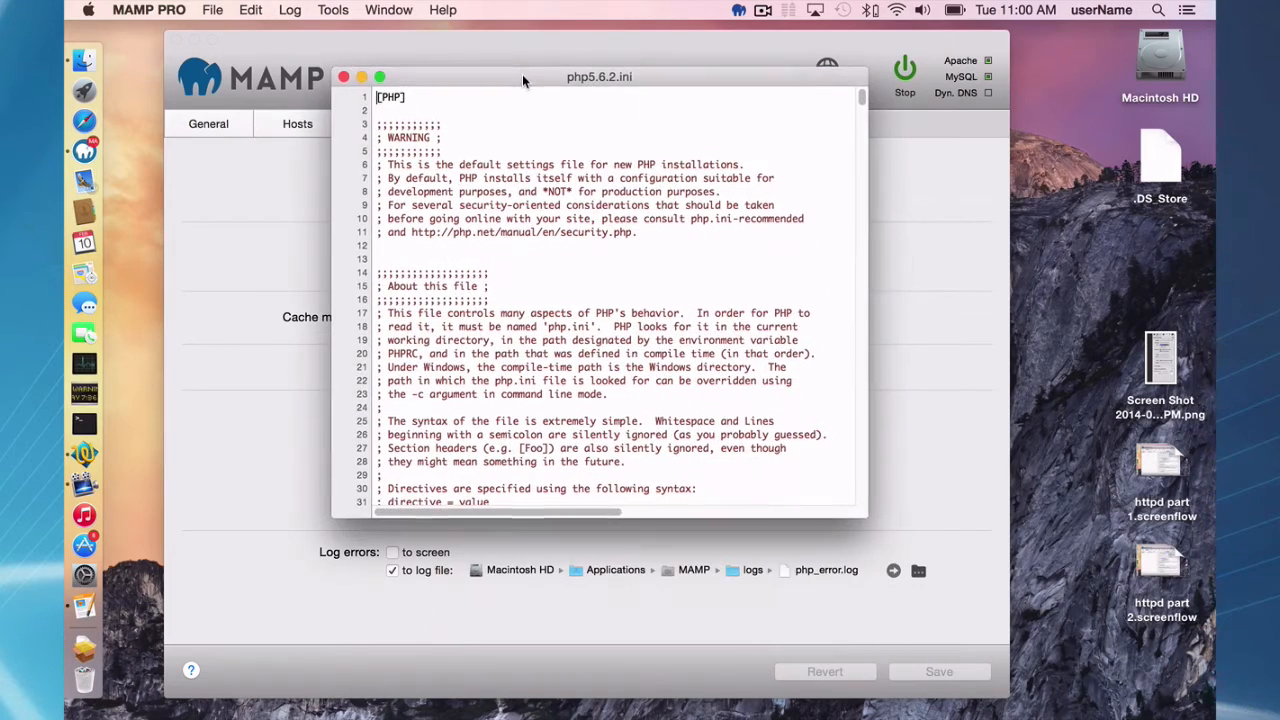
pyautogui.scroll(-3)
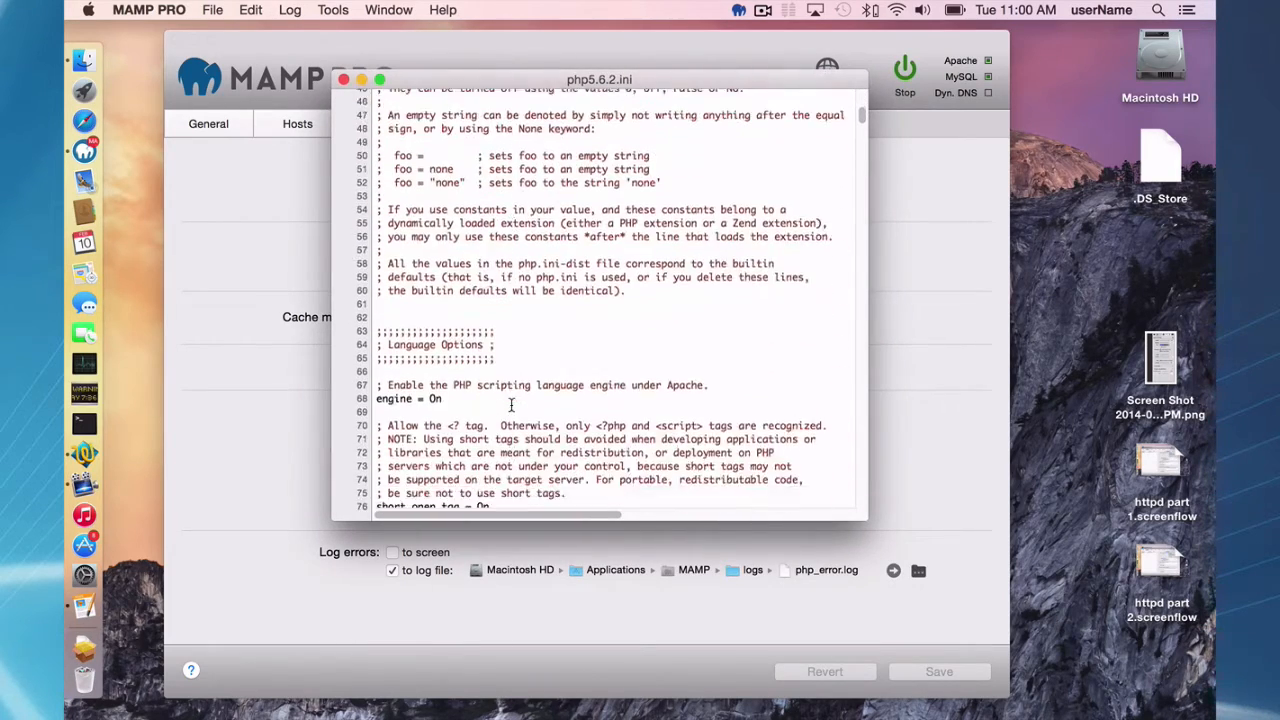
pyautogui.scroll(-3)
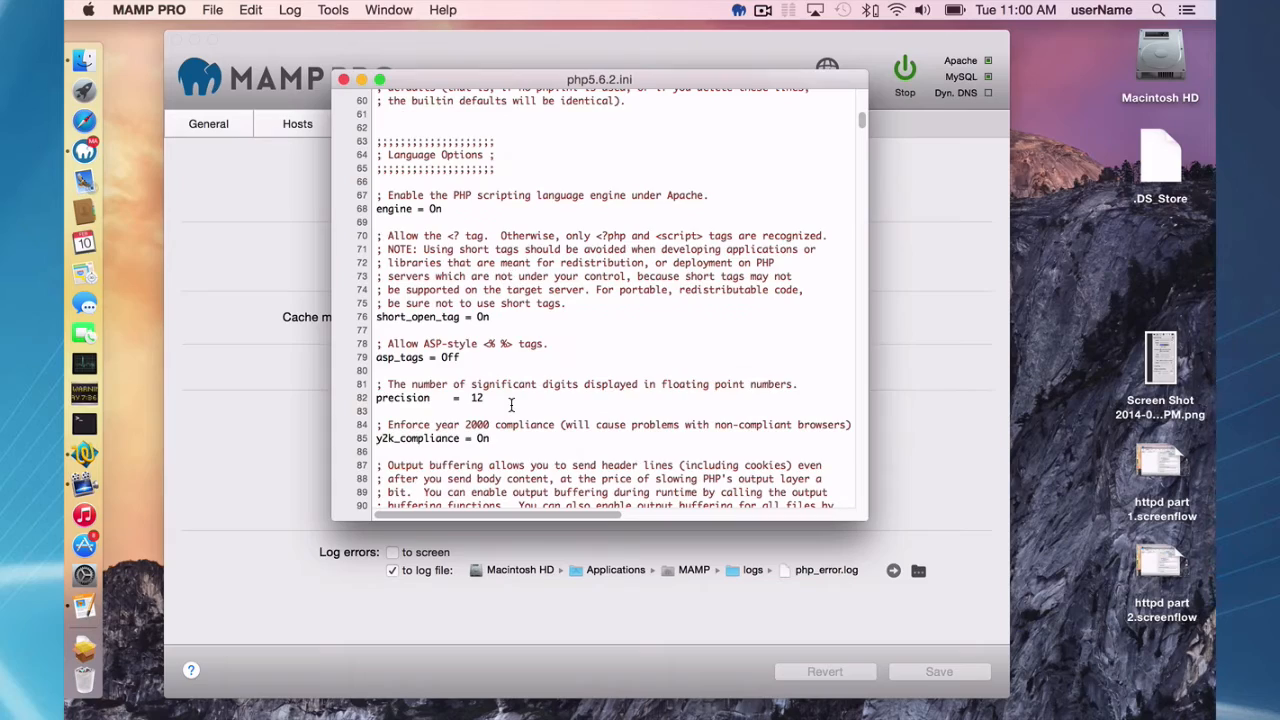
pyautogui.scroll(-3)
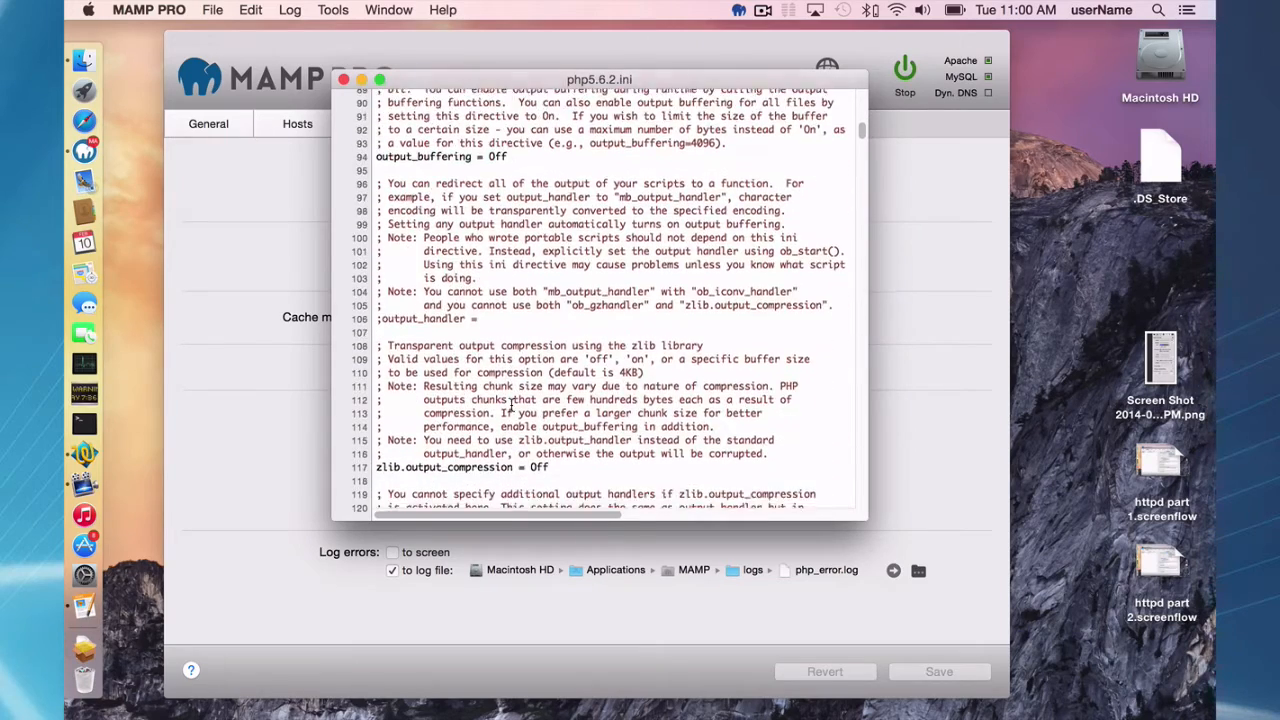
pyautogui.scroll(-3)
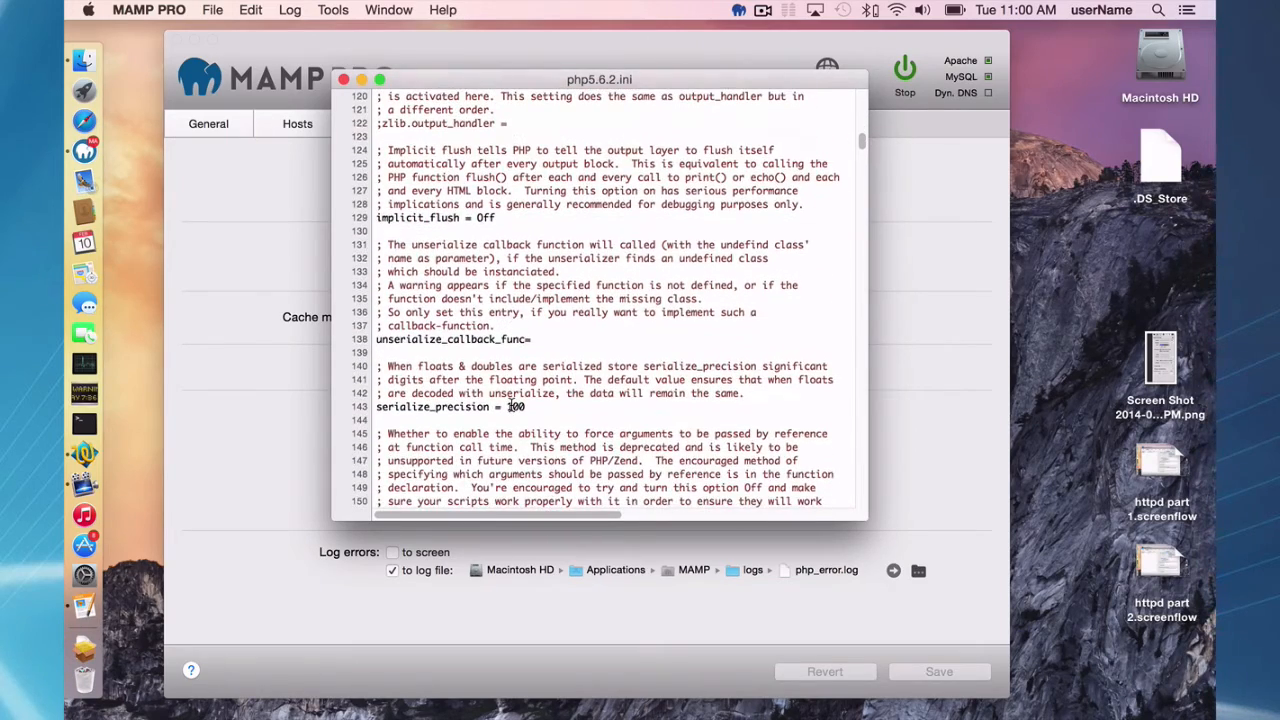
pyautogui.scroll(-3)
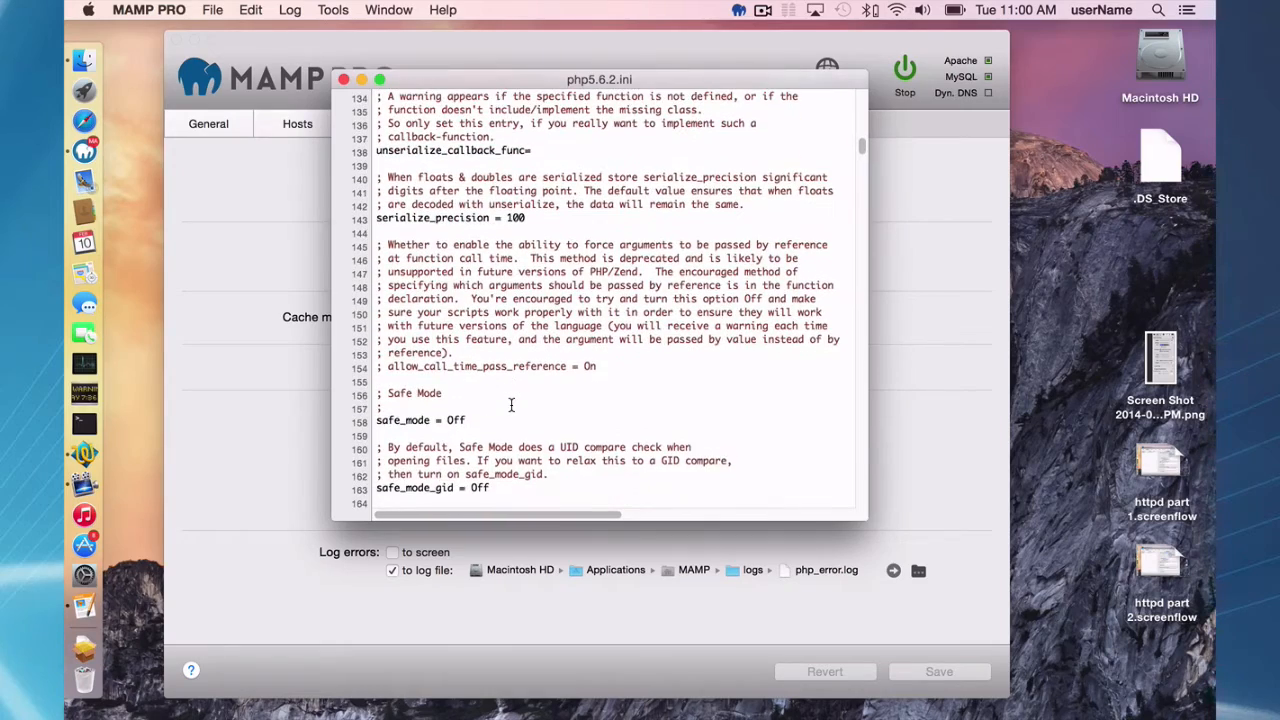
pyautogui.scroll(-3)
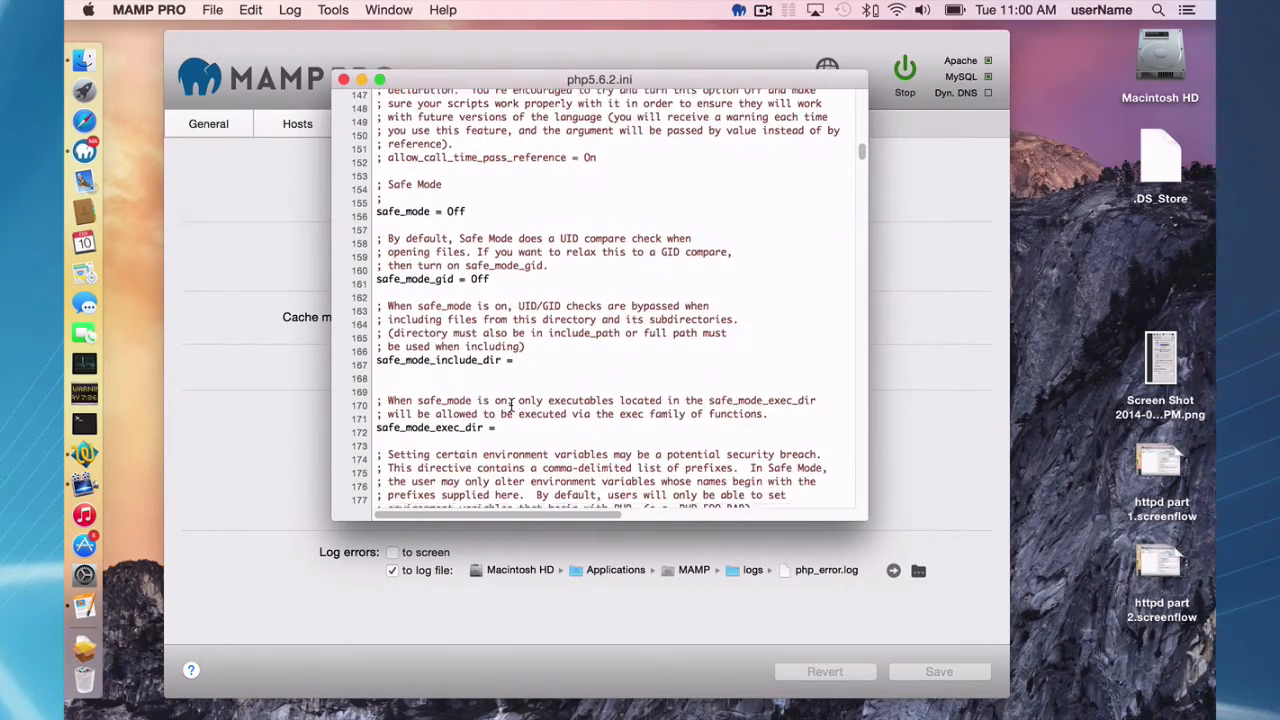
pyautogui.scroll(-3)
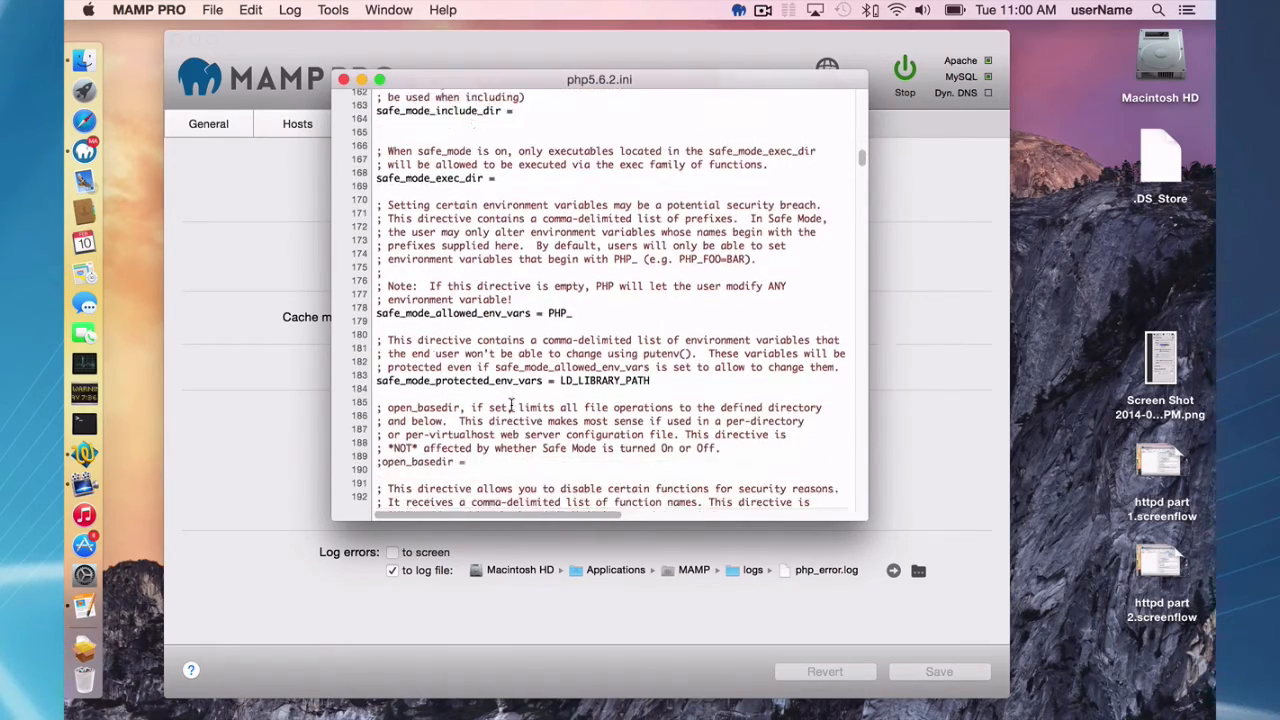
pyautogui.scroll(-3)
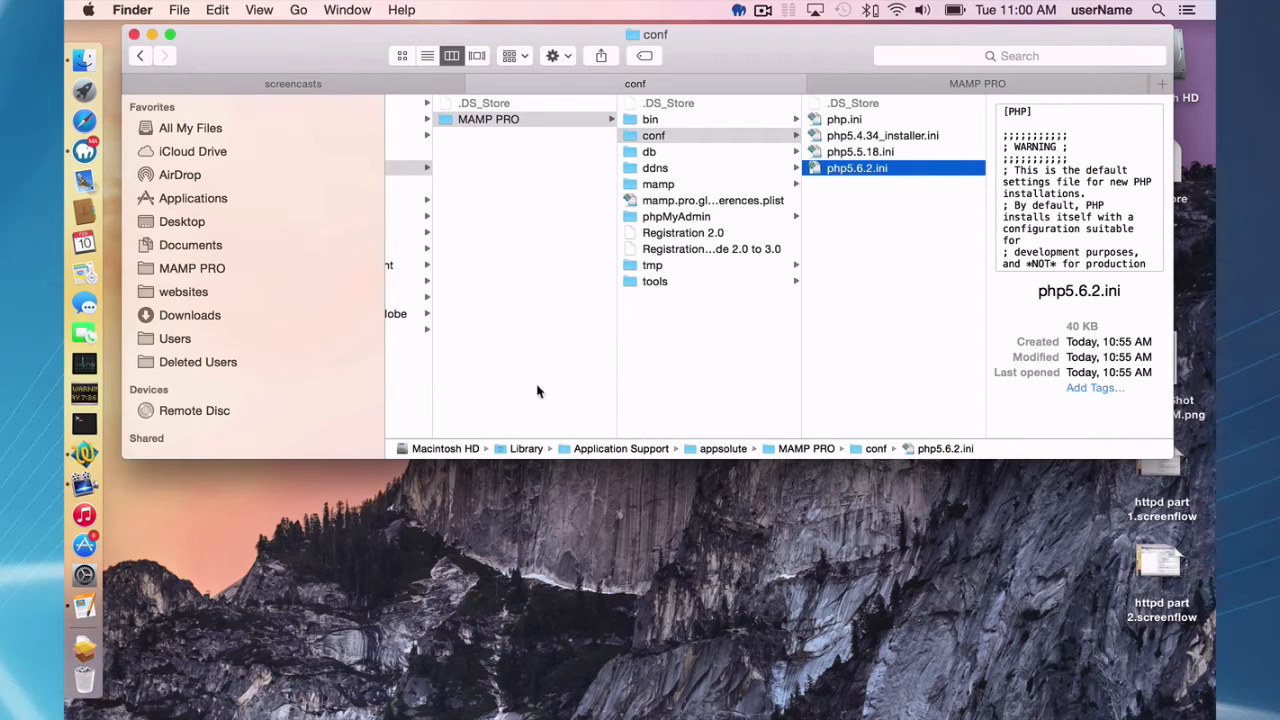
pyautogui.moveTo(520, 452)
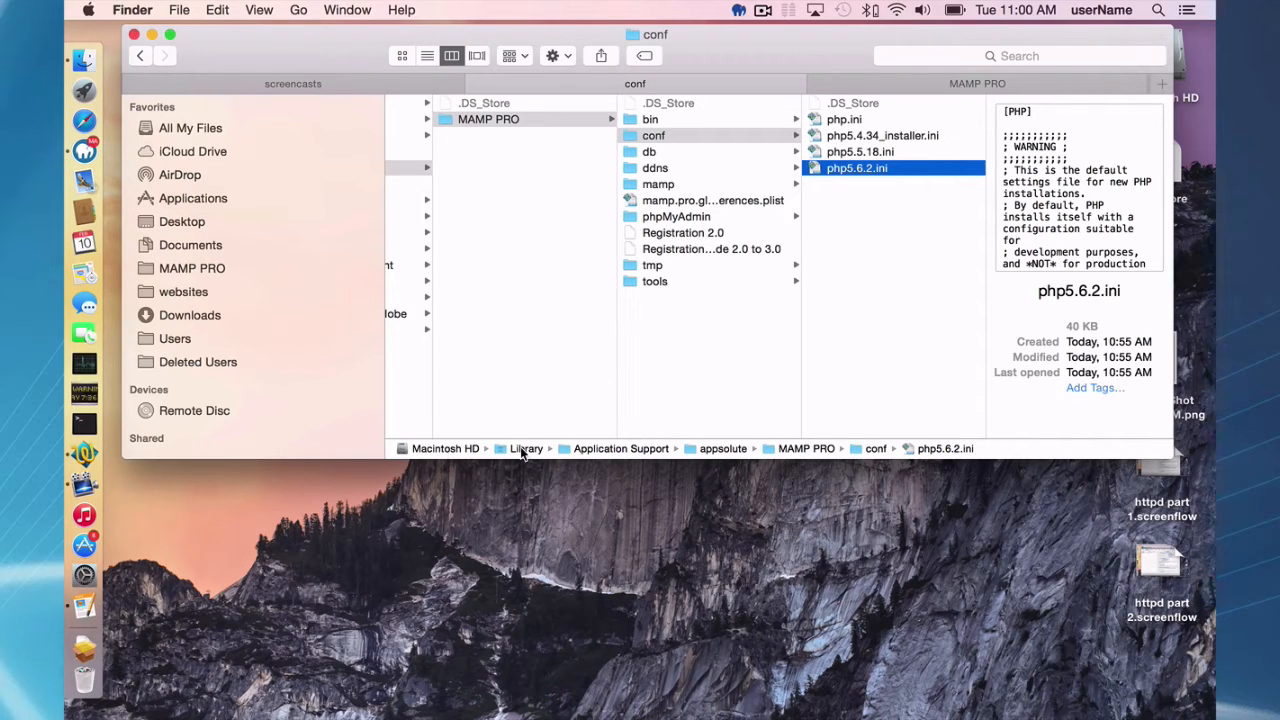
pyautogui.moveTo(642, 456)
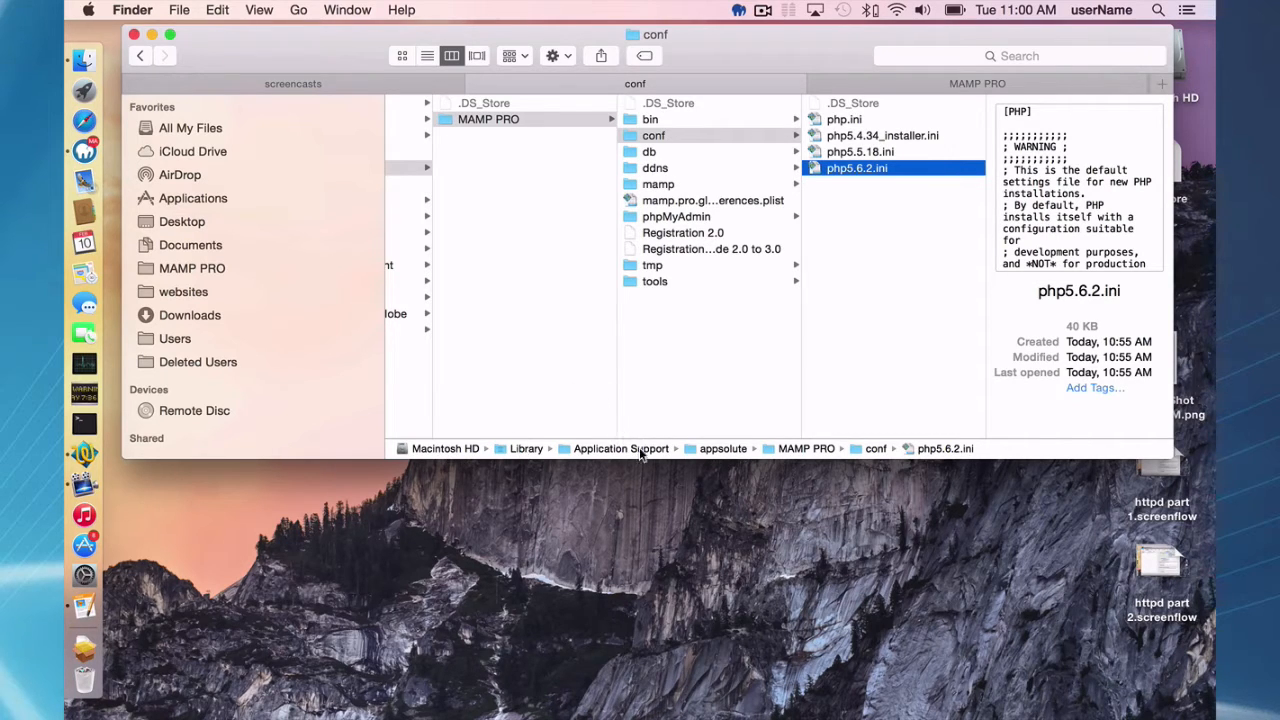
pyautogui.moveTo(700, 412)
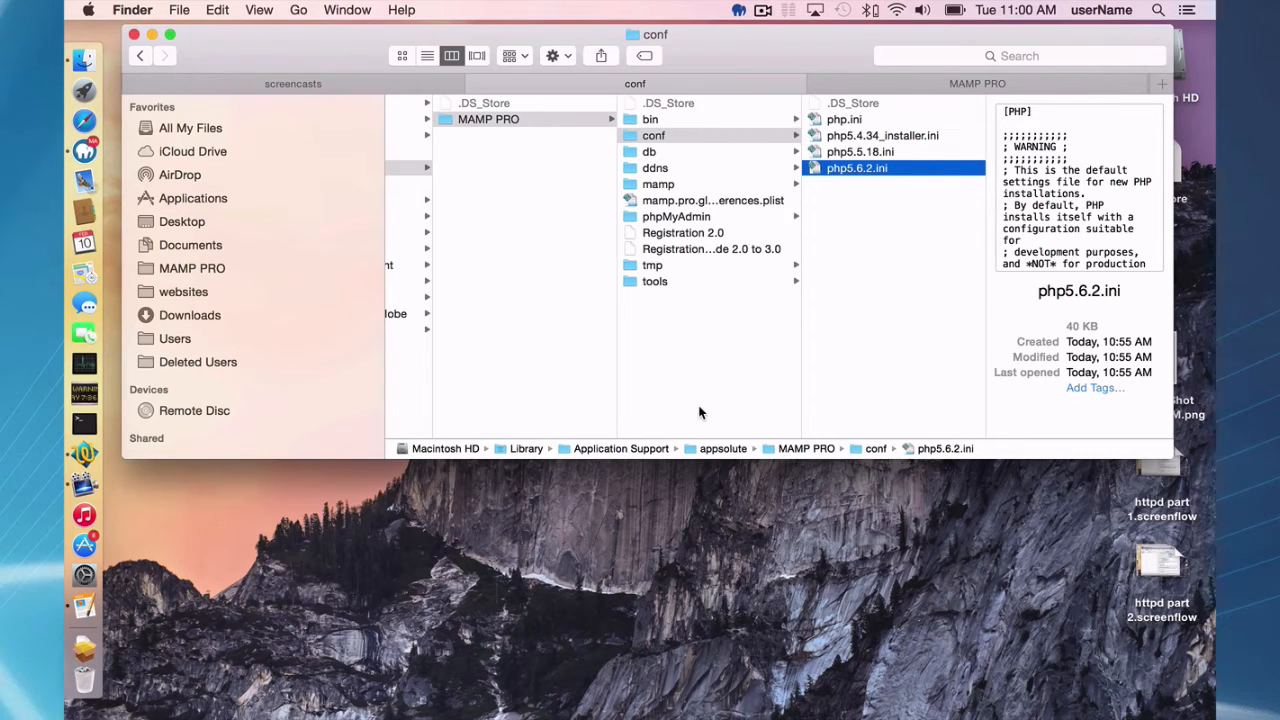
pyautogui.moveTo(876, 282)
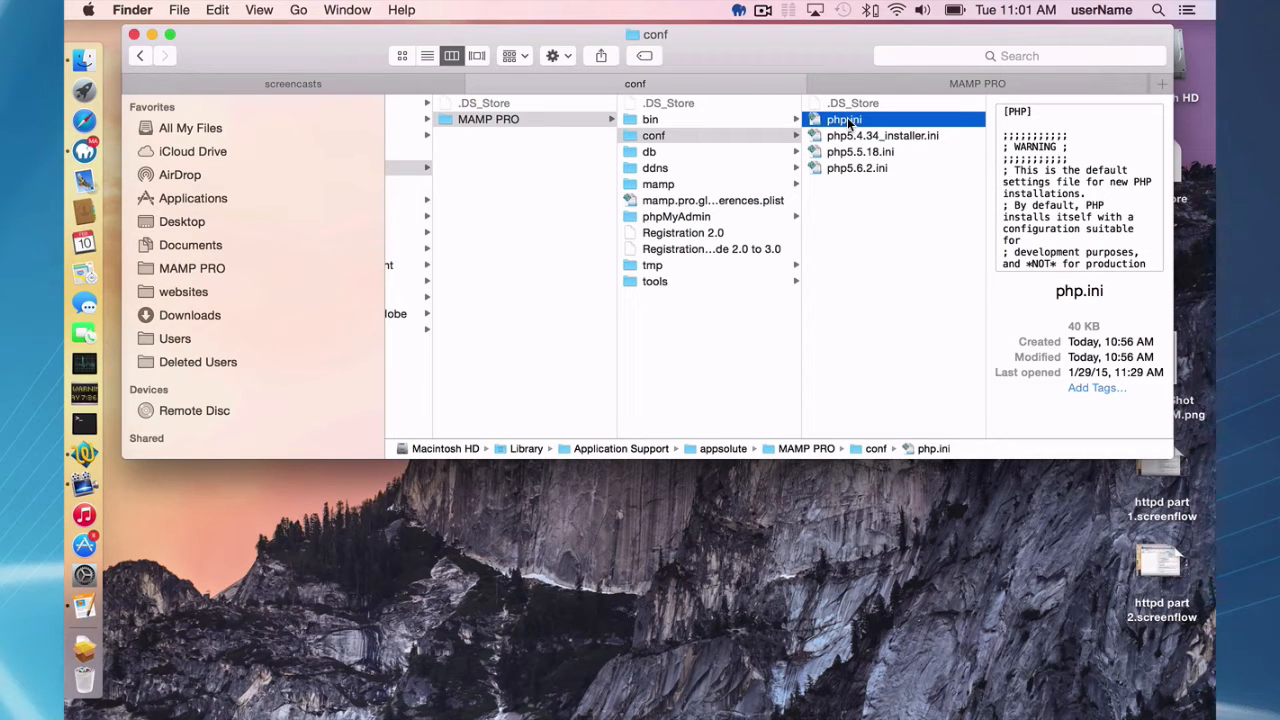
pyautogui.moveTo(196, 220)
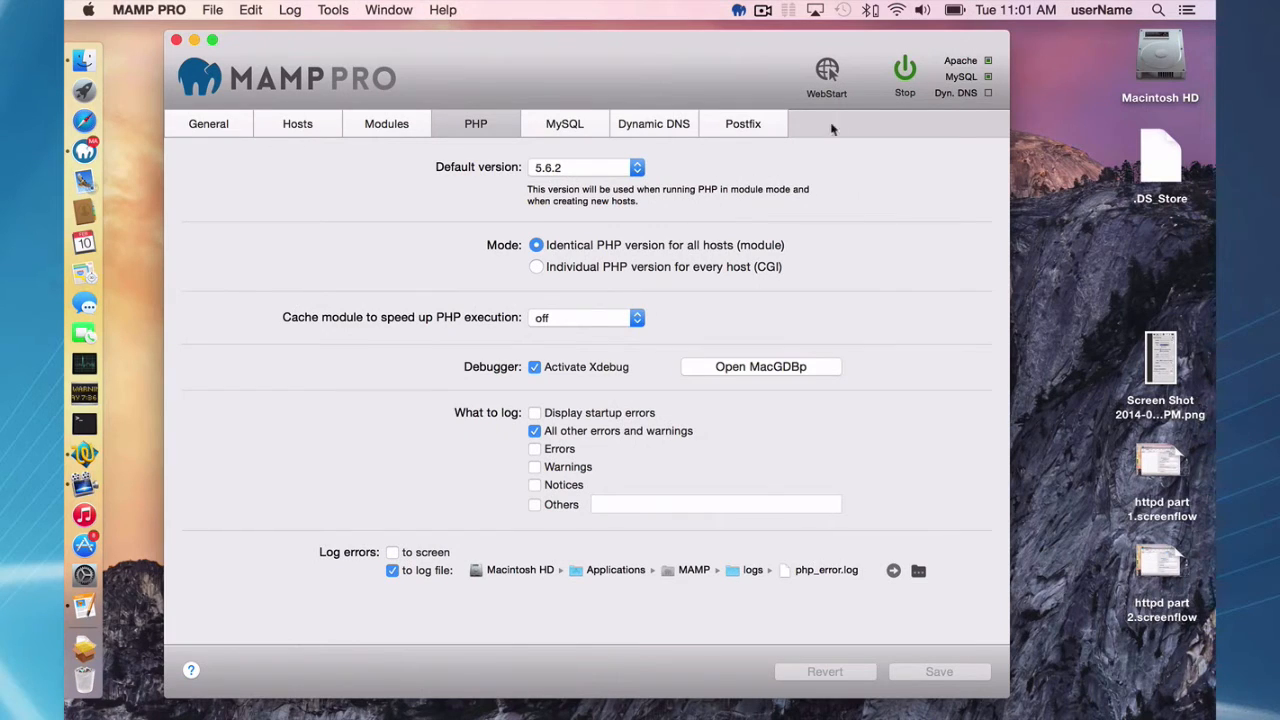
# Select the generated php.ini in the conf folder and edit its file name.
pyautogui.click(904, 70)
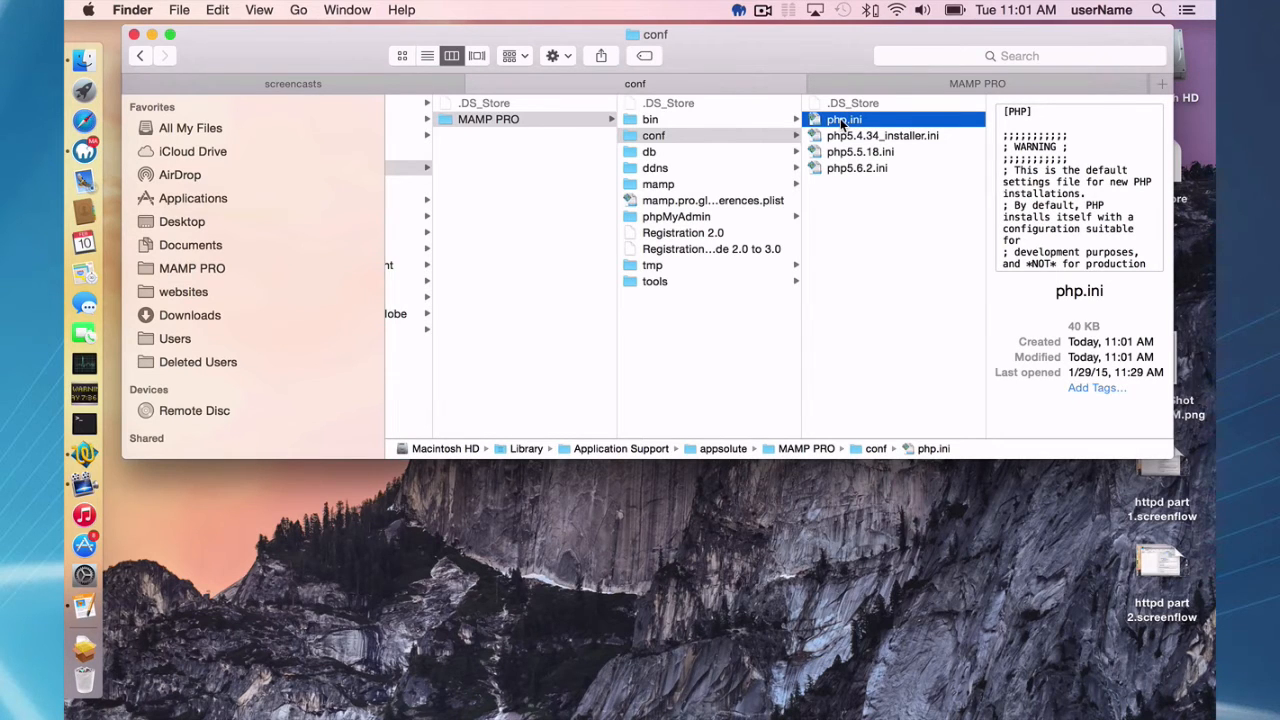
pyautogui.doubleClick(844, 120)
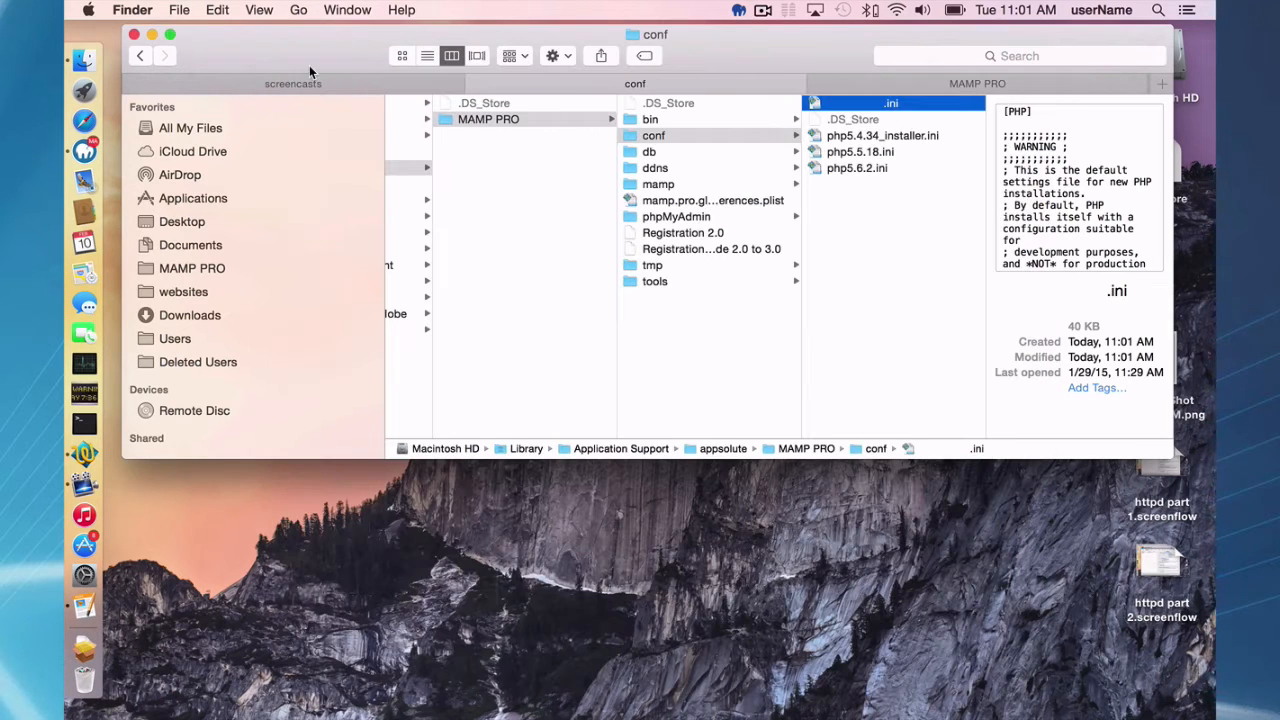
pyautogui.click(882, 136)
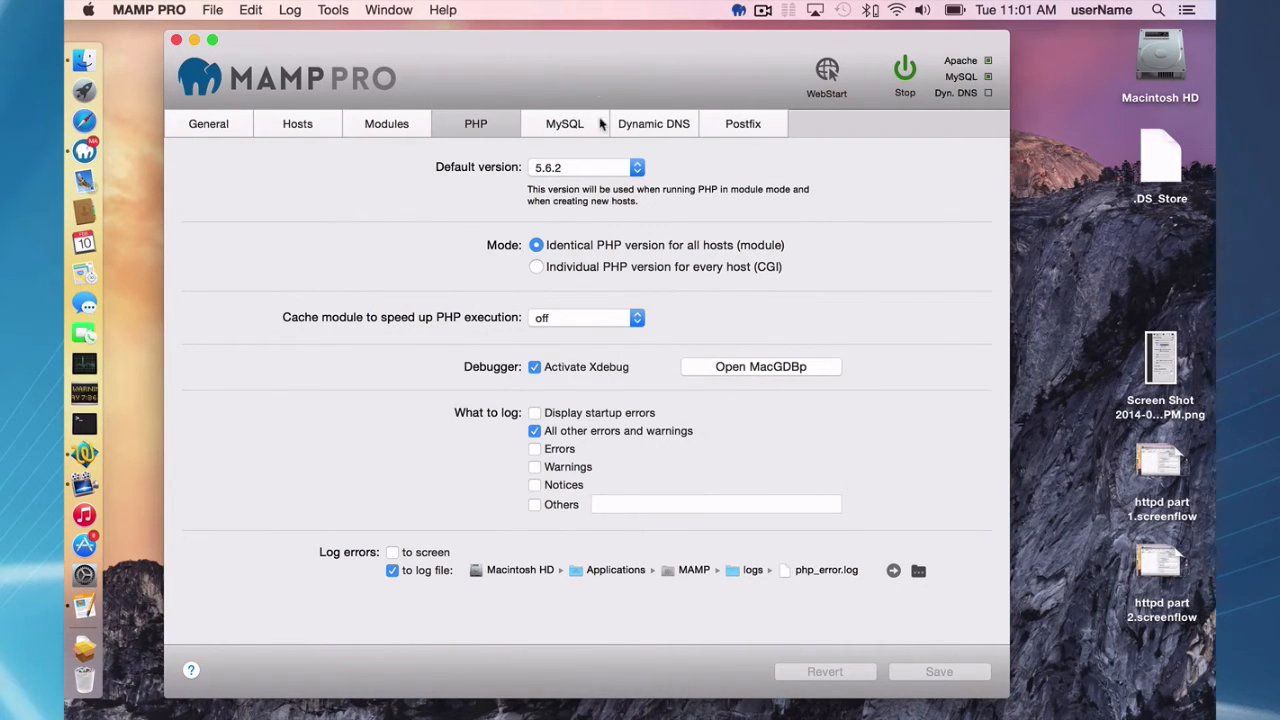
pyautogui.moveTo(672, 250)
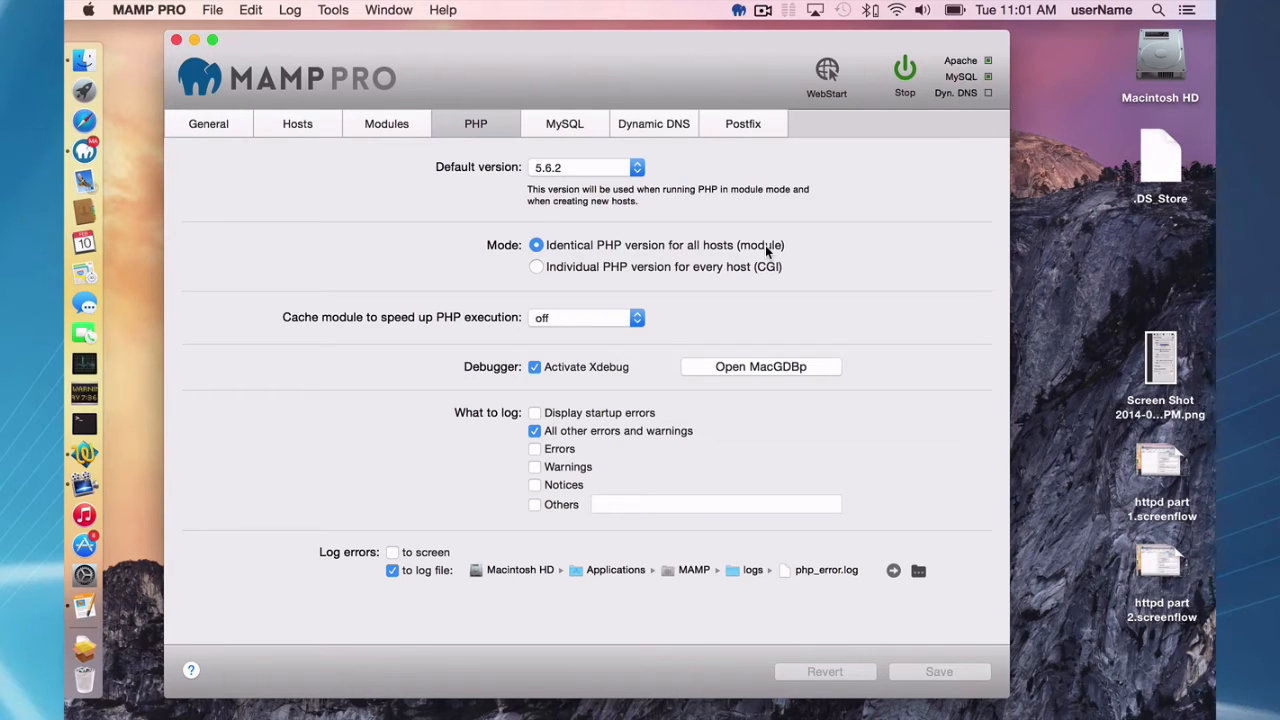
pyautogui.moveTo(770, 278)
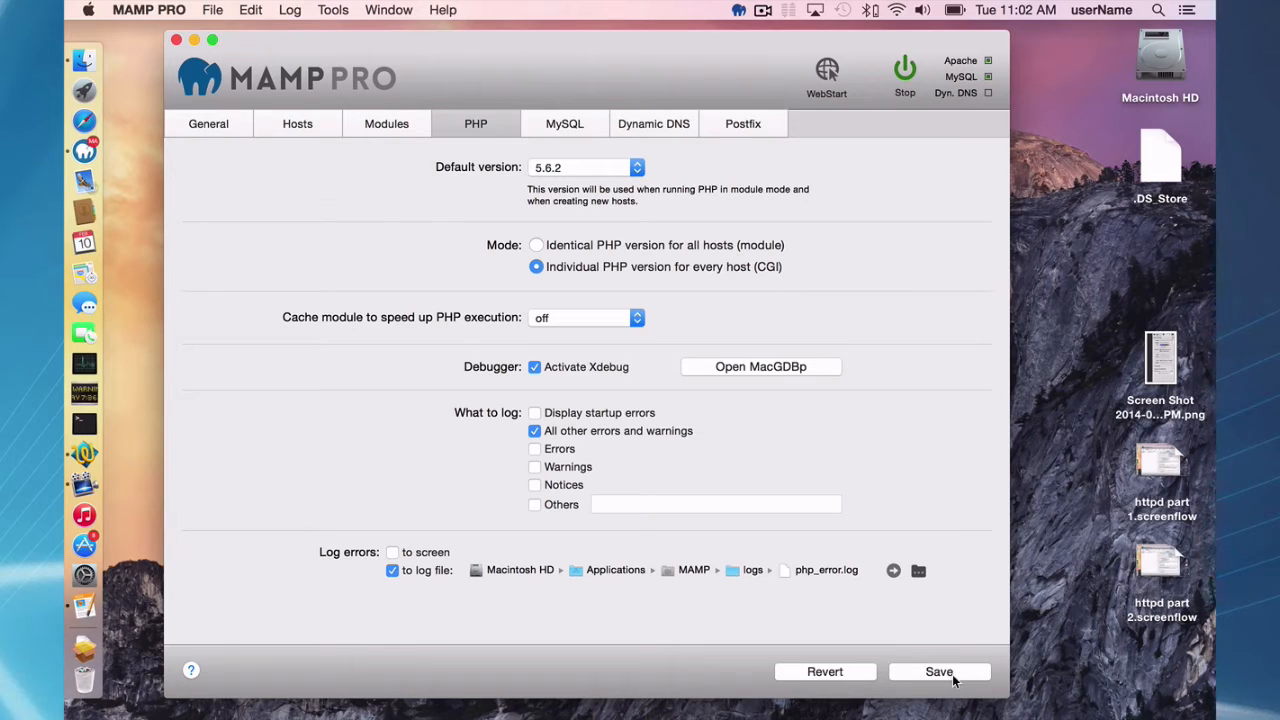
# Save the individual PHP version per host (CGI) mode and restart the servers.
pyautogui.click(938, 672)
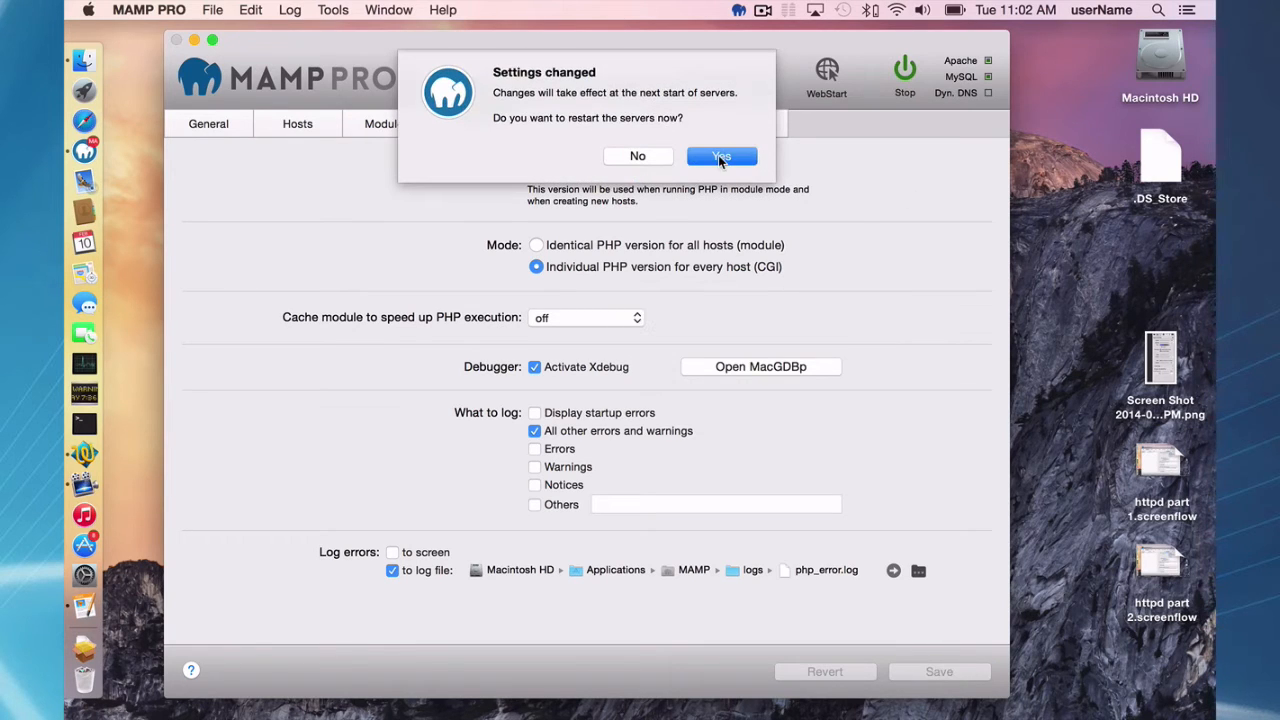
pyautogui.click(720, 156)
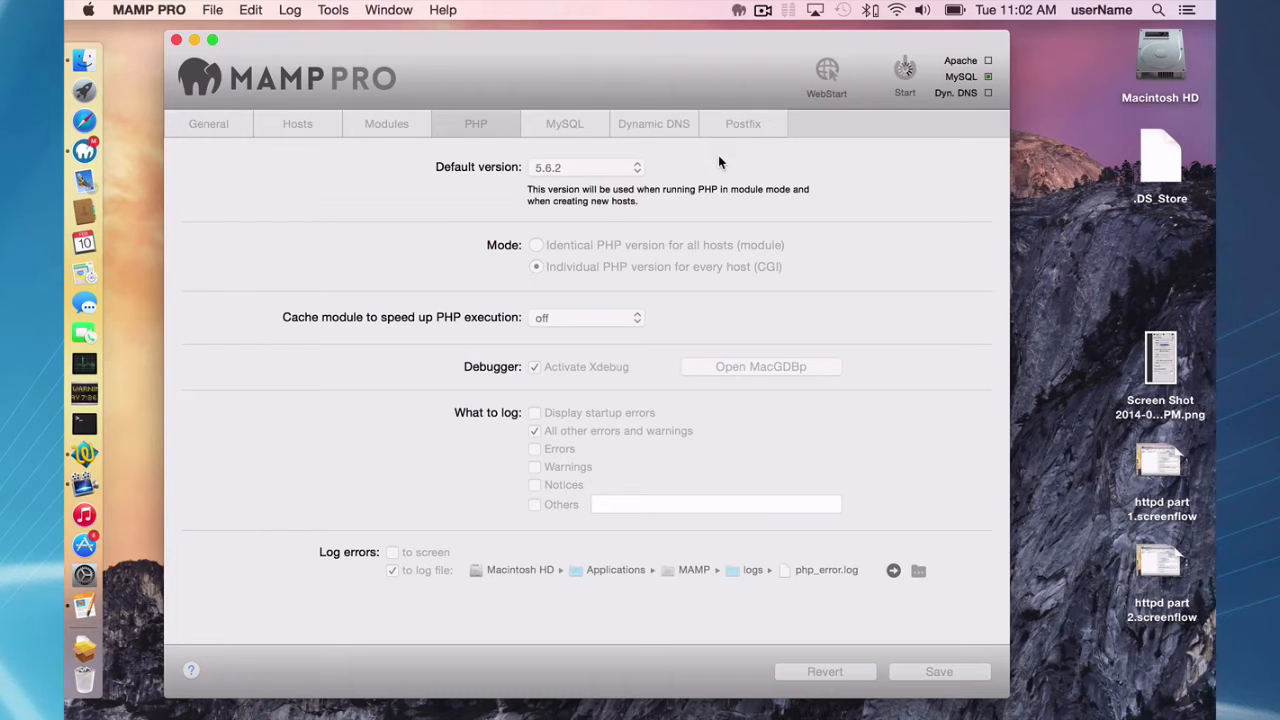
# Inspect php5.5.18.ini and php5.6.2.ini in the conf folder for their modification details.
pyautogui.click(296, 124)
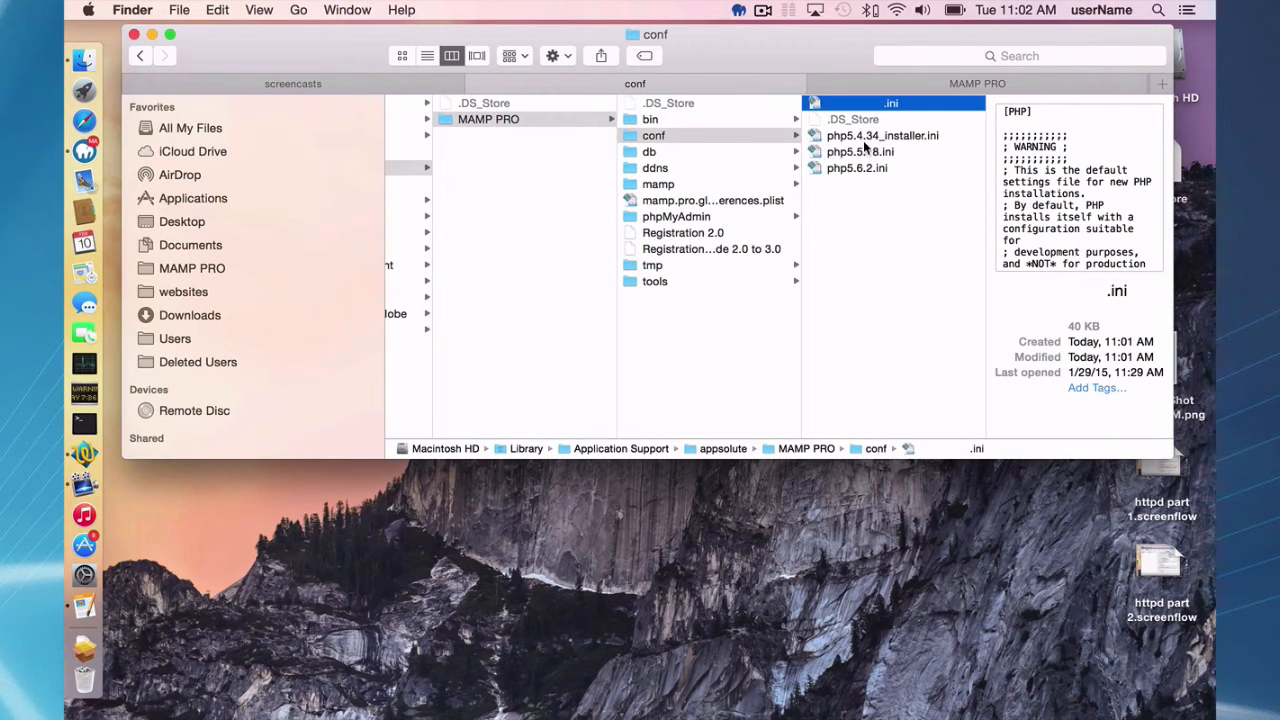
pyautogui.click(860, 152)
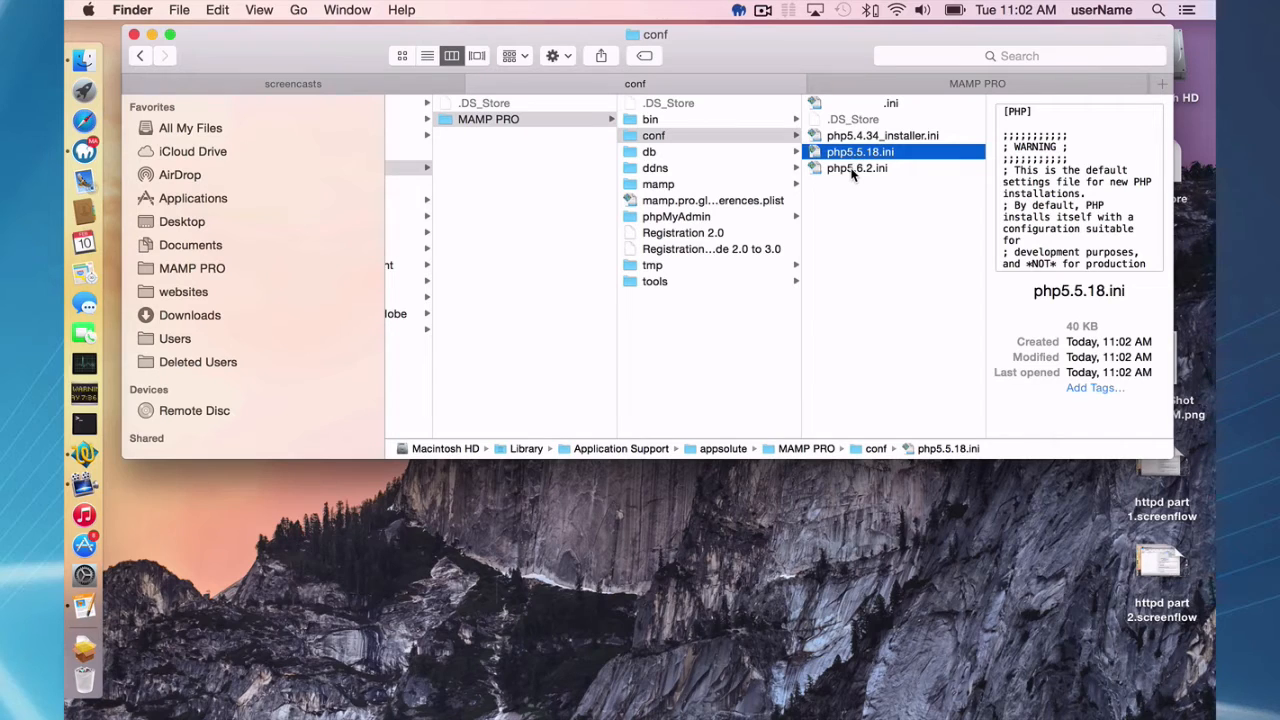
pyautogui.click(856, 168)
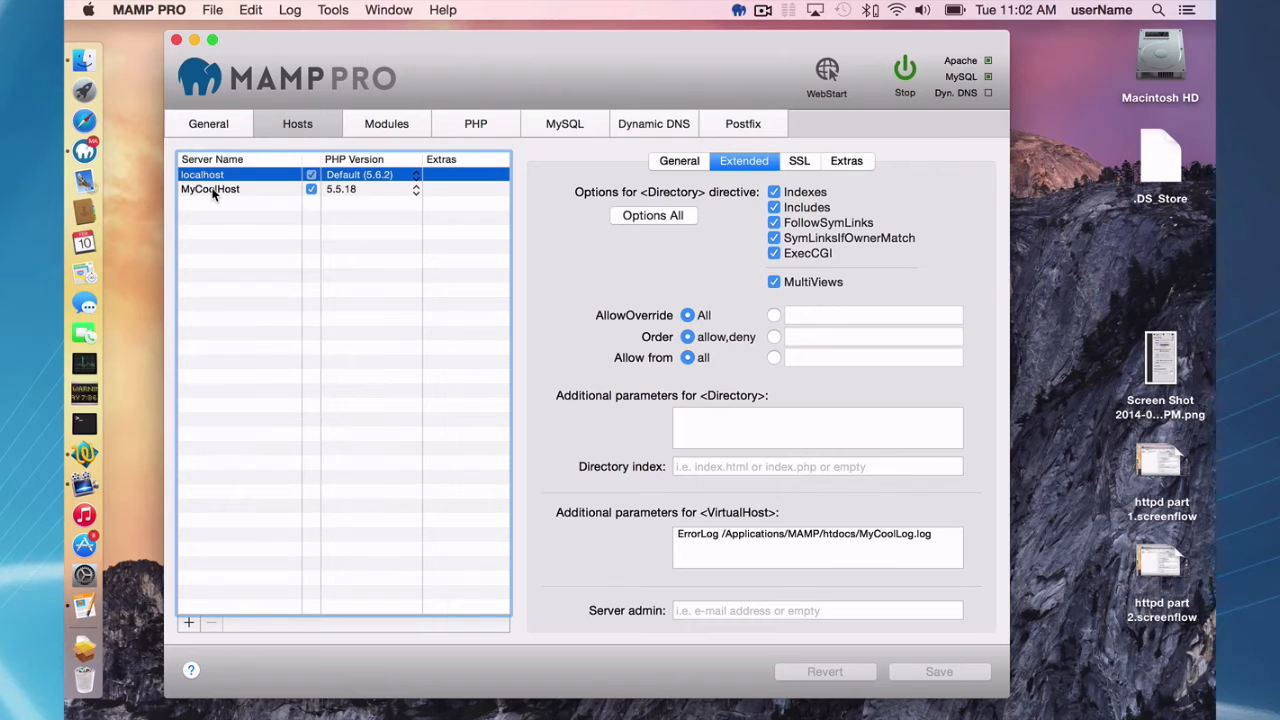
pyautogui.moveTo(240, 40)
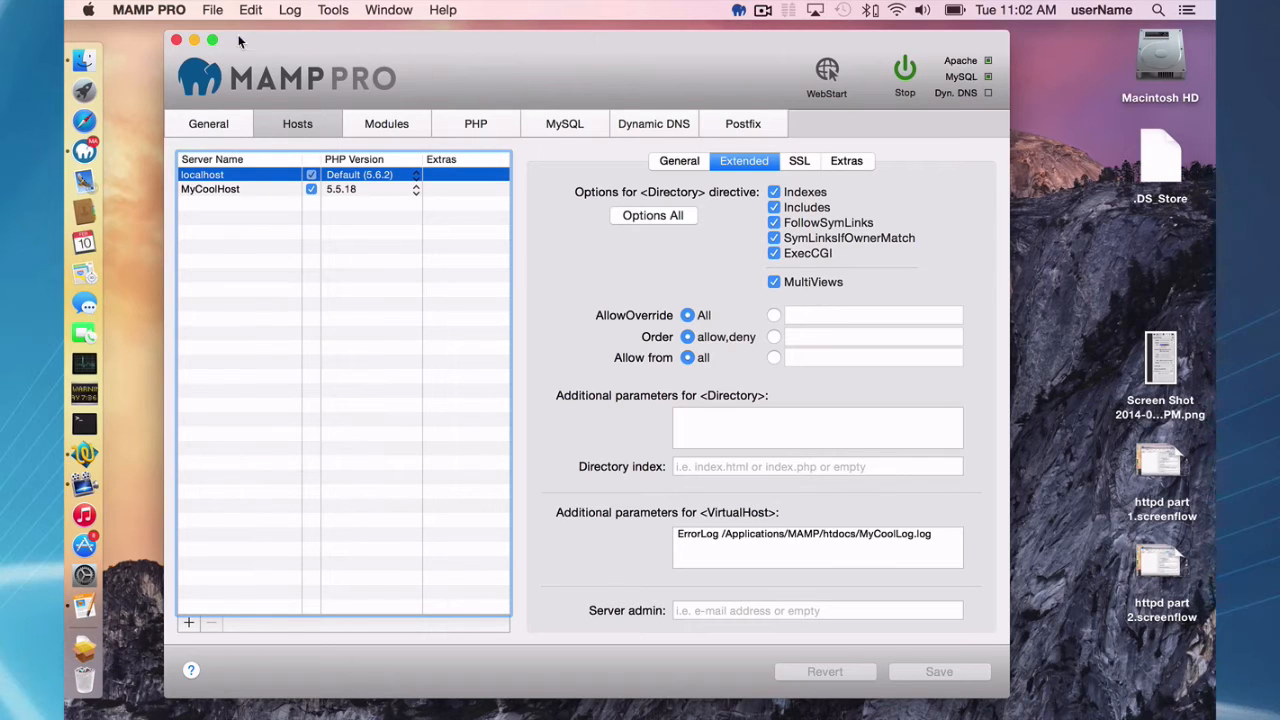
# Open the File menu to reach the per-version php.ini templates.
pyautogui.click(212, 10)
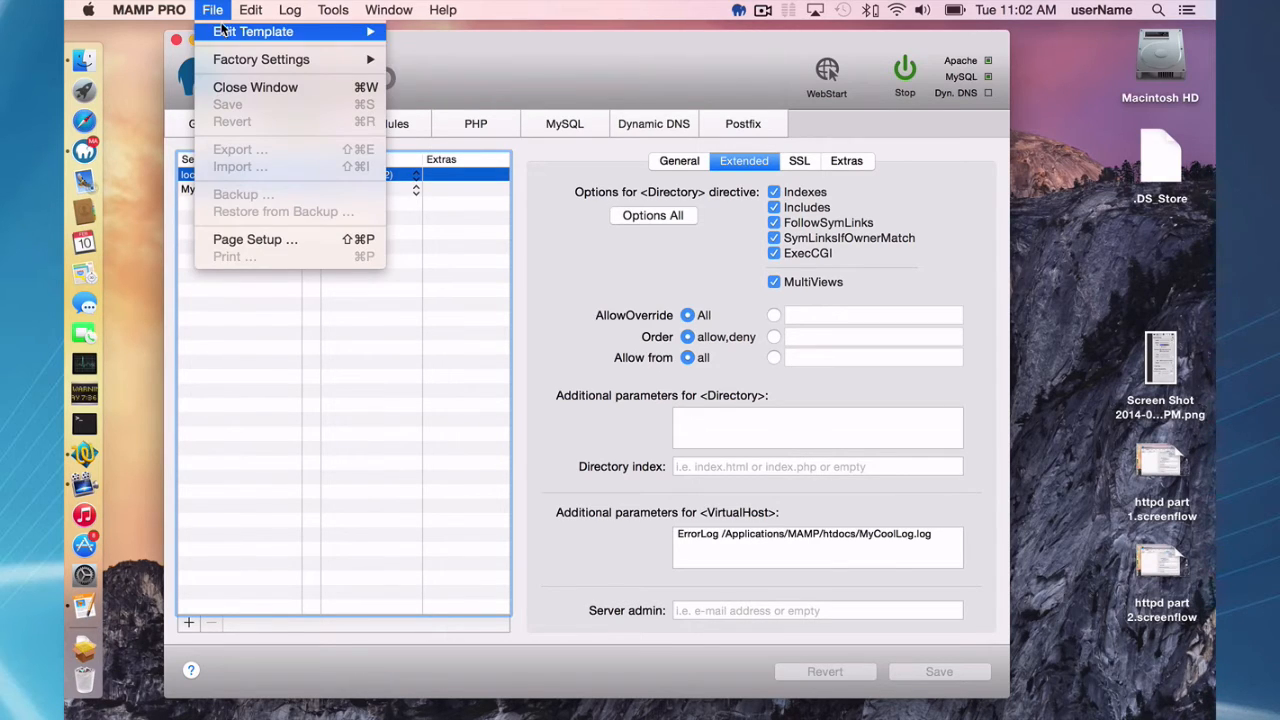
pyautogui.moveTo(252, 32)
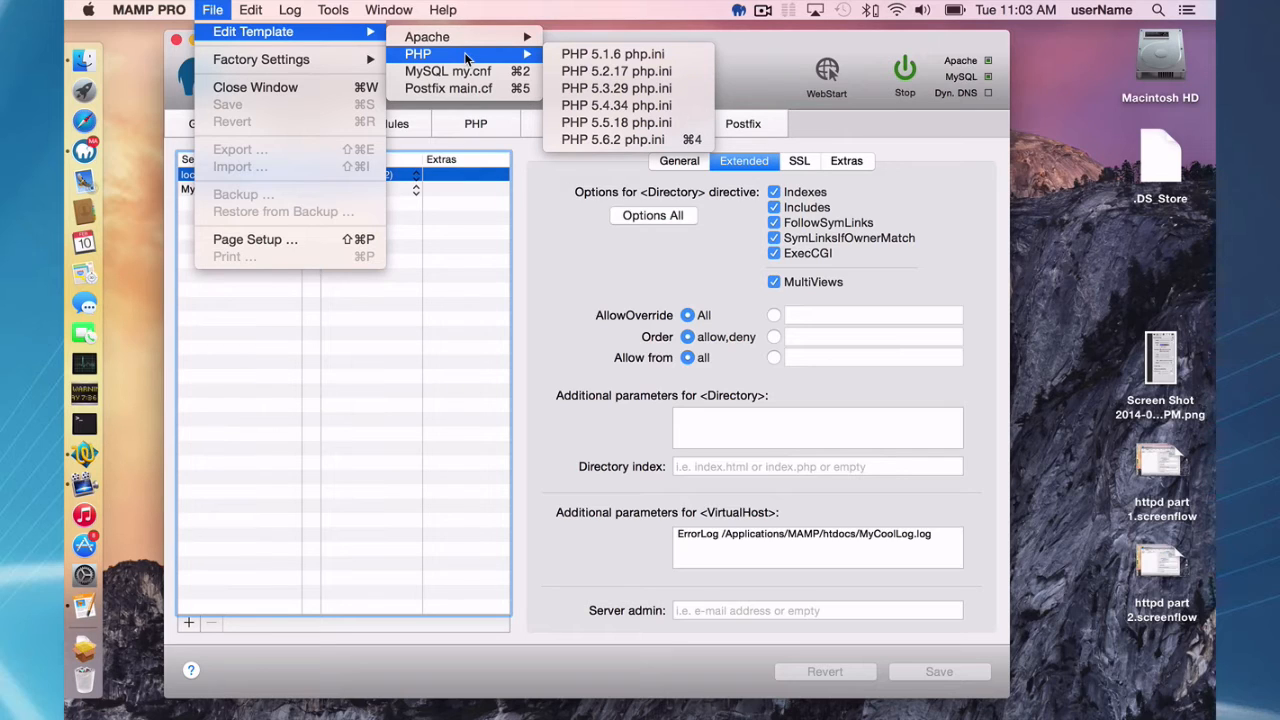
pyautogui.moveTo(616, 122)
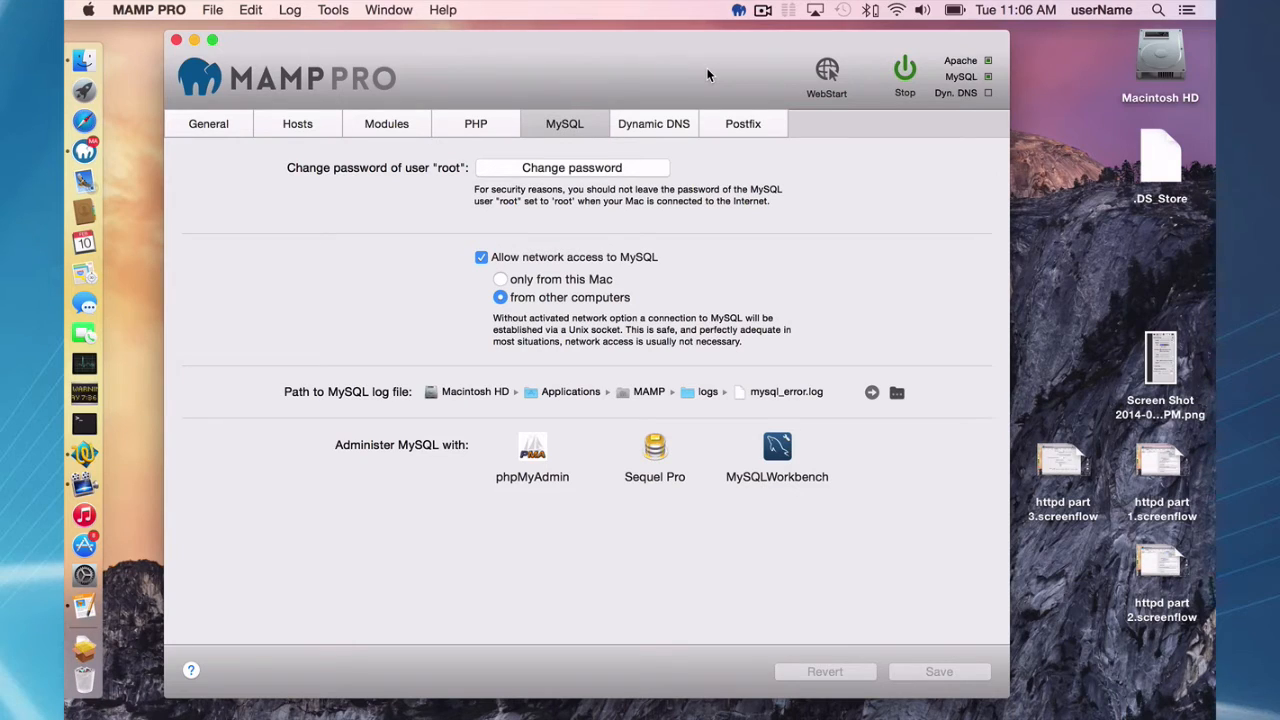
pyautogui.moveTo(584, 296)
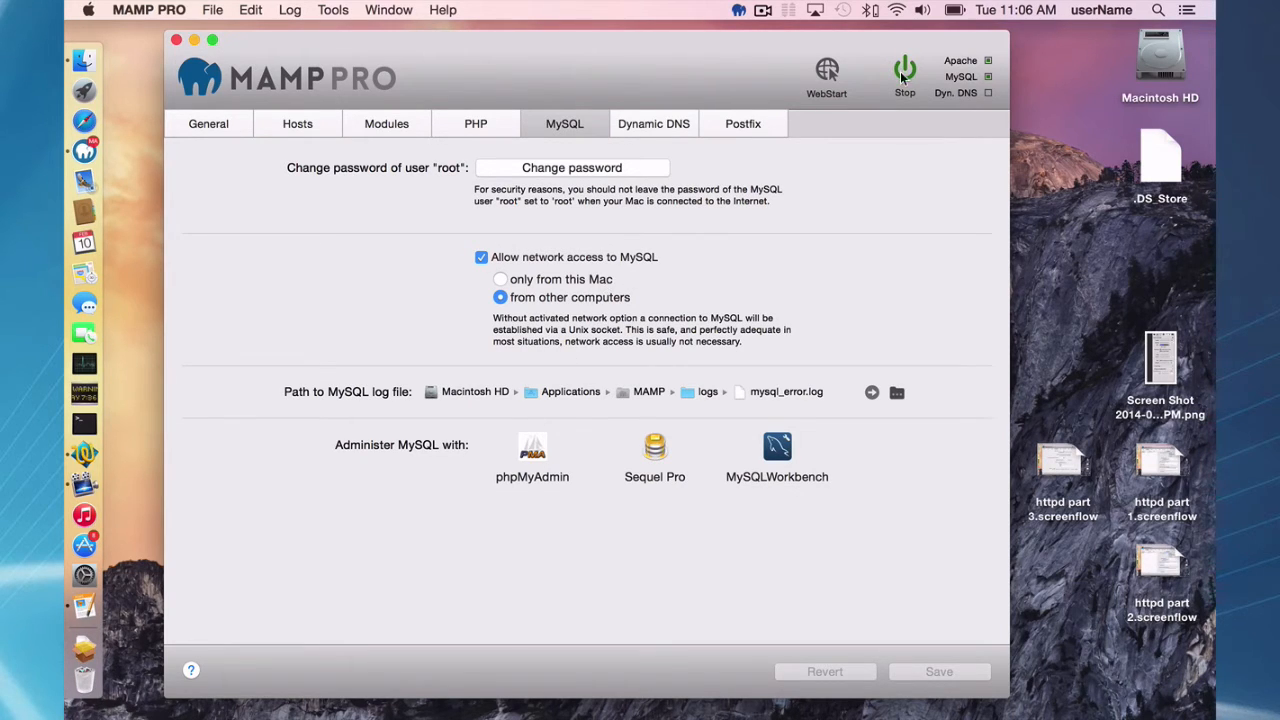
# Stop the Apache and MySQL servers and load the MySQL my.cnf template in the editor.
pyautogui.click(904, 70)
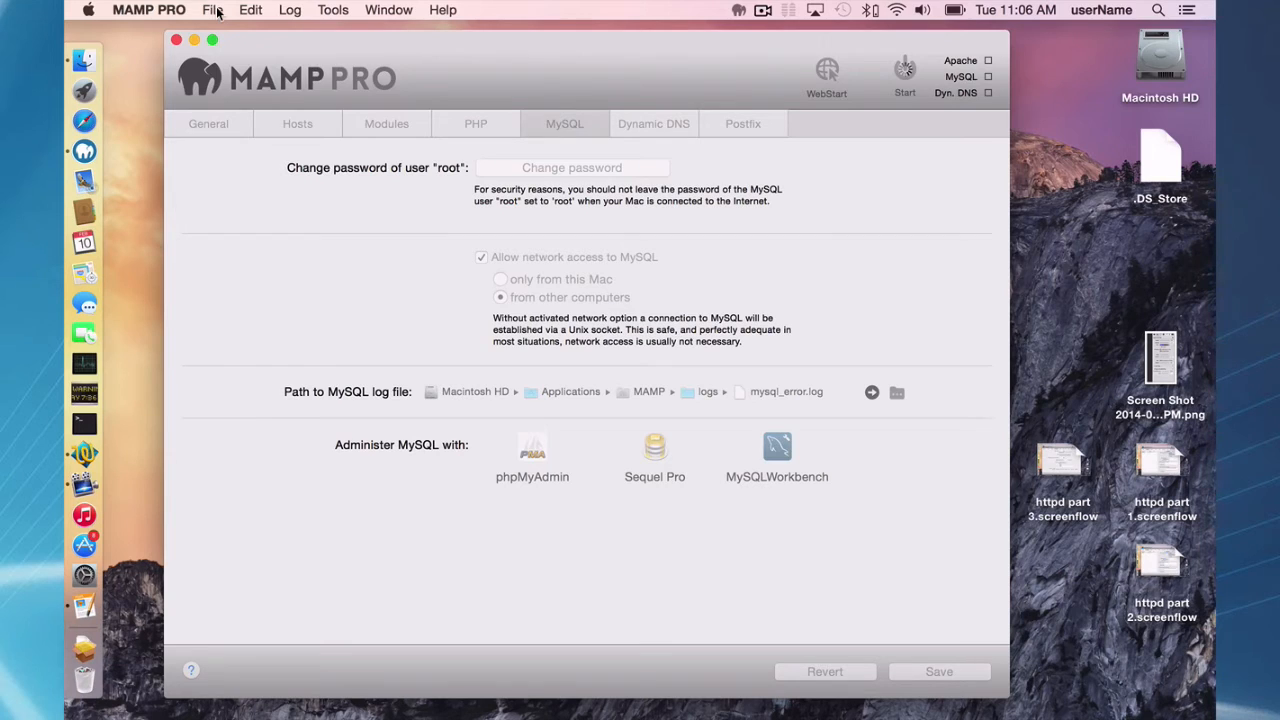
pyautogui.click(212, 10)
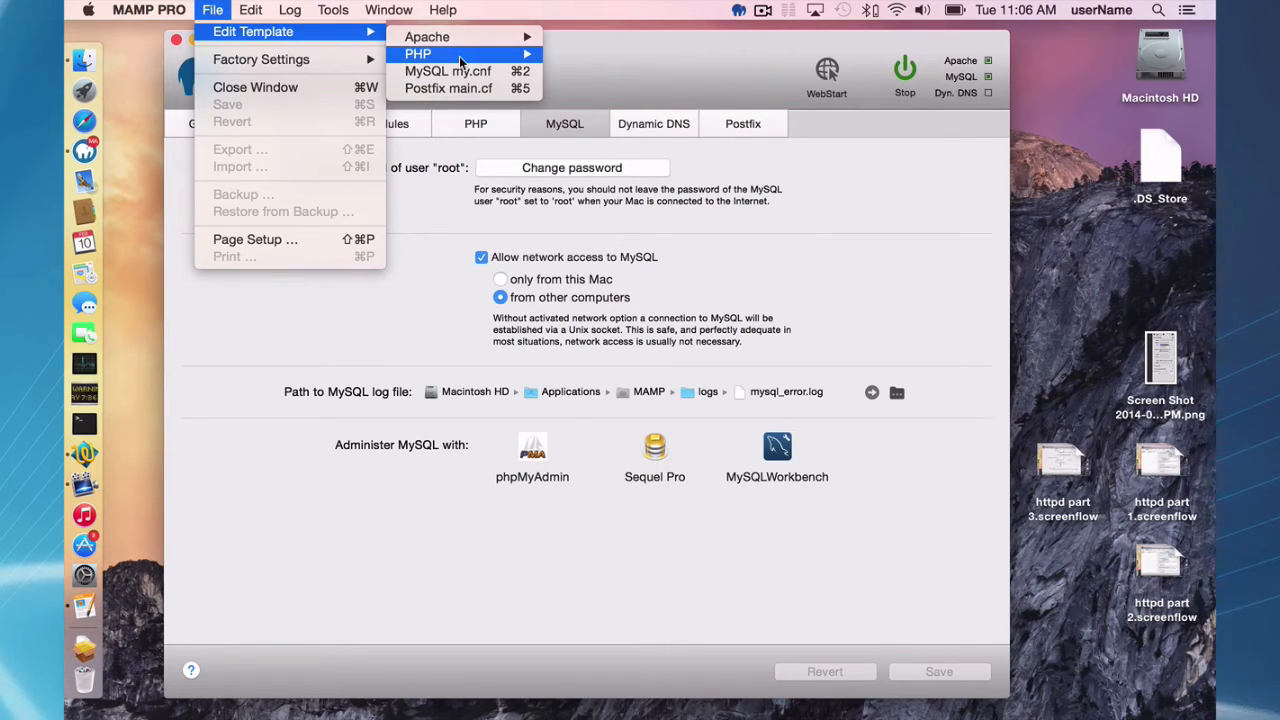
pyautogui.click(448, 72)
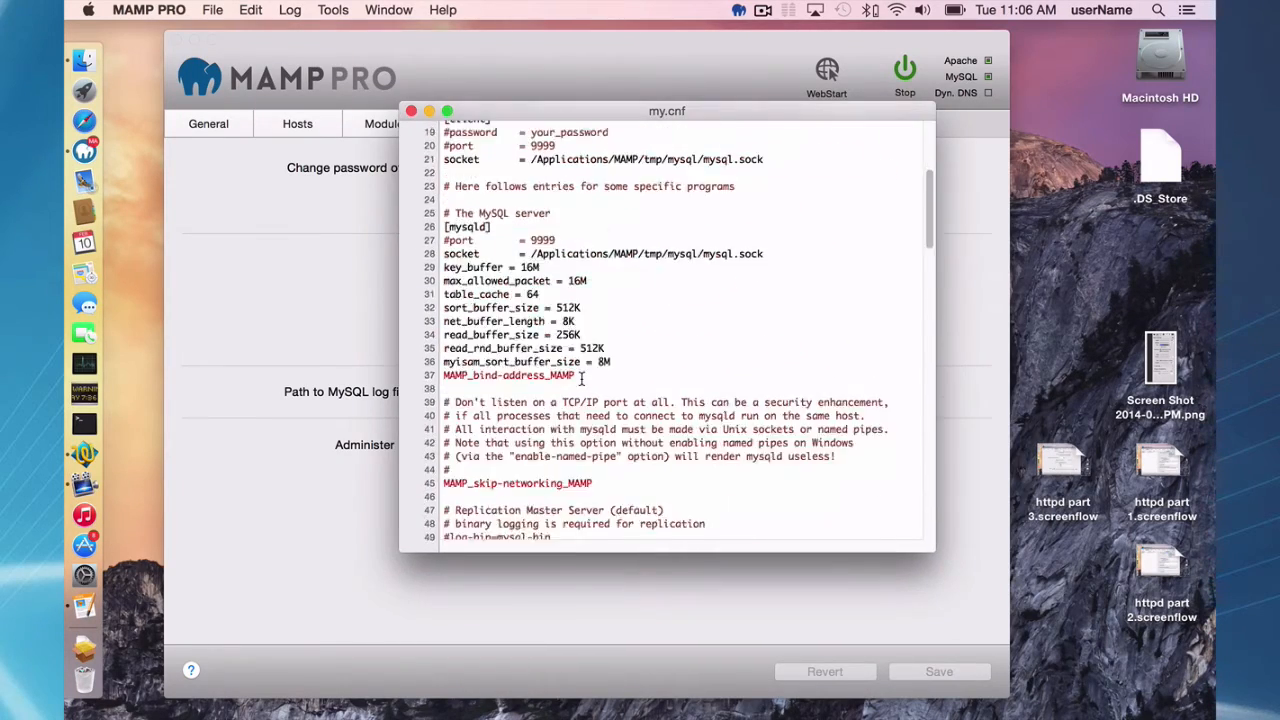
pyautogui.scroll(-3)
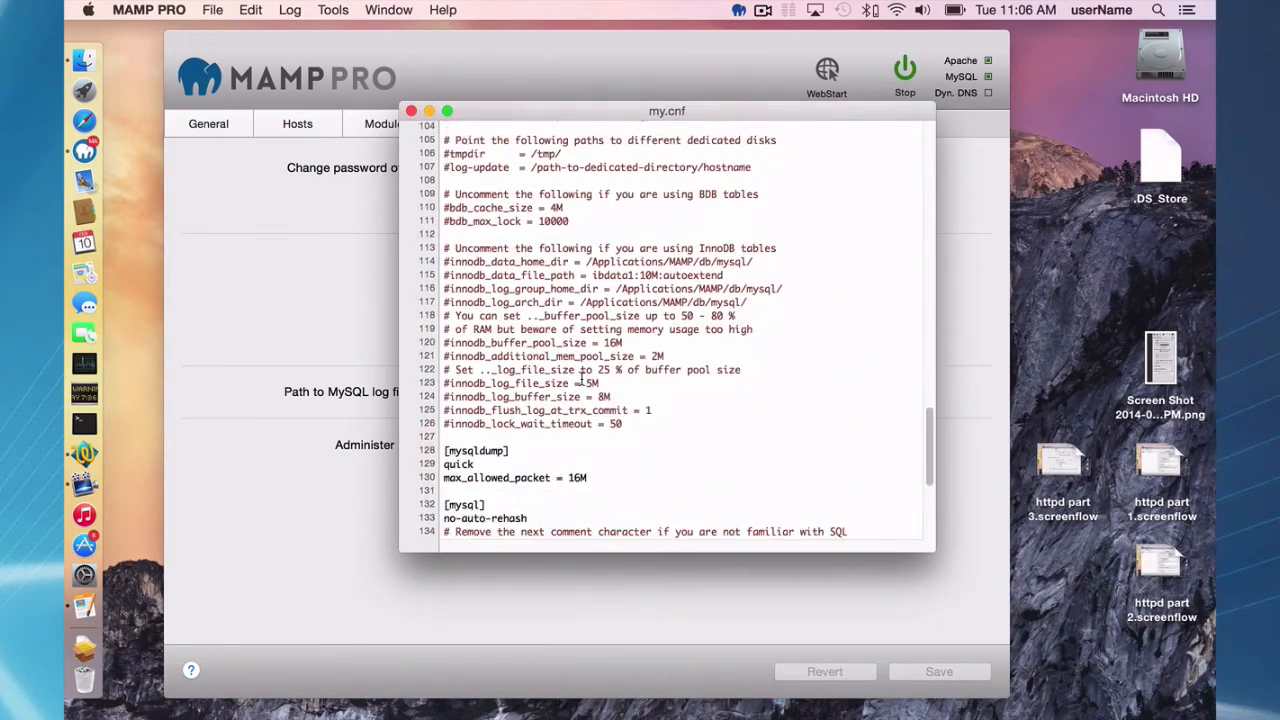
pyautogui.scroll(-3)
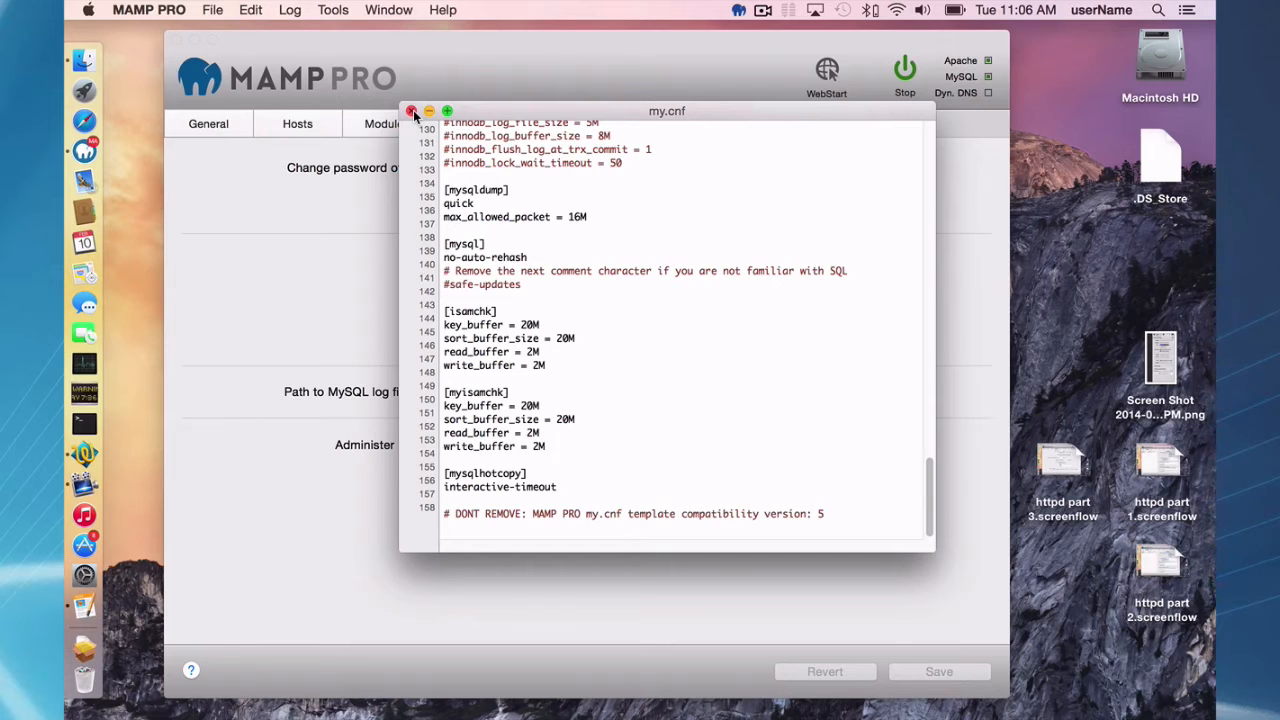
pyautogui.click(412, 112)
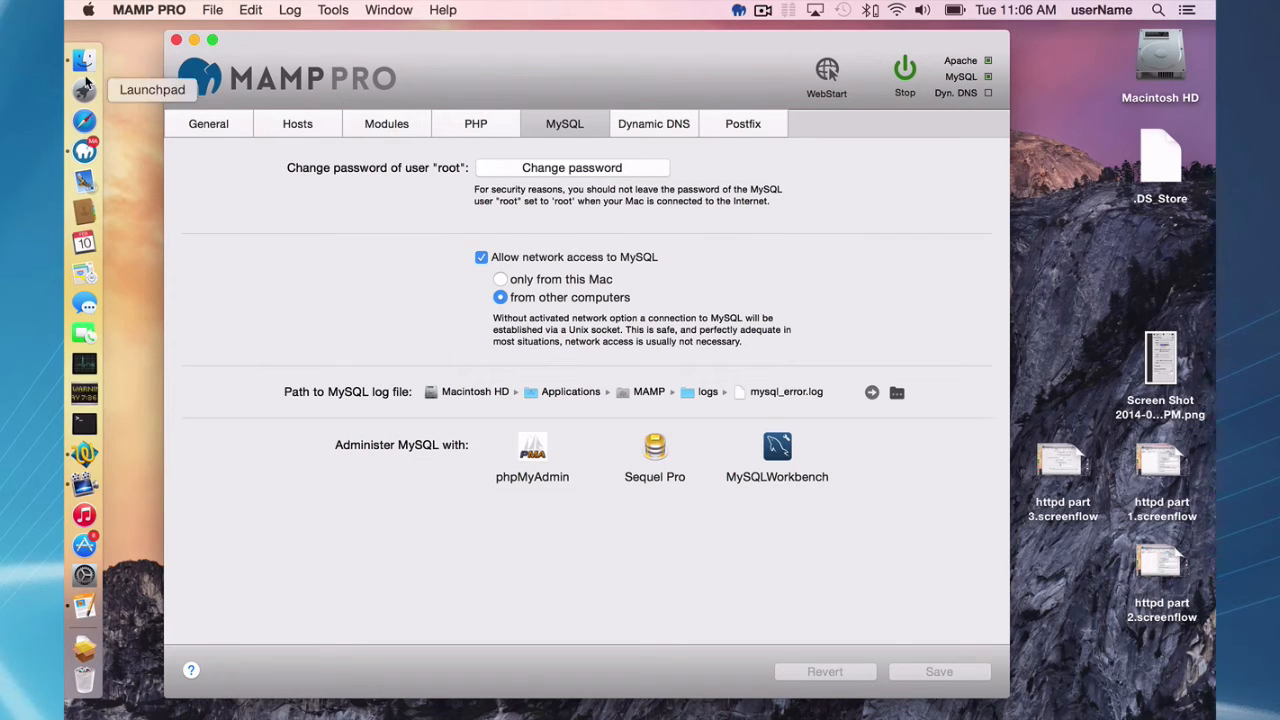
pyautogui.moveTo(292, 70)
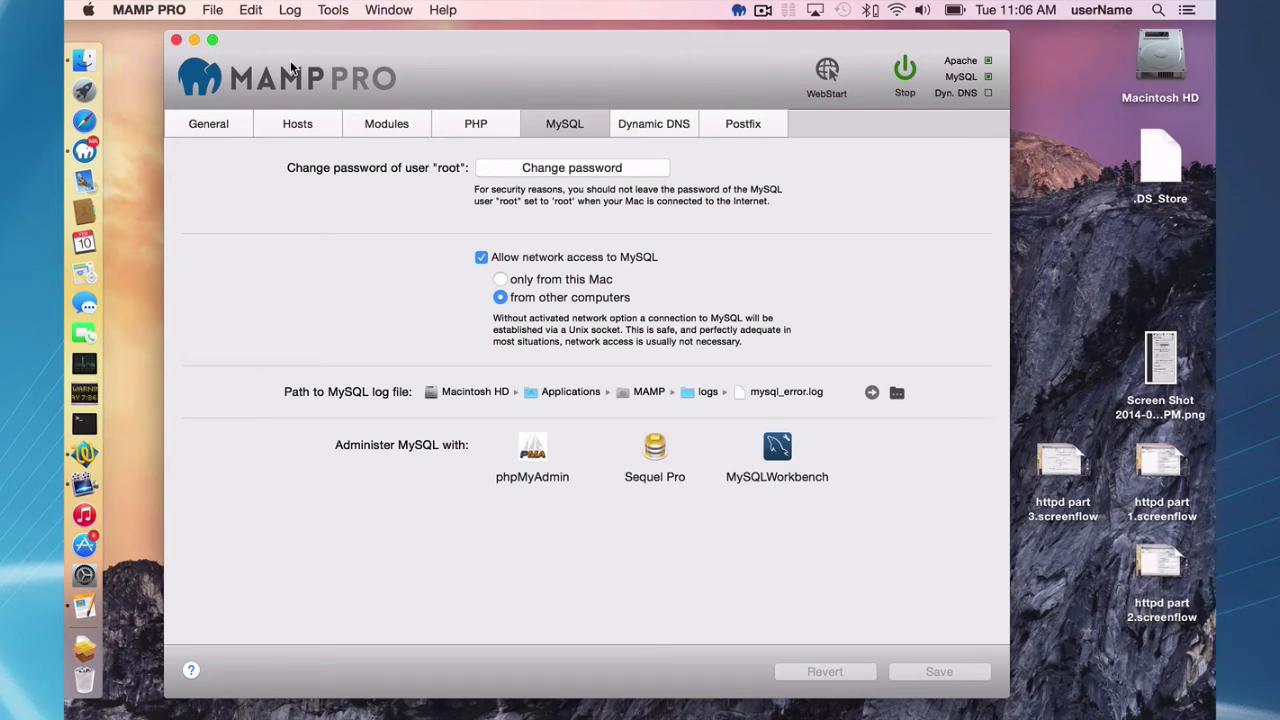
pyautogui.moveTo(84, 62)
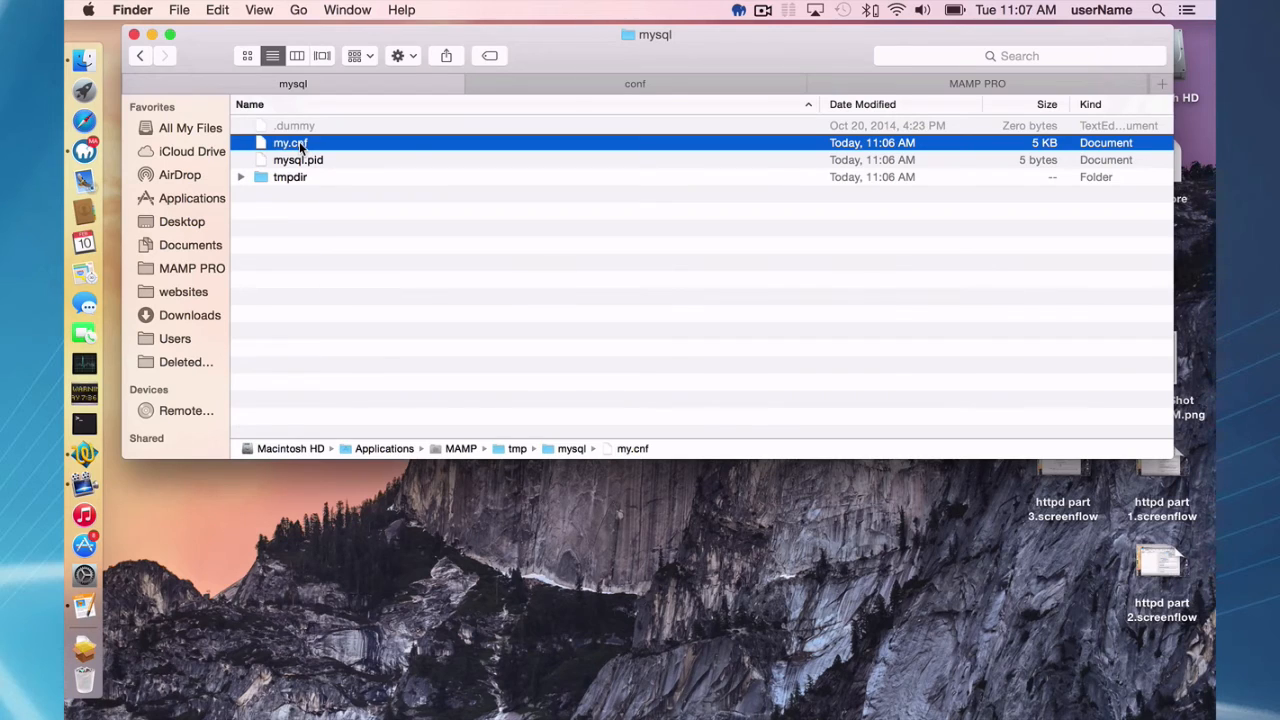
pyautogui.moveTo(880, 150)
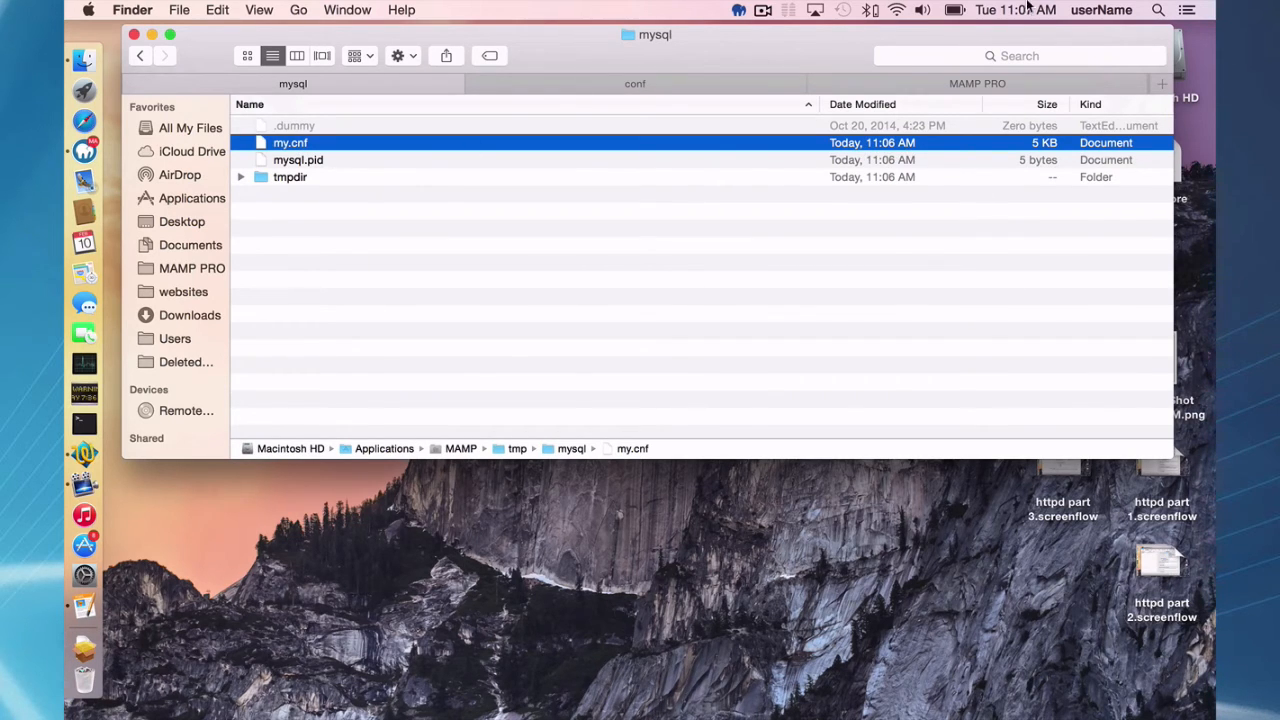
pyautogui.moveTo(518, 266)
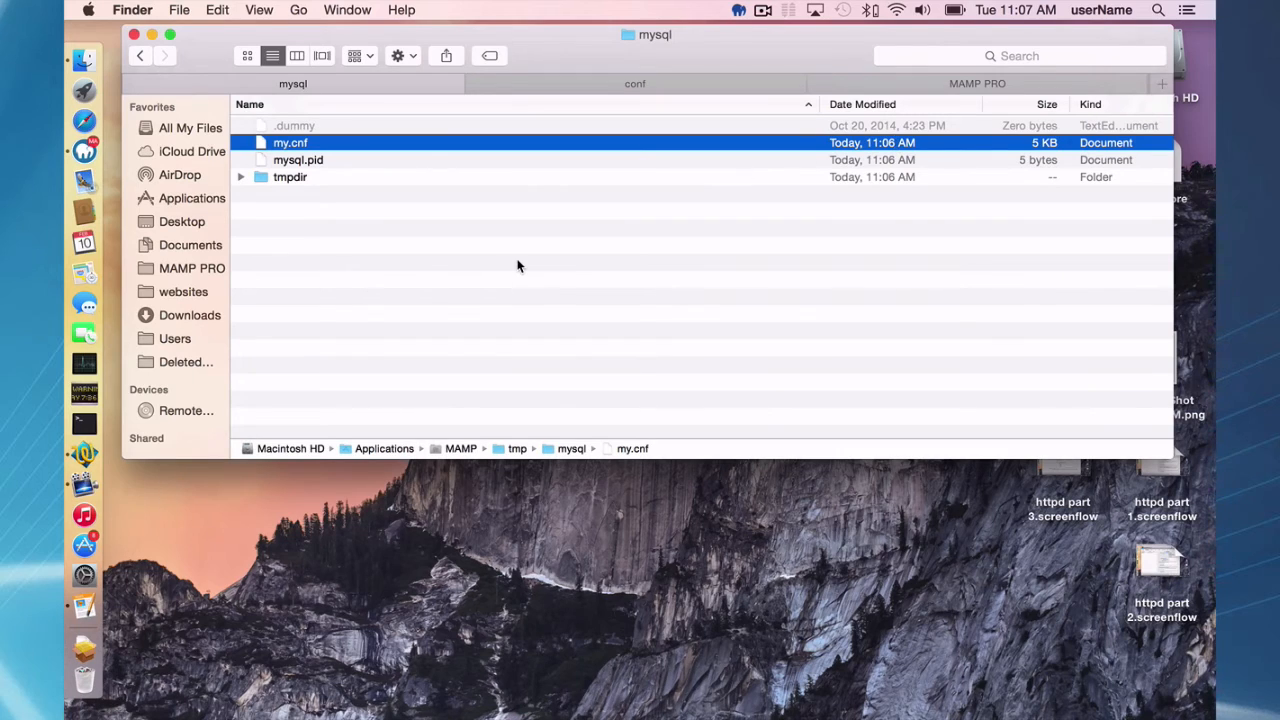
pyautogui.moveTo(322, 444)
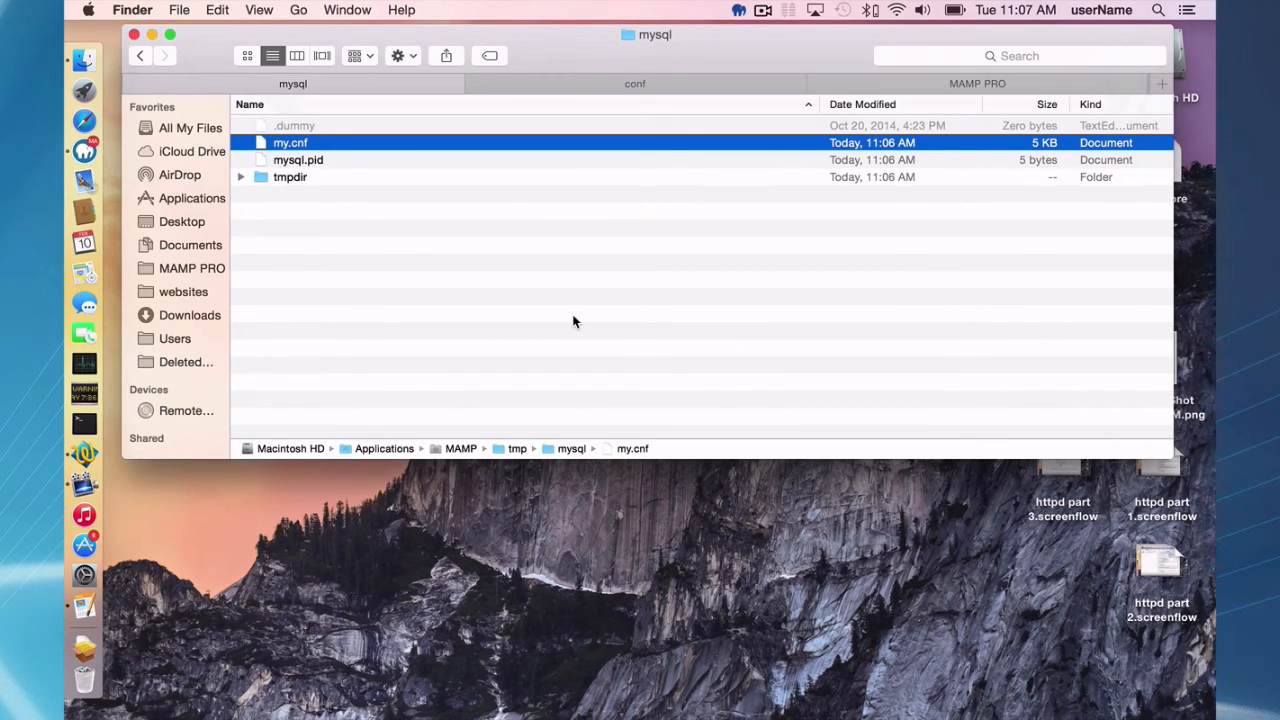
pyautogui.moveTo(648, 146)
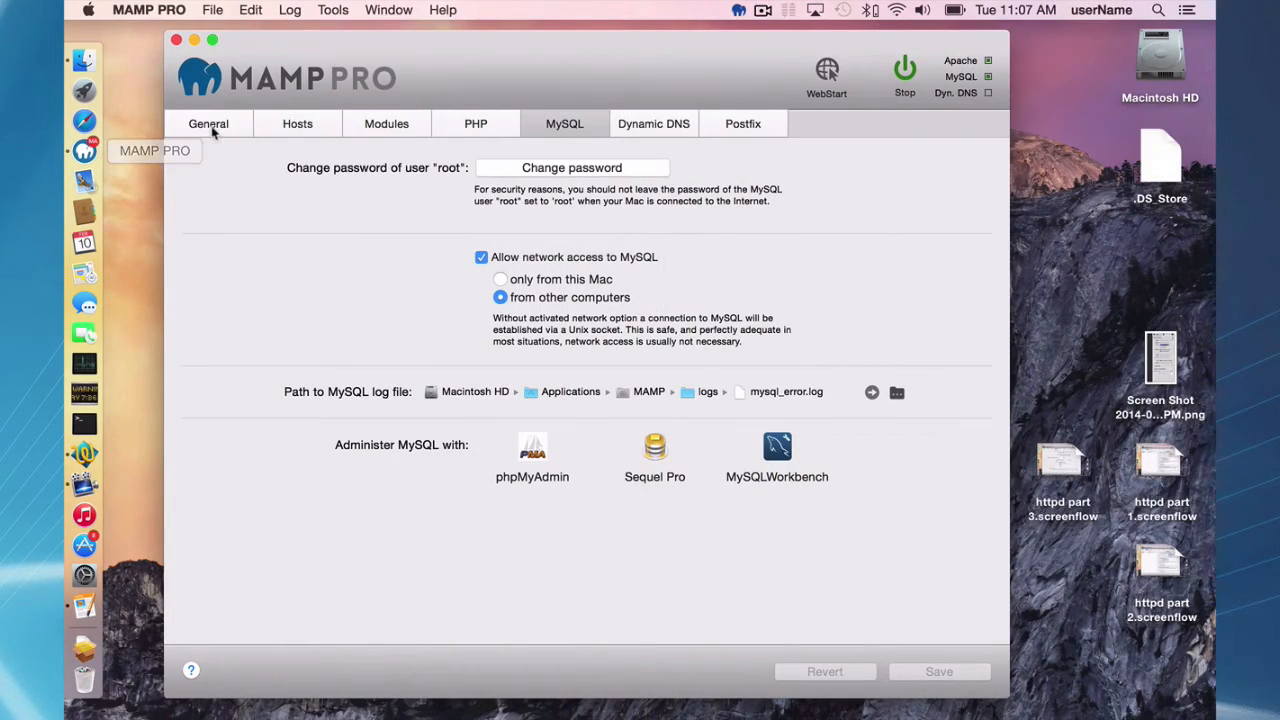
pyautogui.moveTo(340, 114)
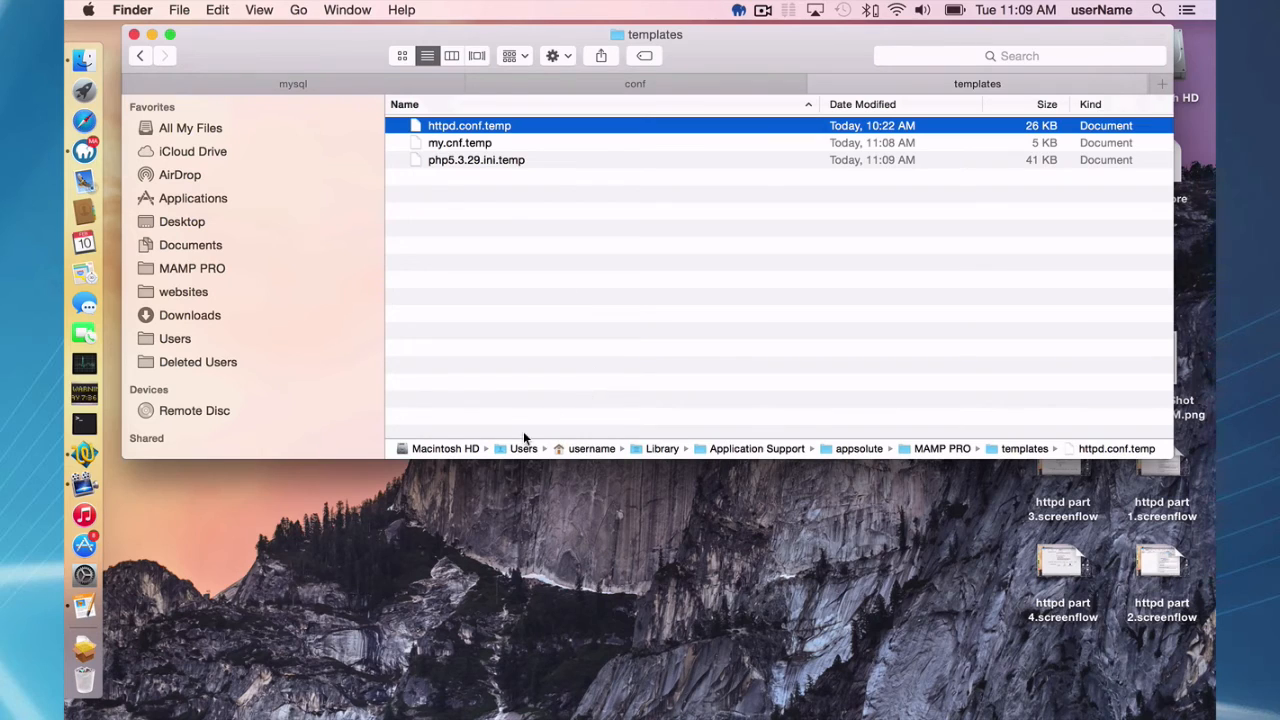
pyautogui.moveTo(672, 452)
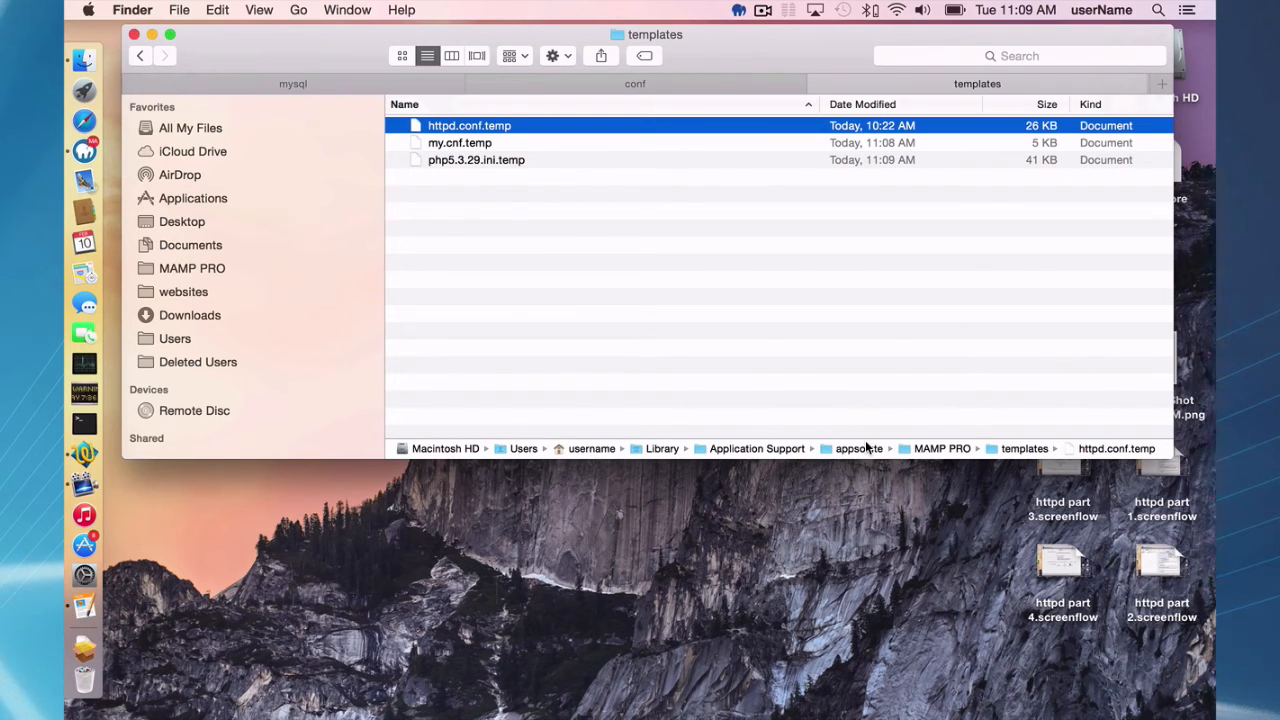
pyautogui.moveTo(996, 418)
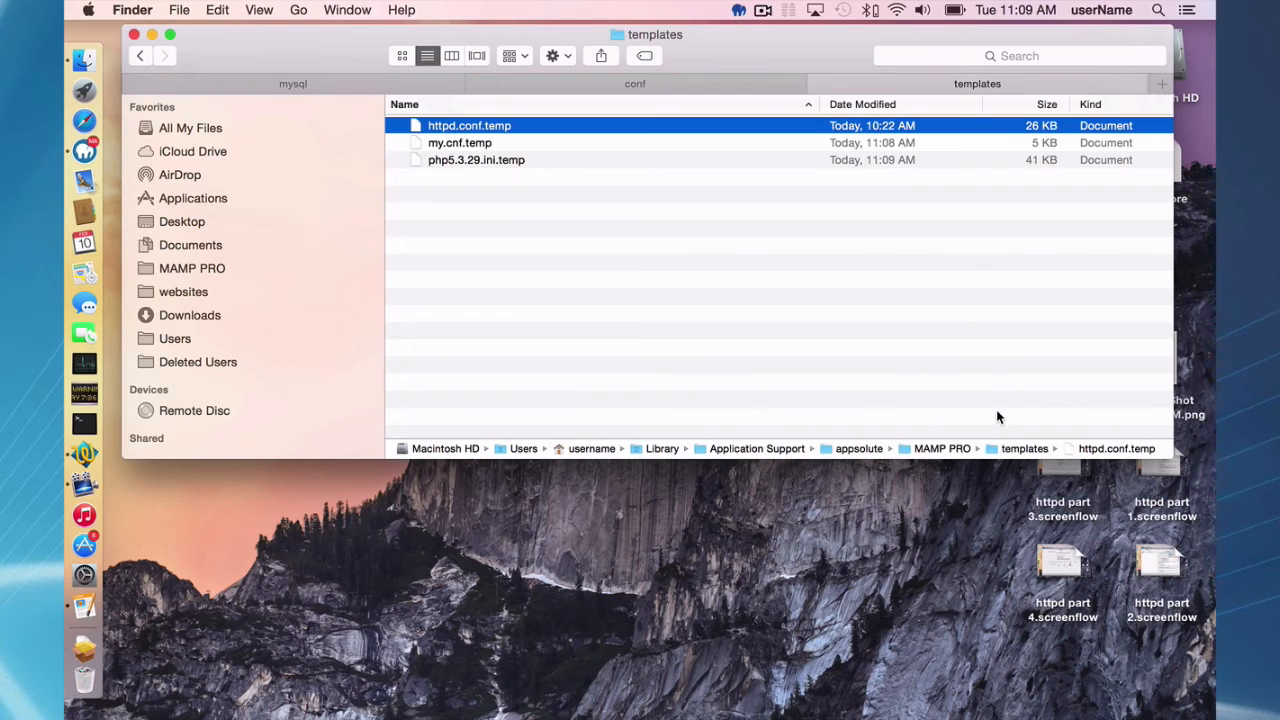
pyautogui.moveTo(752, 316)
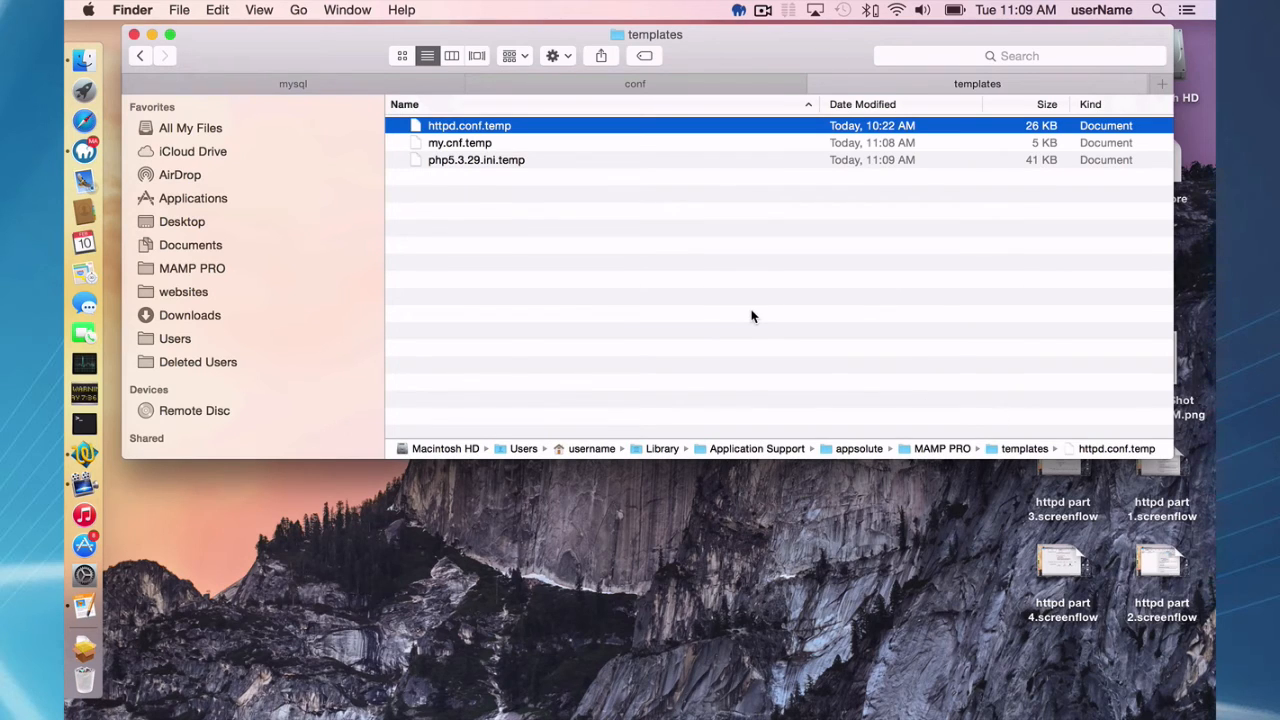
pyautogui.moveTo(528, 154)
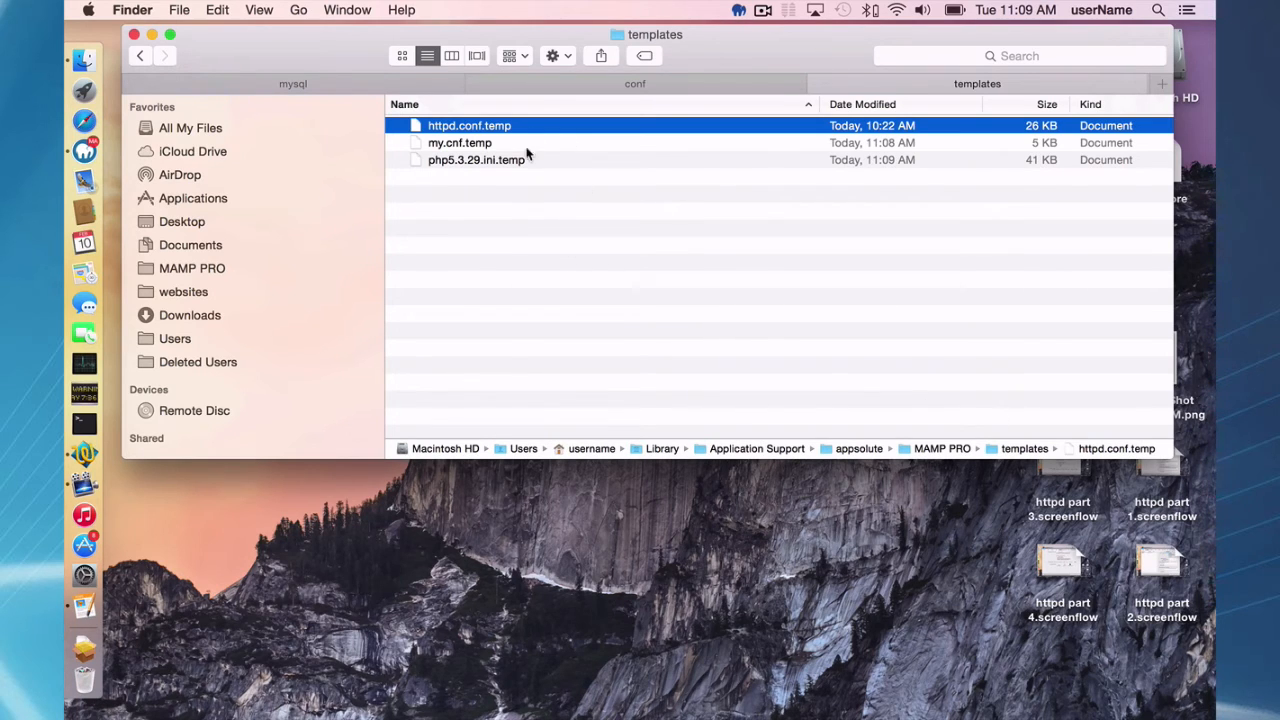
pyautogui.moveTo(528, 168)
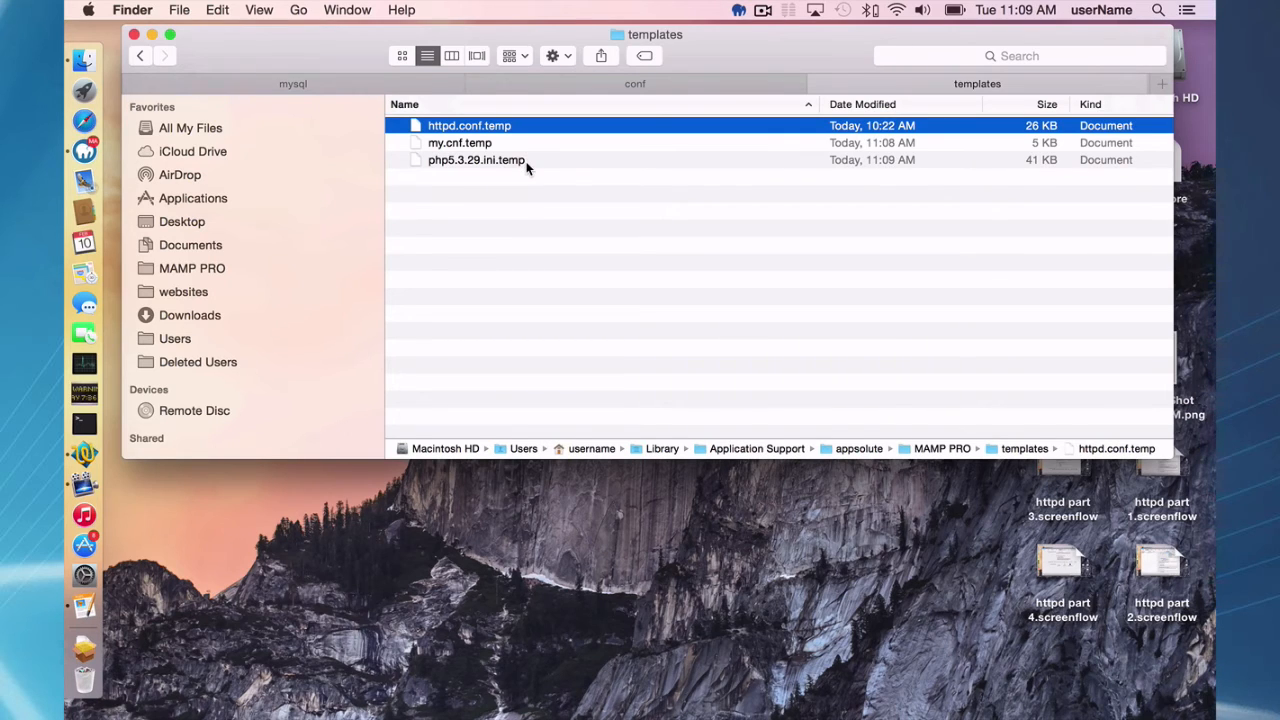
pyautogui.moveTo(488, 192)
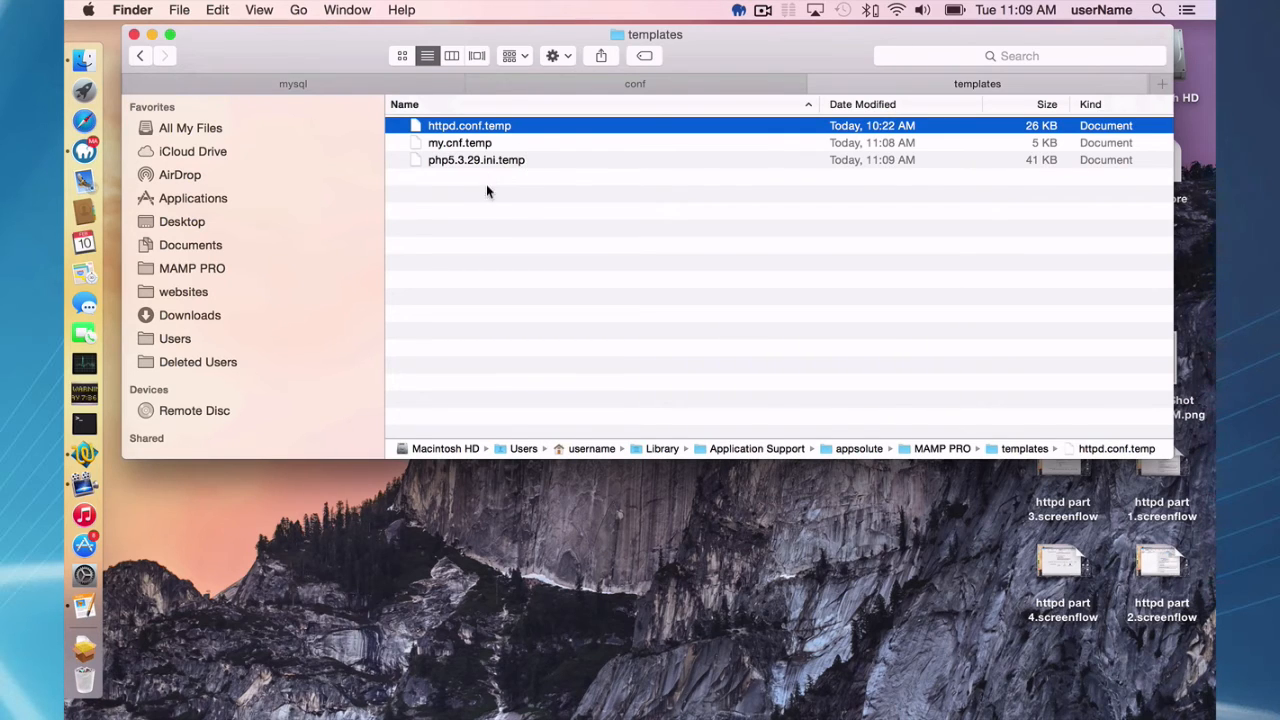
pyautogui.moveTo(484, 188)
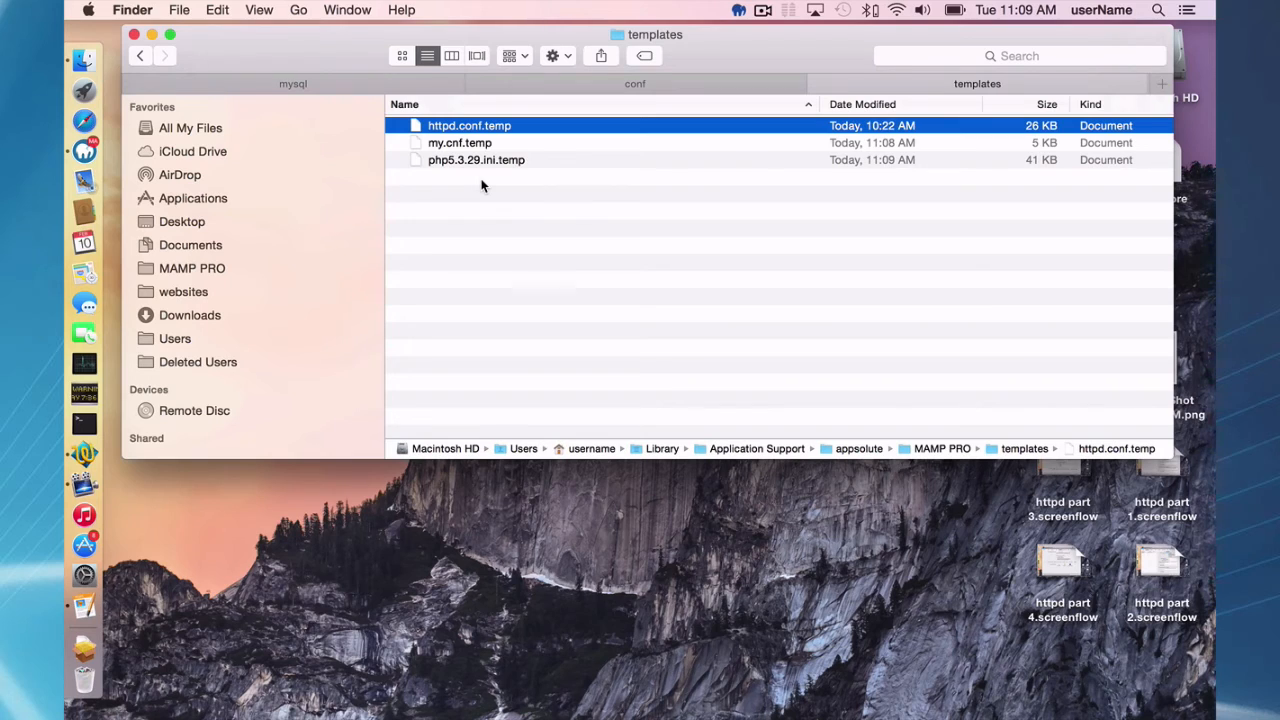
pyautogui.moveTo(488, 200)
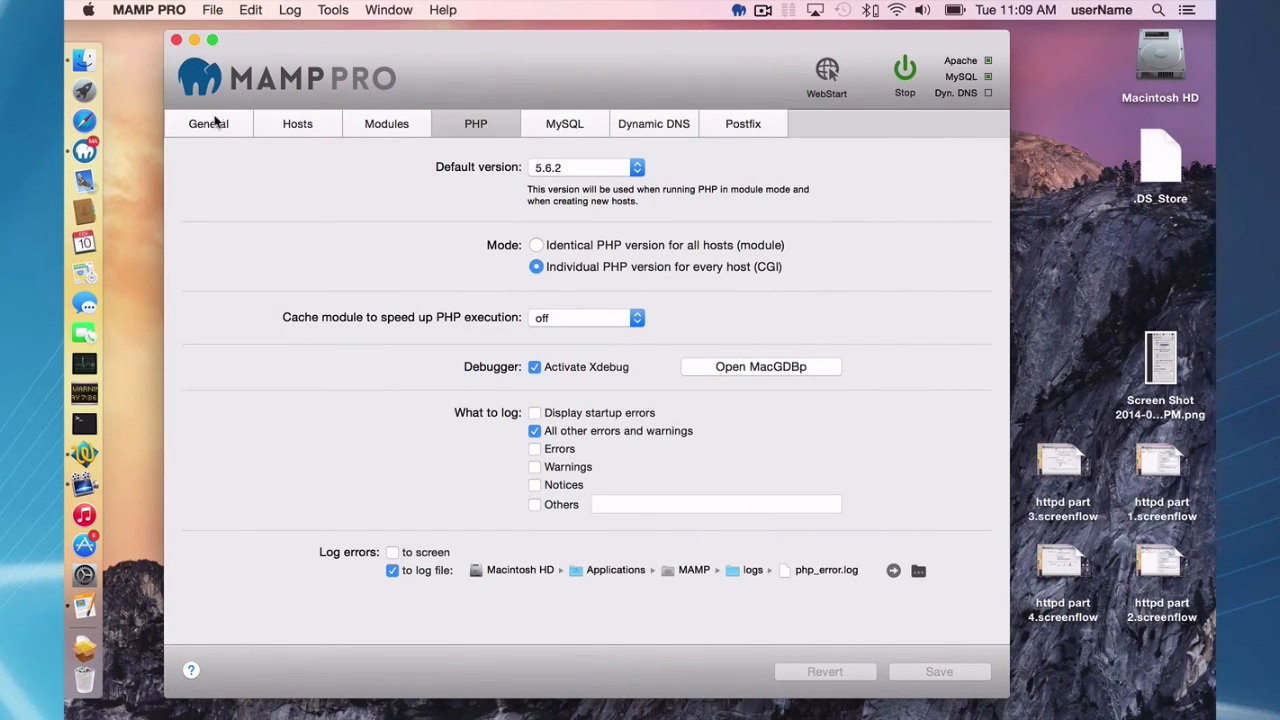
pyautogui.moveTo(140, 36)
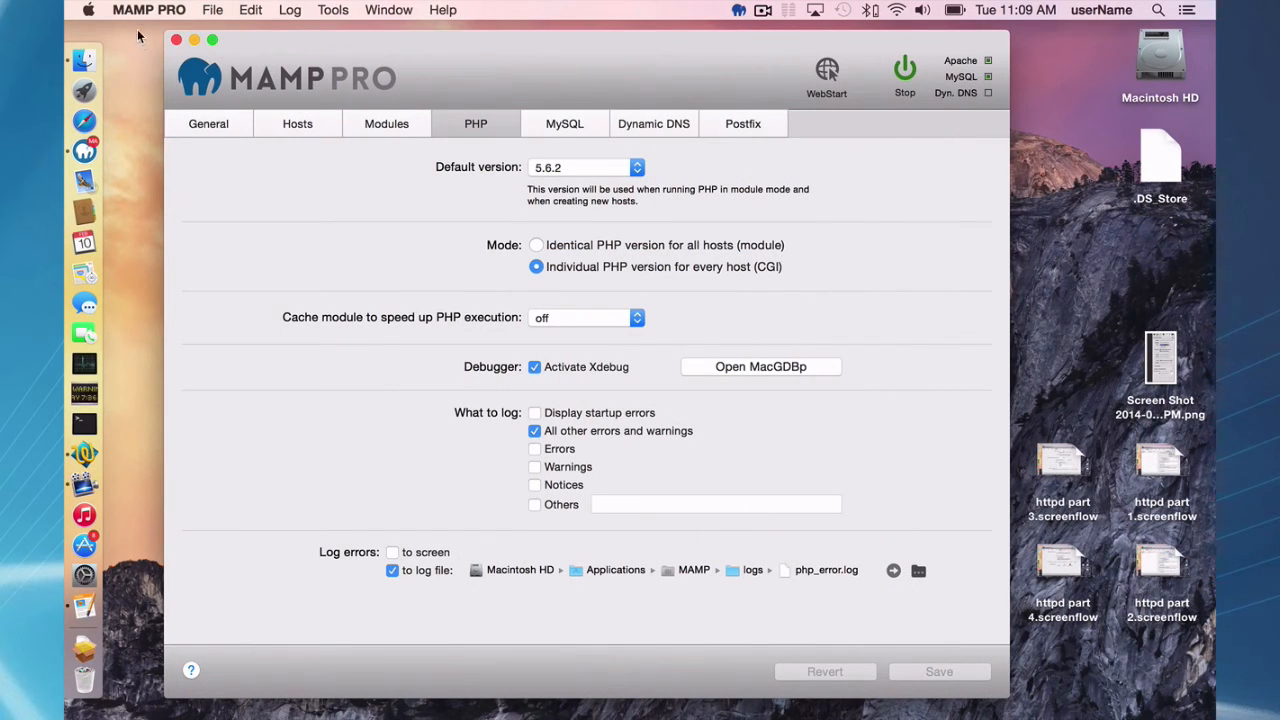
# Reset MAMP PRO to Development factory settings, confirm the restart and check the emptied templates folder.
pyautogui.click(148, 8)
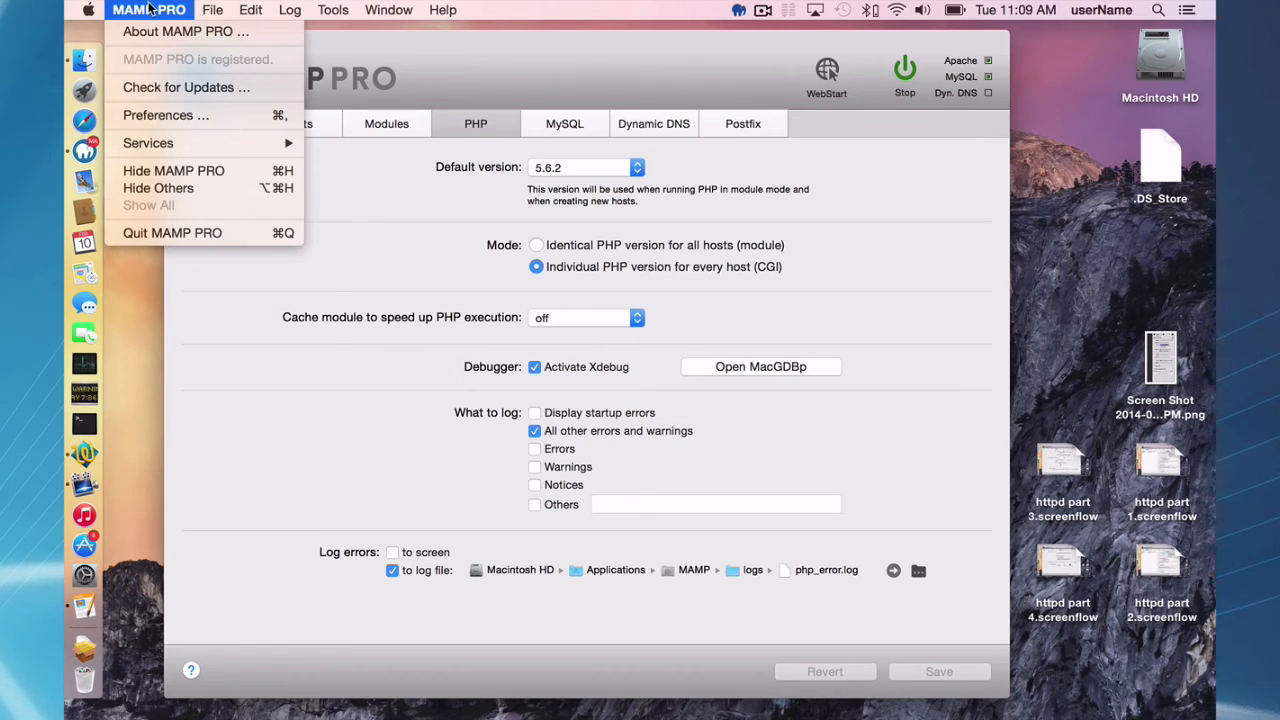
pyautogui.click(212, 8)
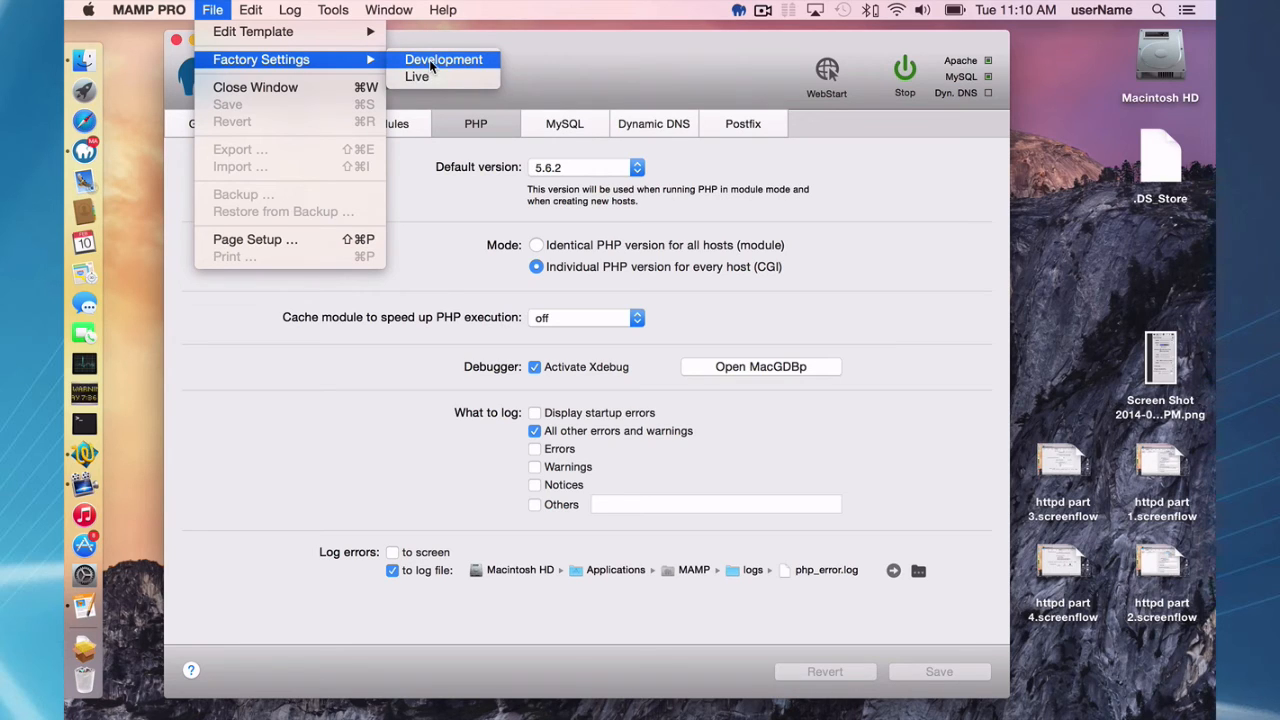
pyautogui.click(444, 60)
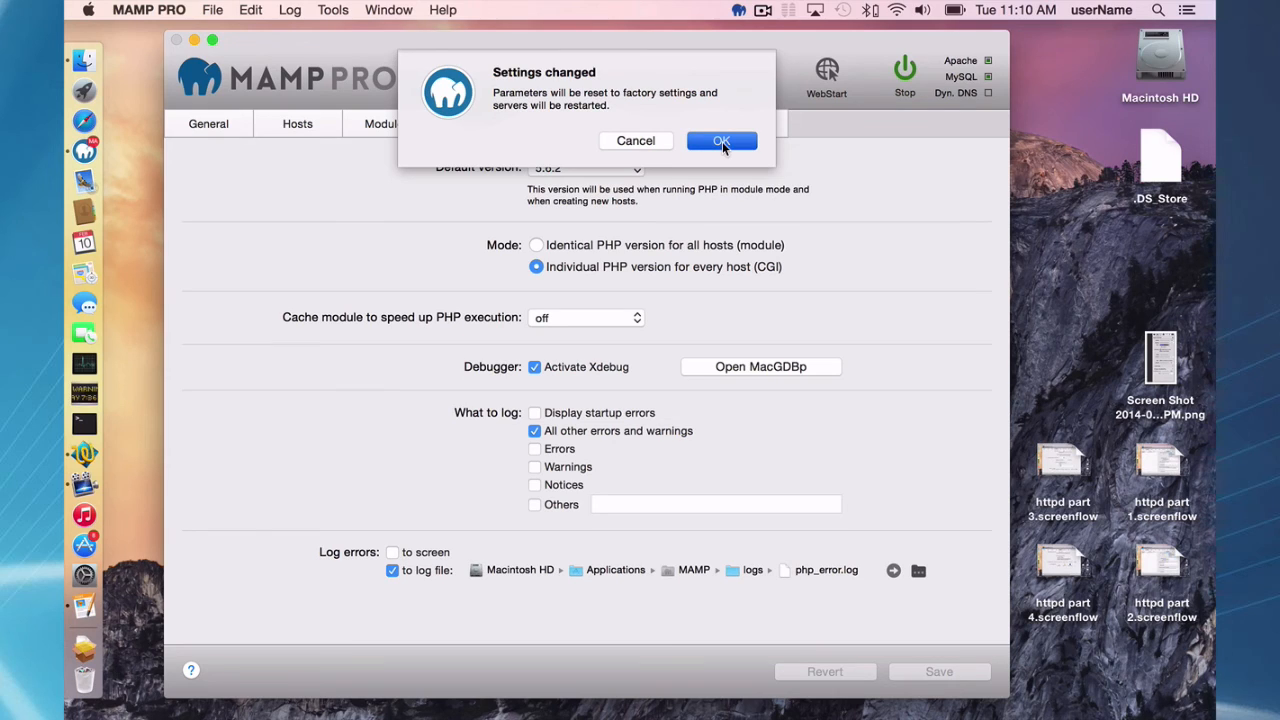
pyautogui.click(722, 140)
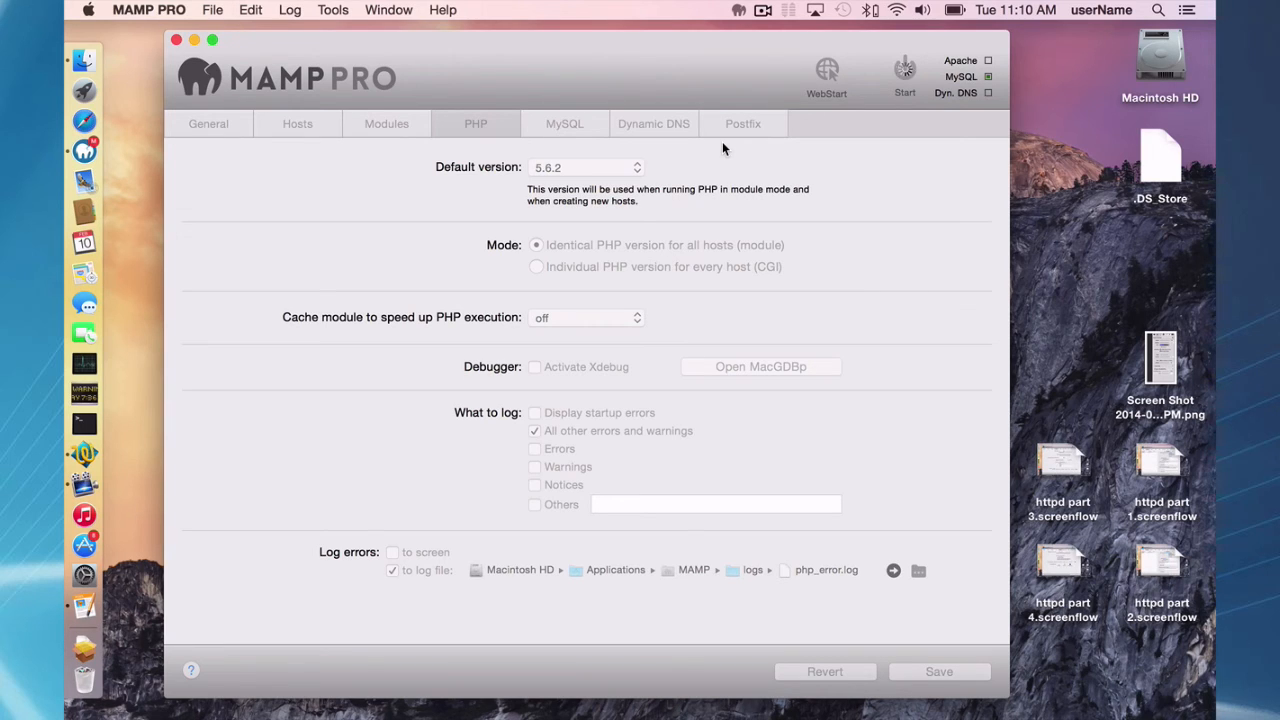
pyautogui.click(904, 68)
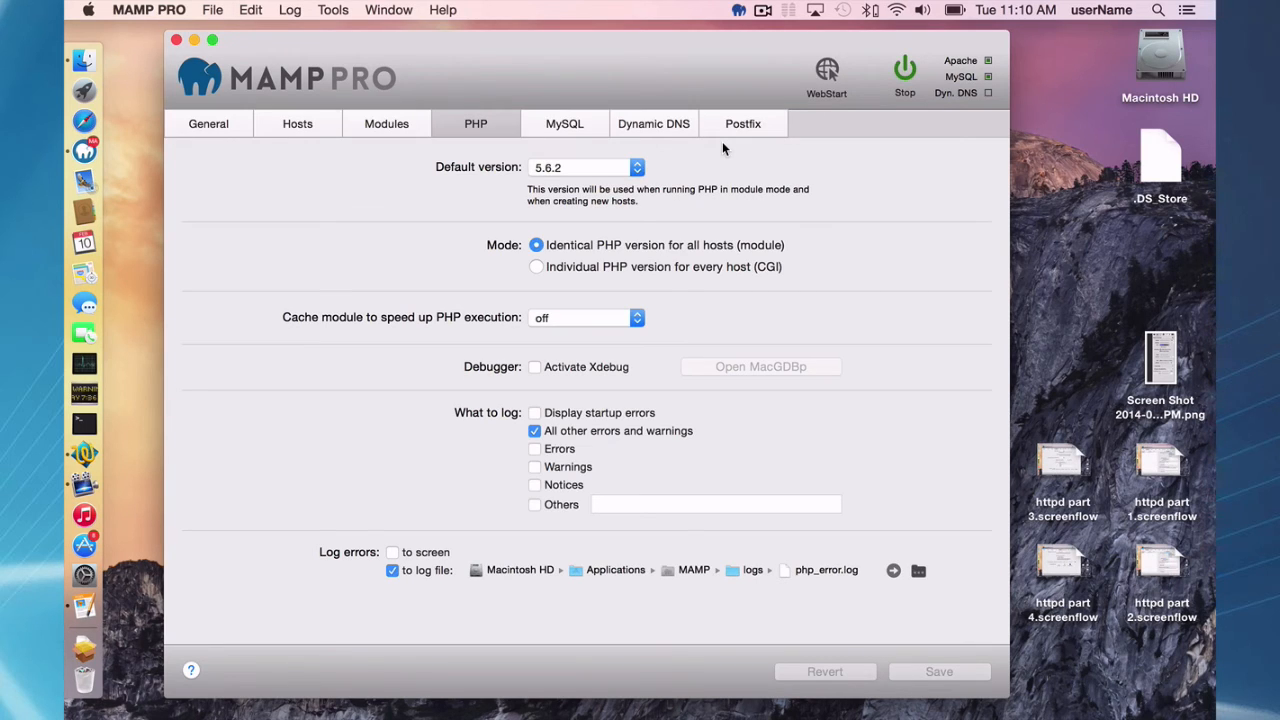
pyautogui.click(84, 60)
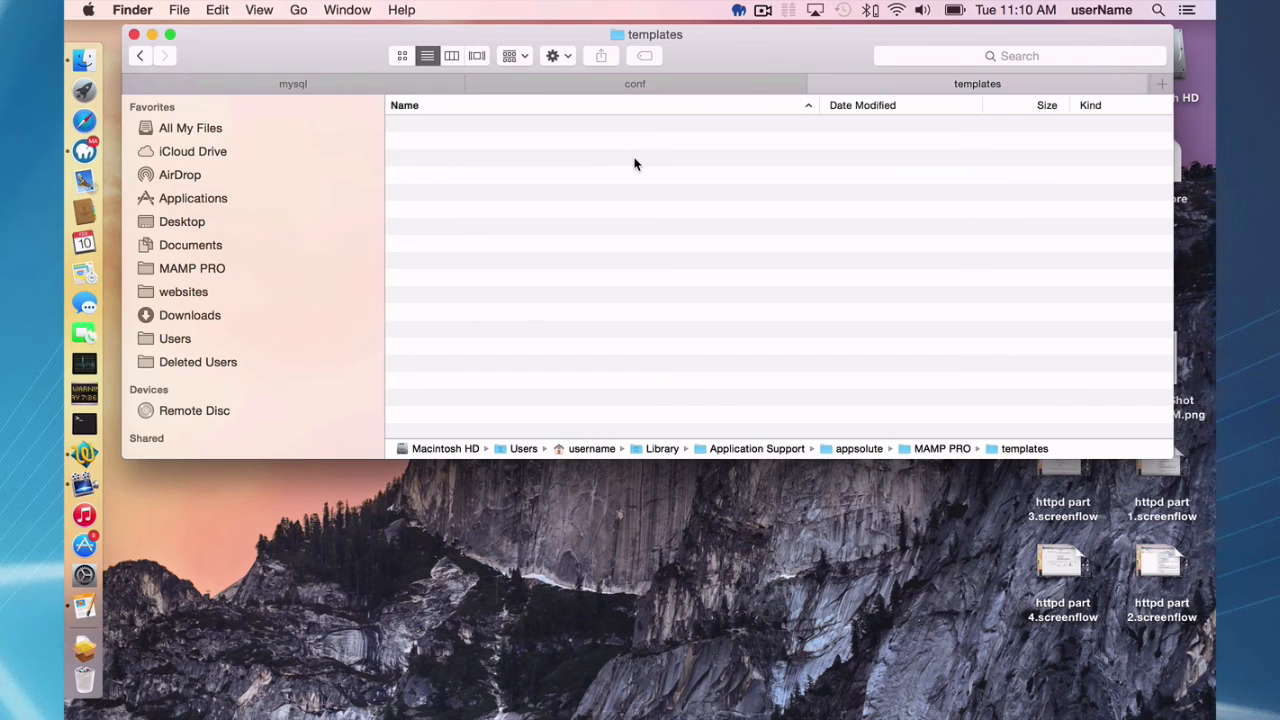
pyautogui.moveTo(700, 44)
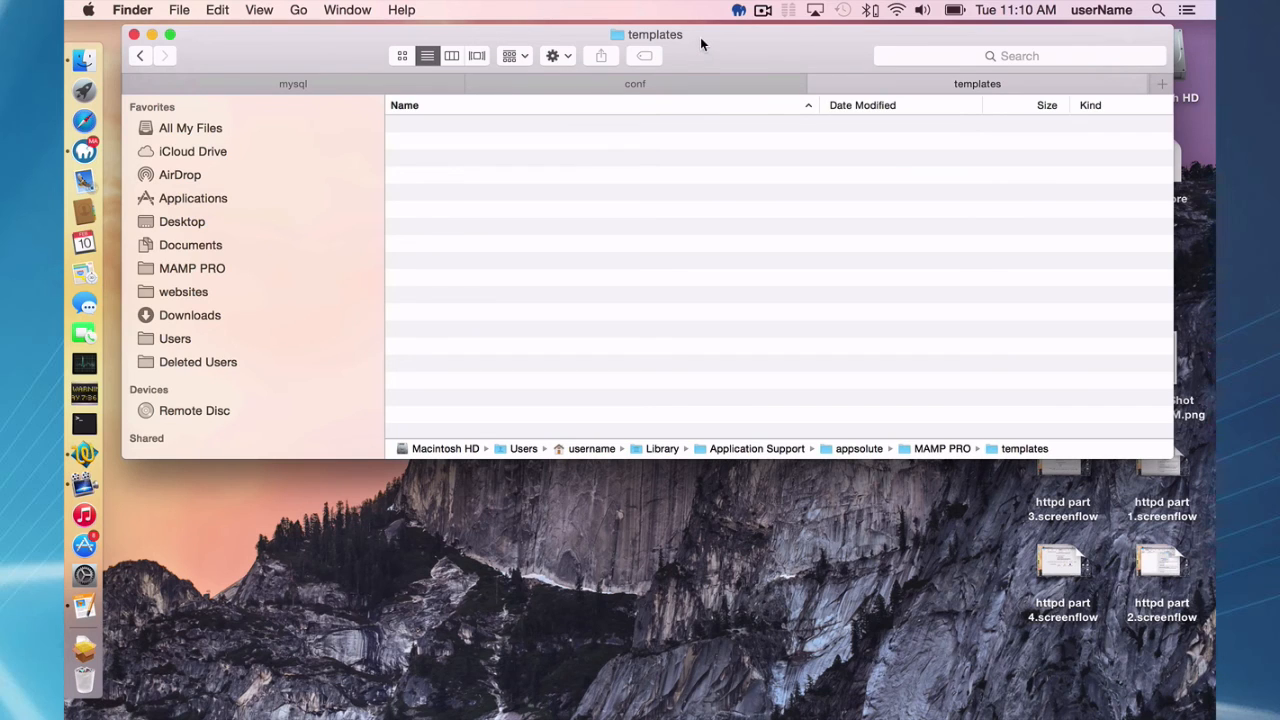
pyautogui.moveTo(624, 148)
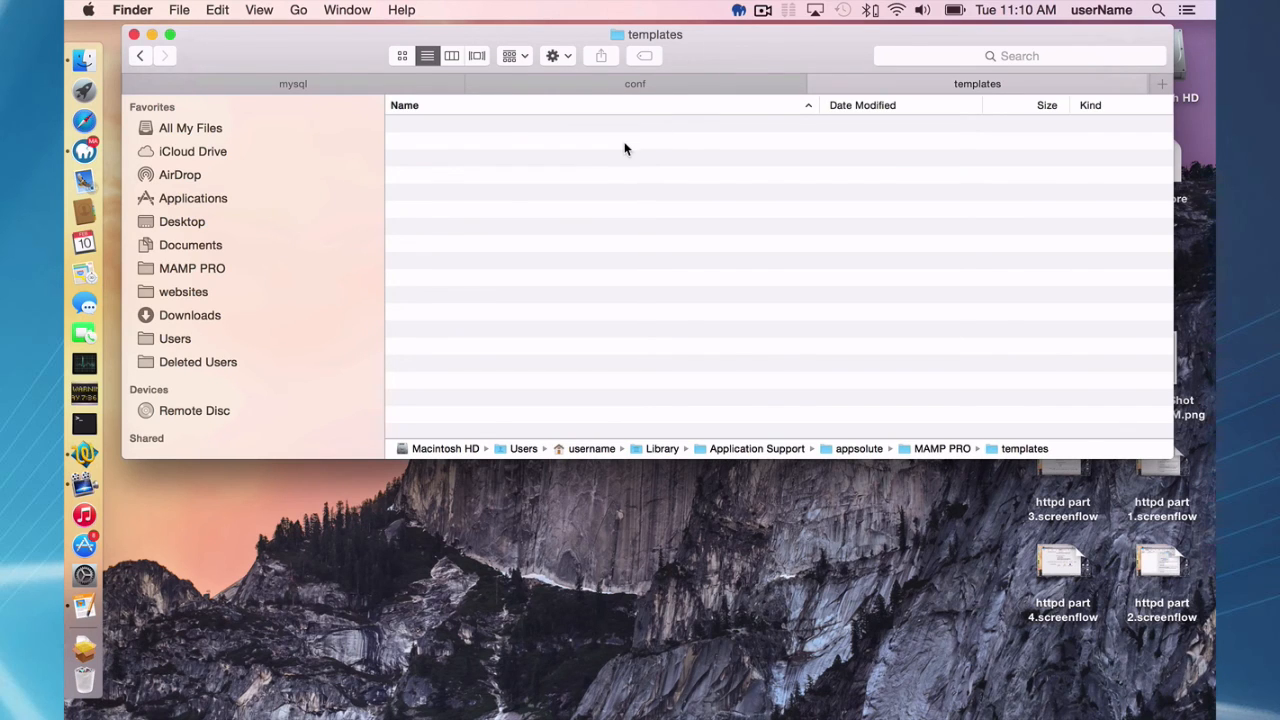
pyautogui.moveTo(616, 194)
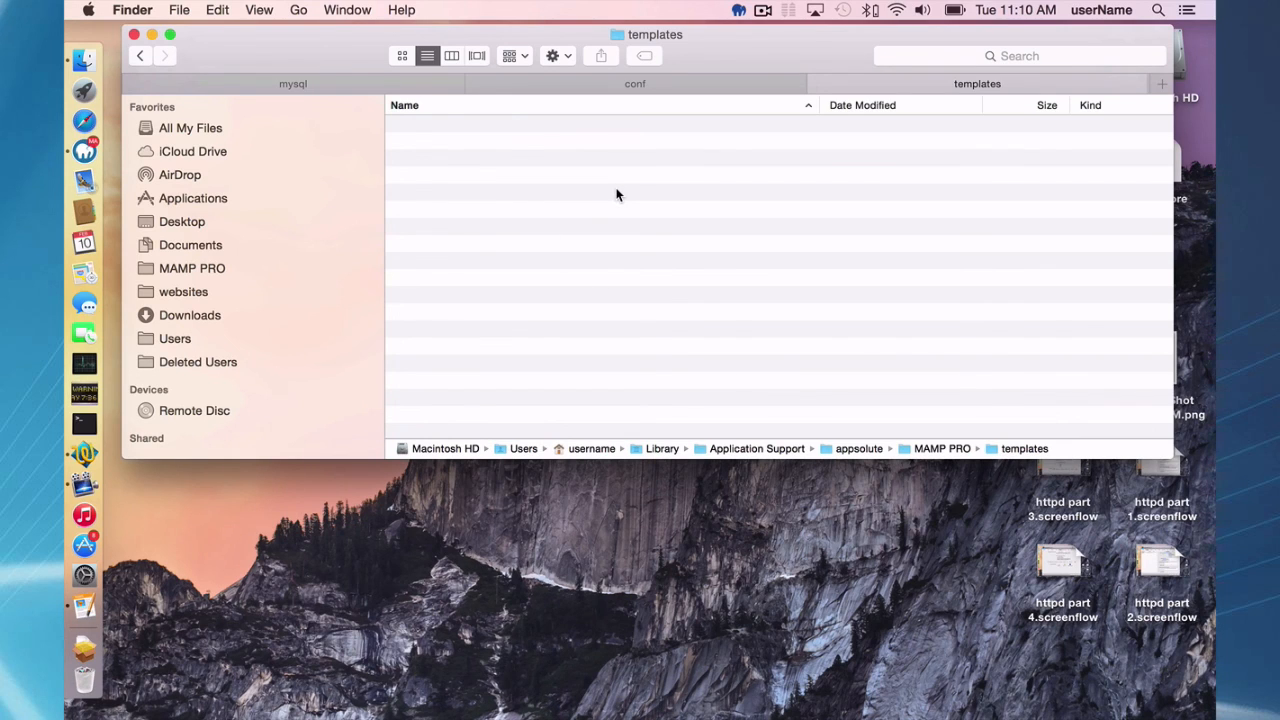
pyautogui.moveTo(668, 200)
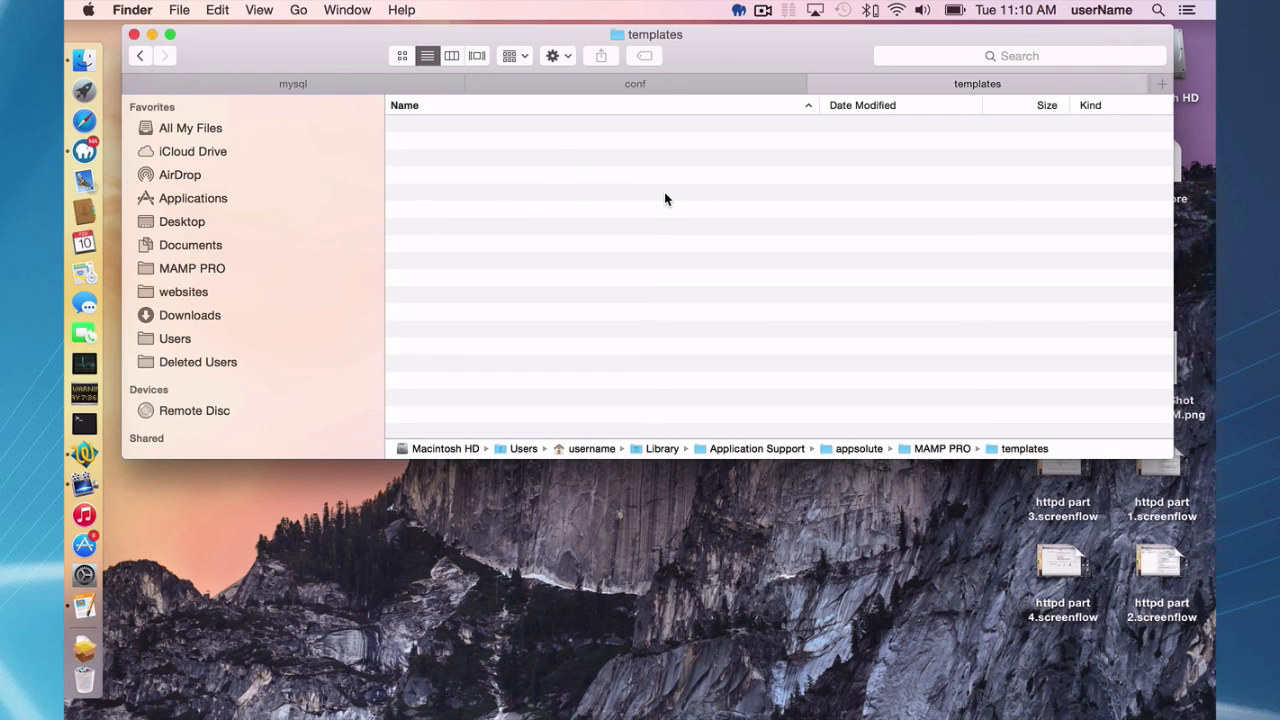